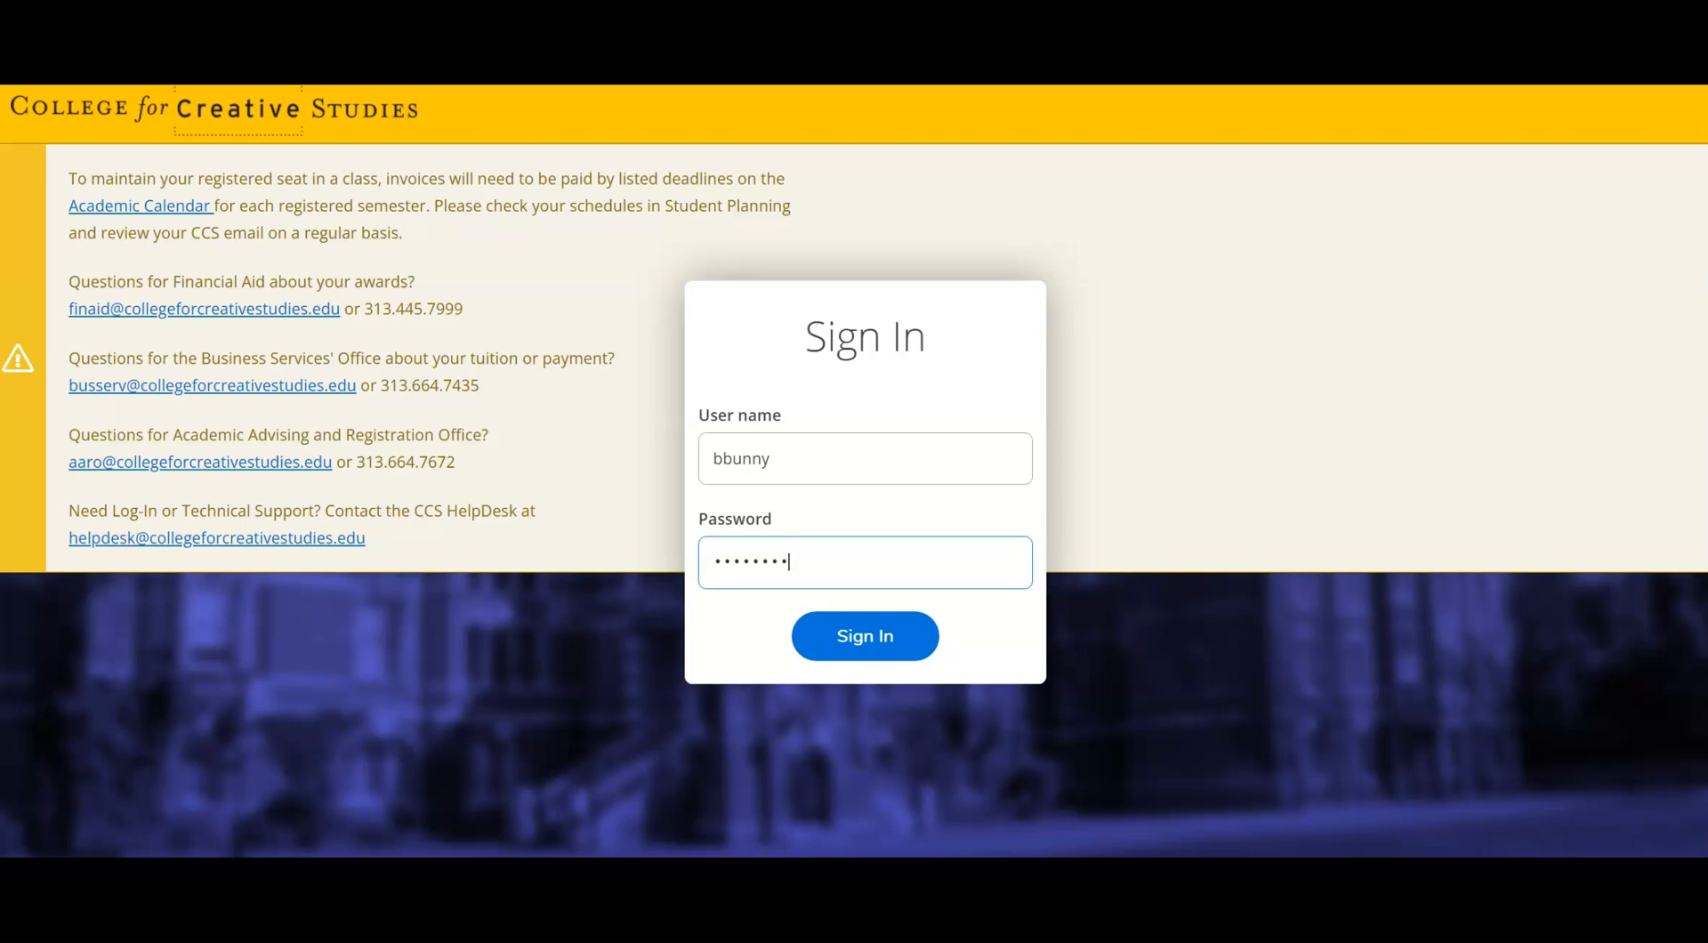
Sign in to the student account with the entered credentials.
left_click(864, 636)
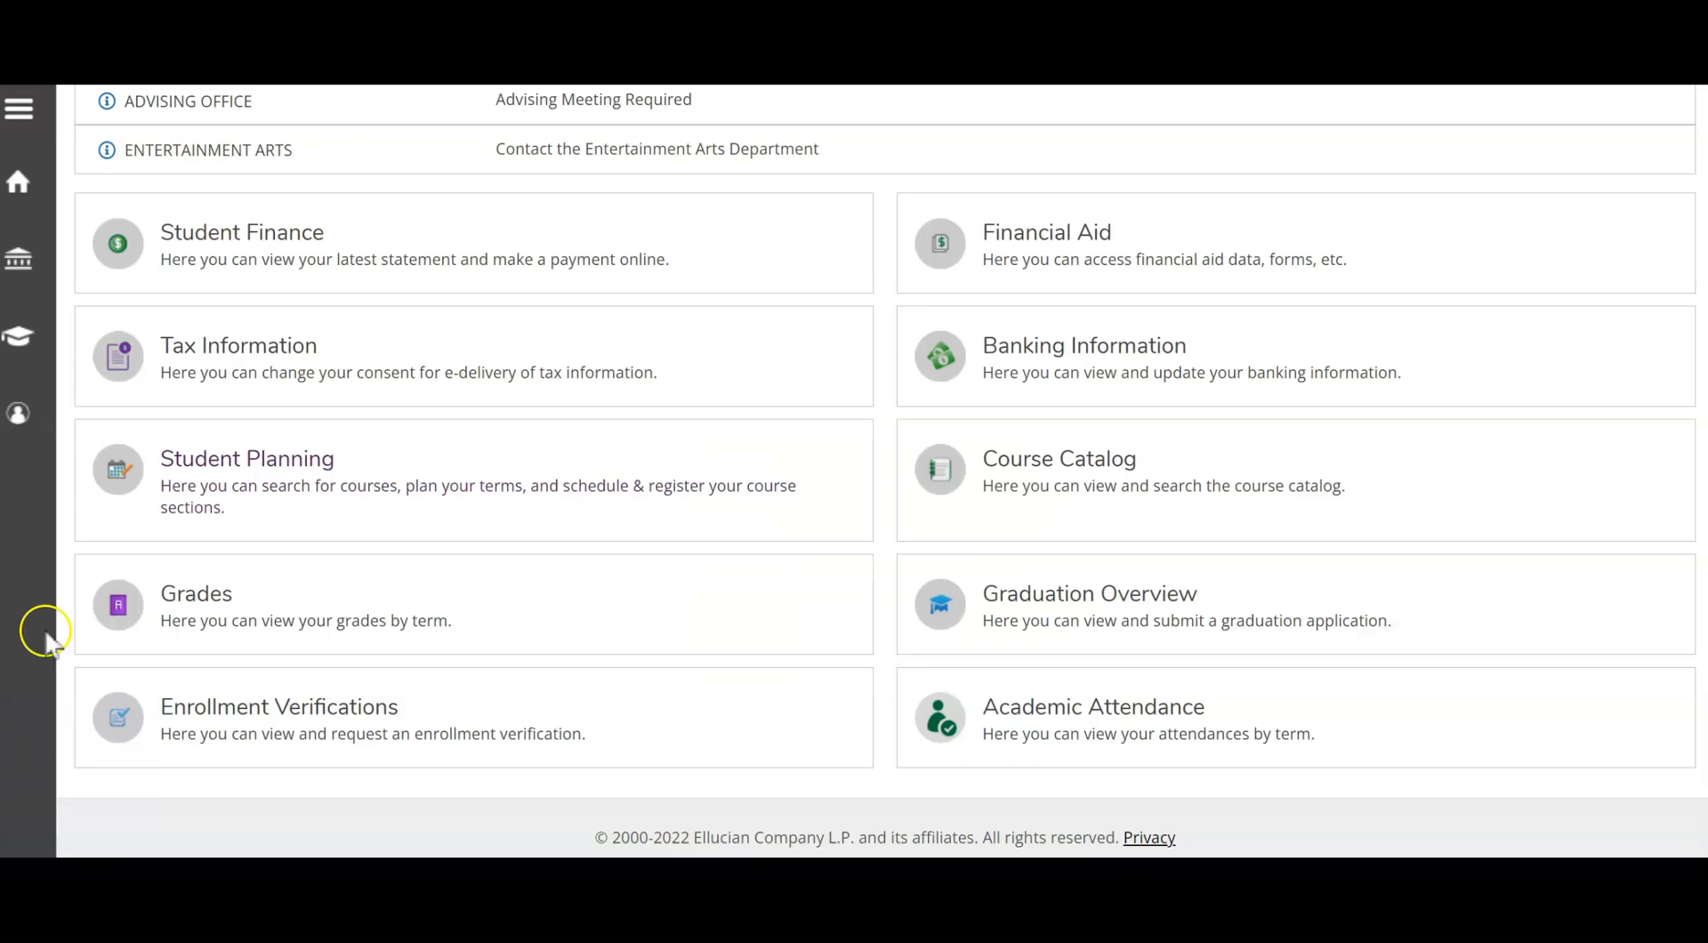
mouse_move(19, 335)
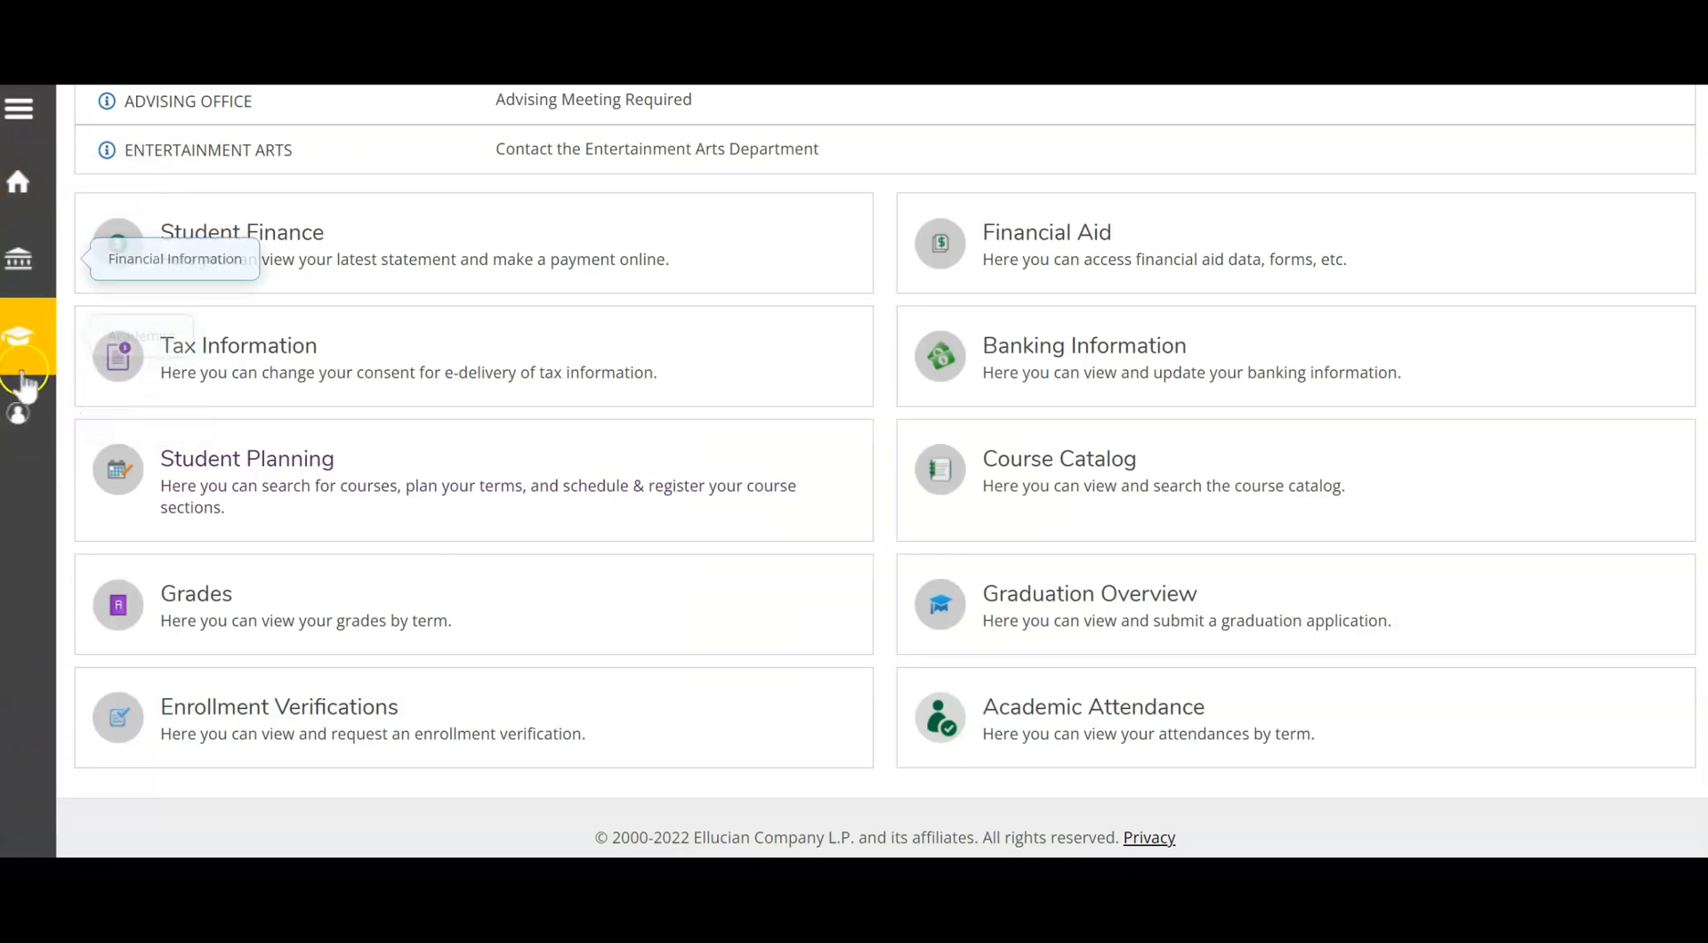
mouse_move(17, 414)
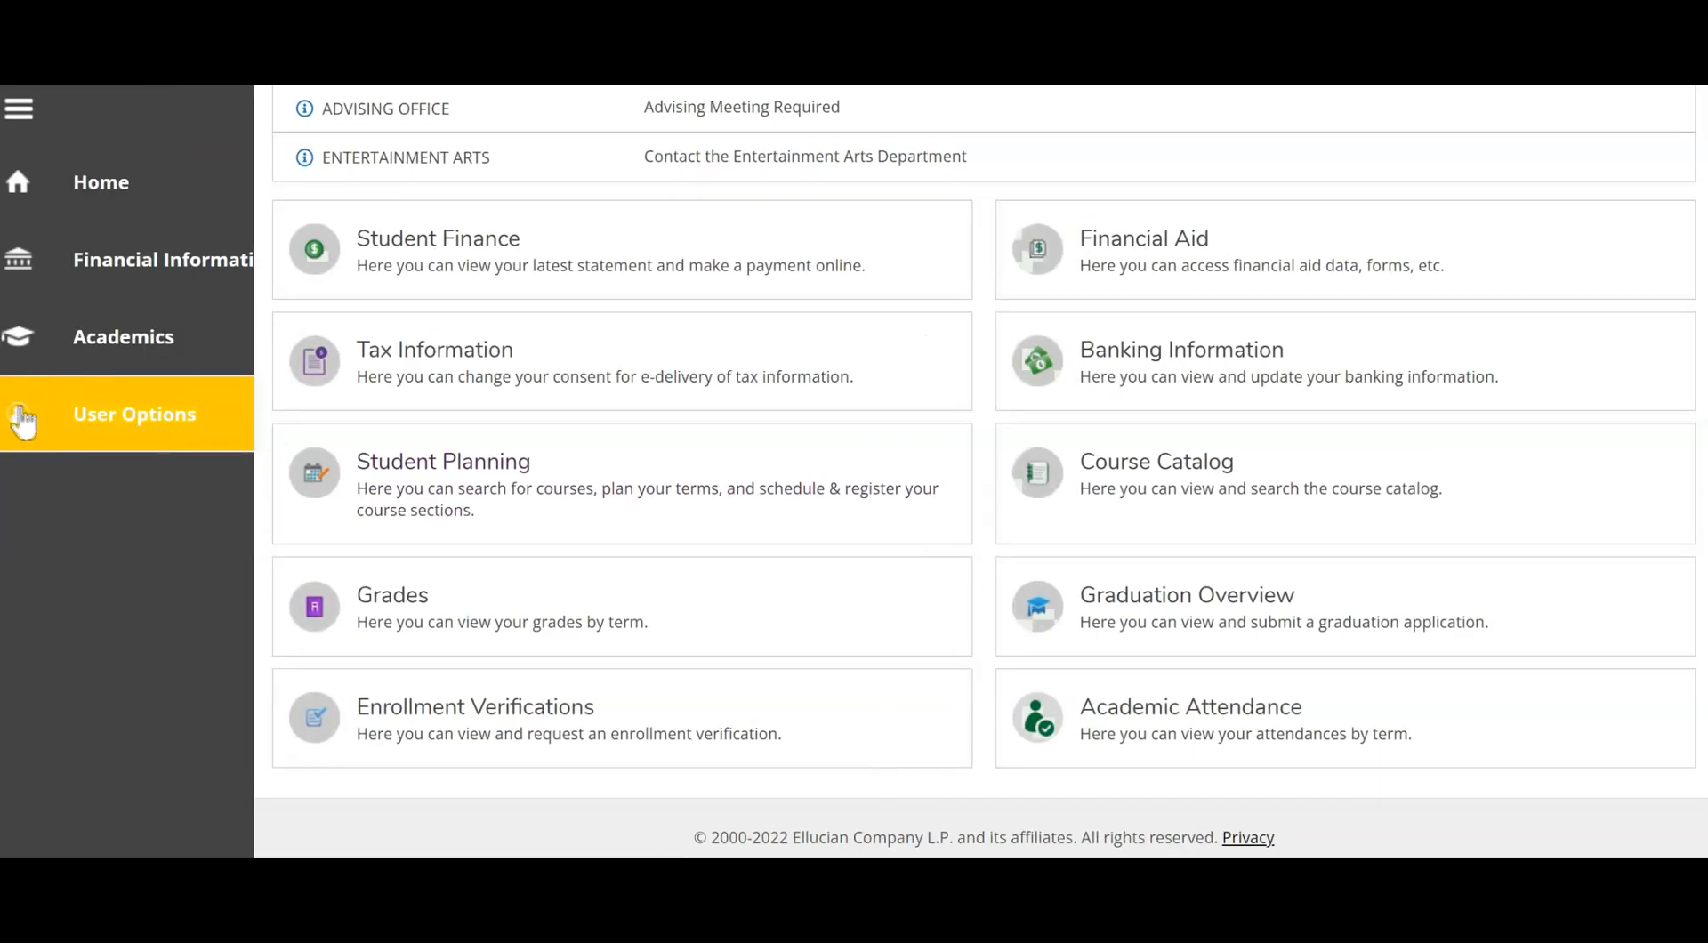
Expand User Options in the navigation menu to show its profile and emergency entries.
left_click(134, 414)
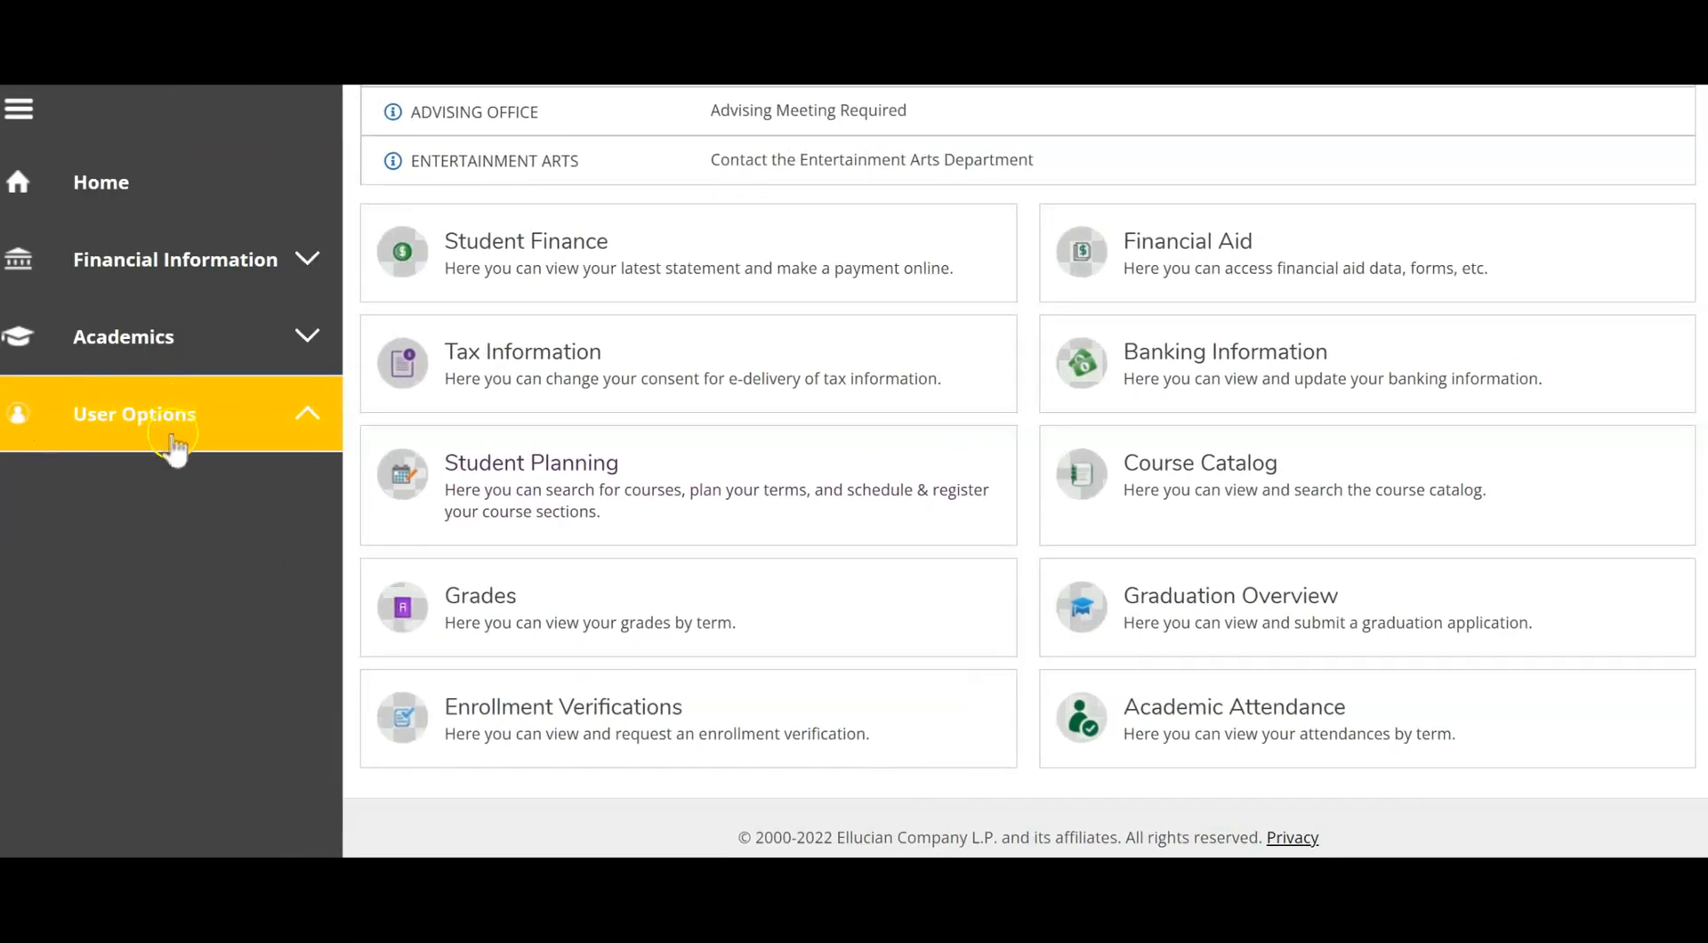
left_click(135, 414)
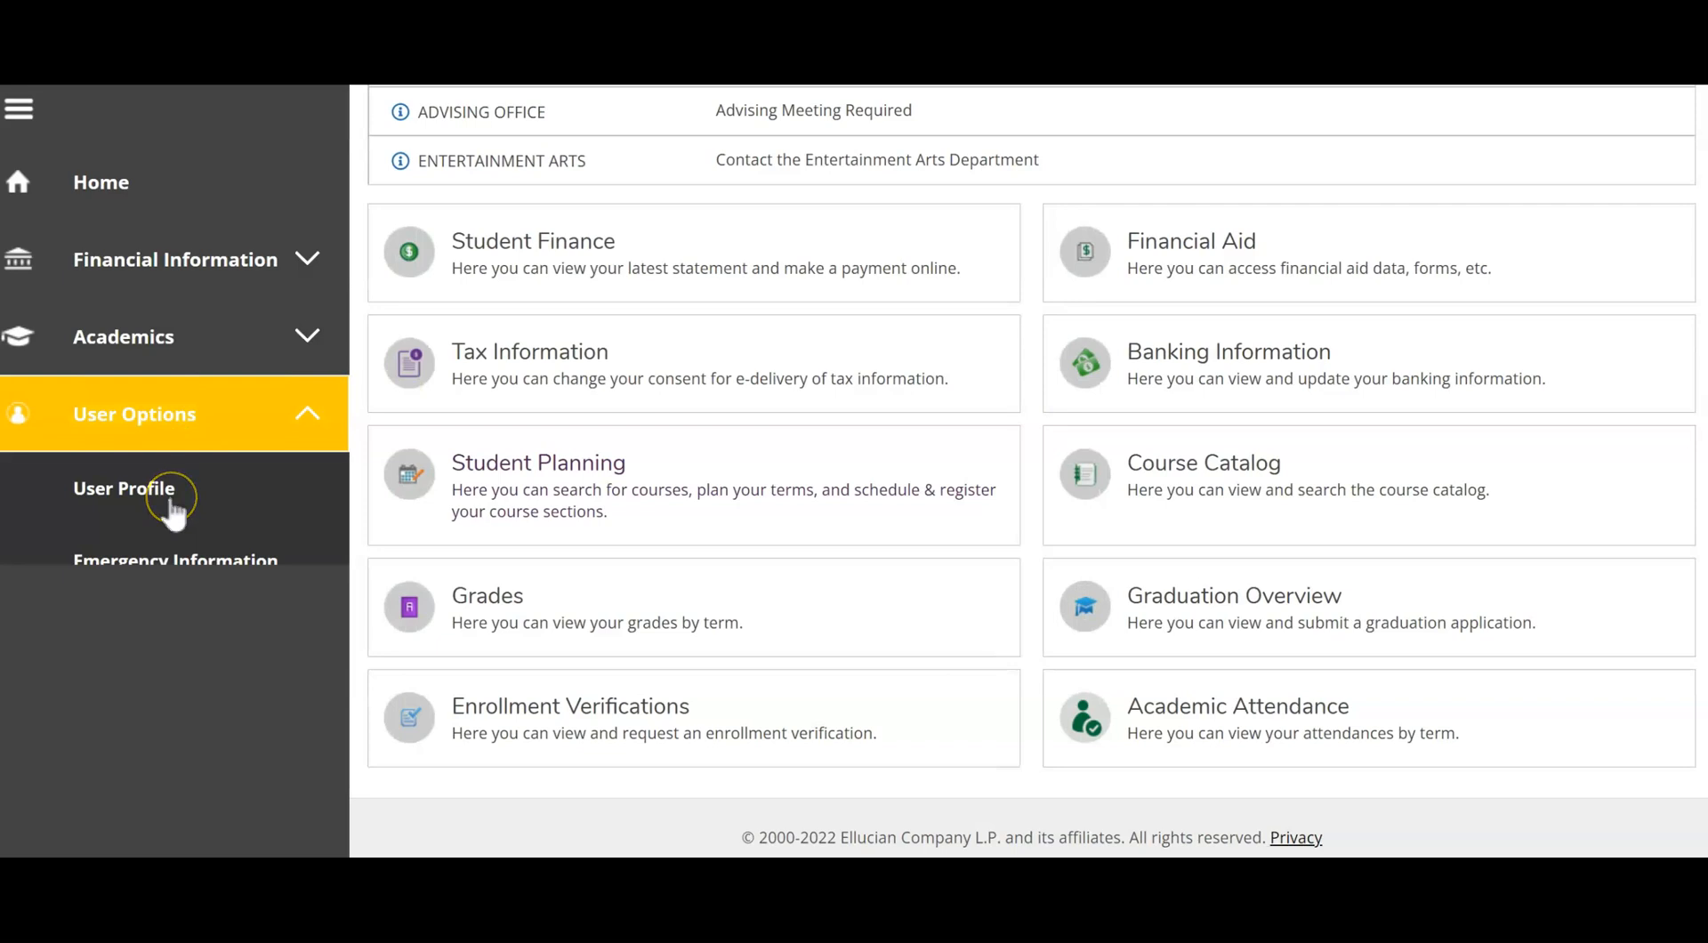
mouse_move(159, 583)
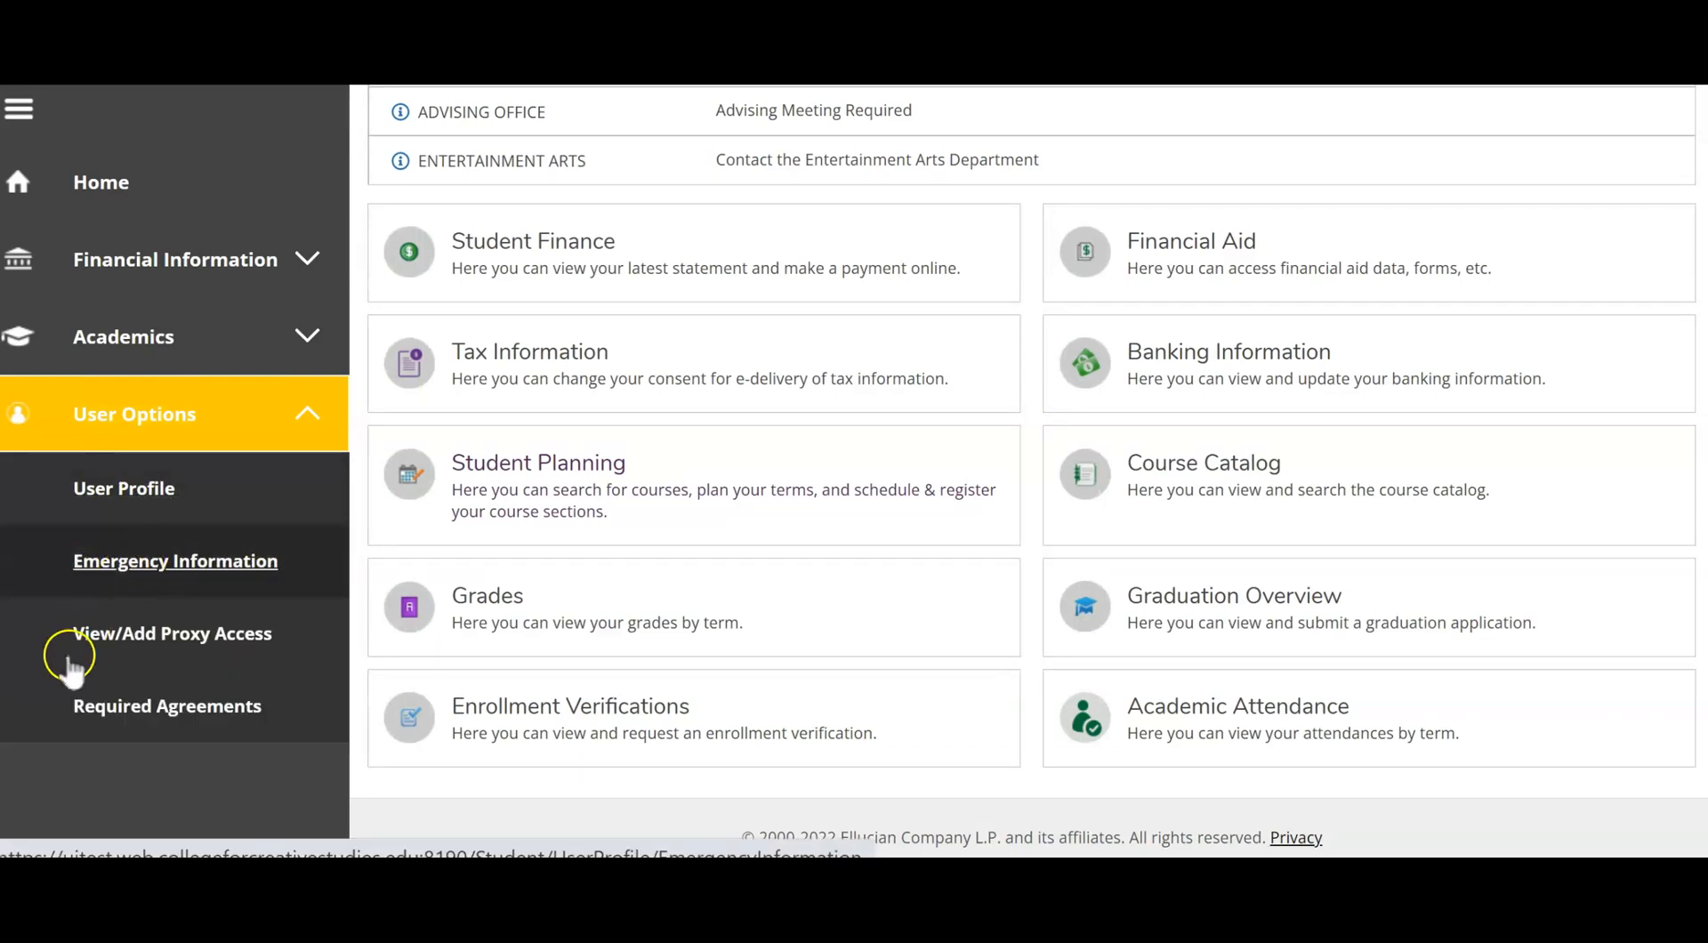
mouse_move(167, 705)
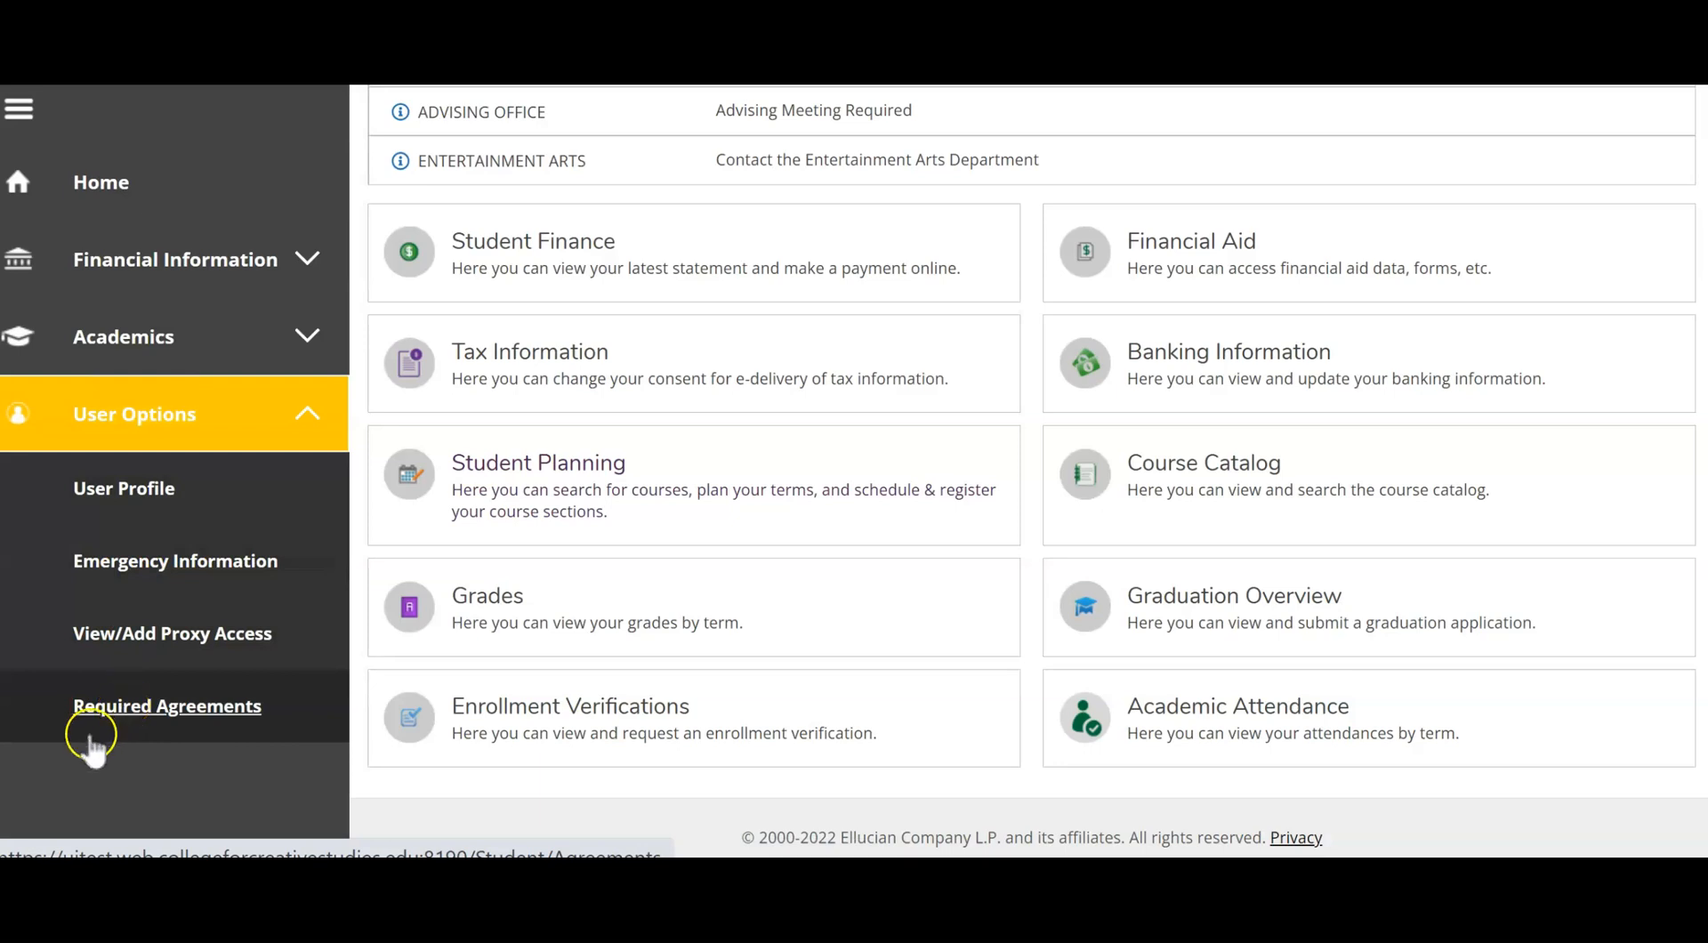
mouse_move(124, 487)
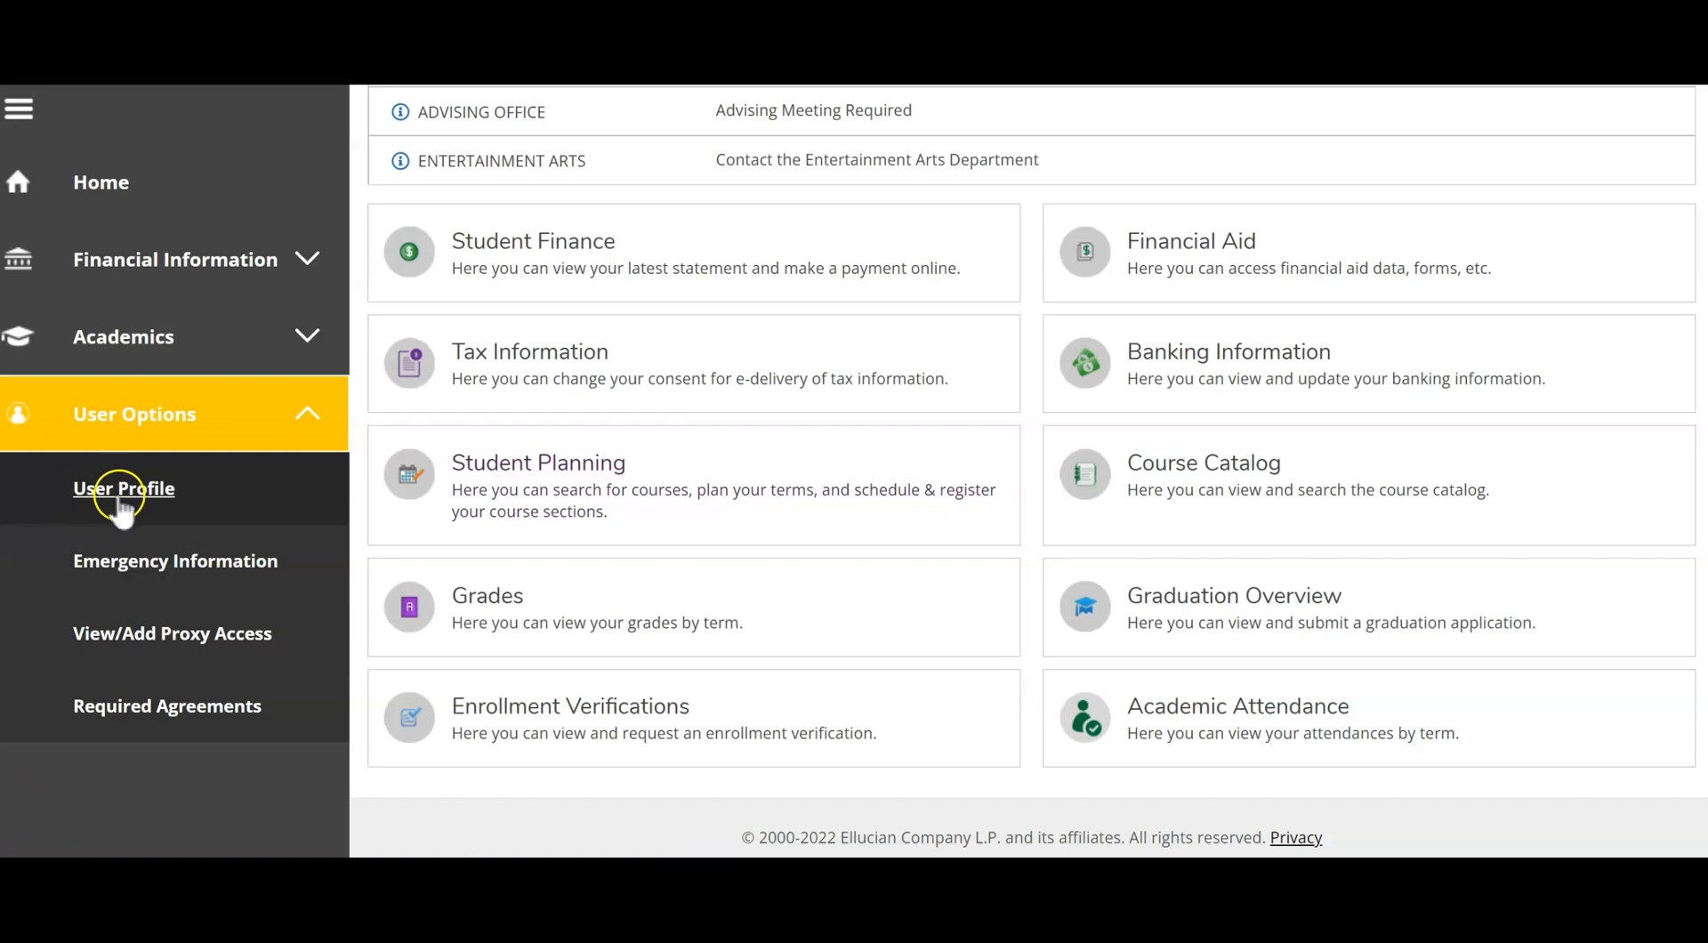
mouse_move(175, 561)
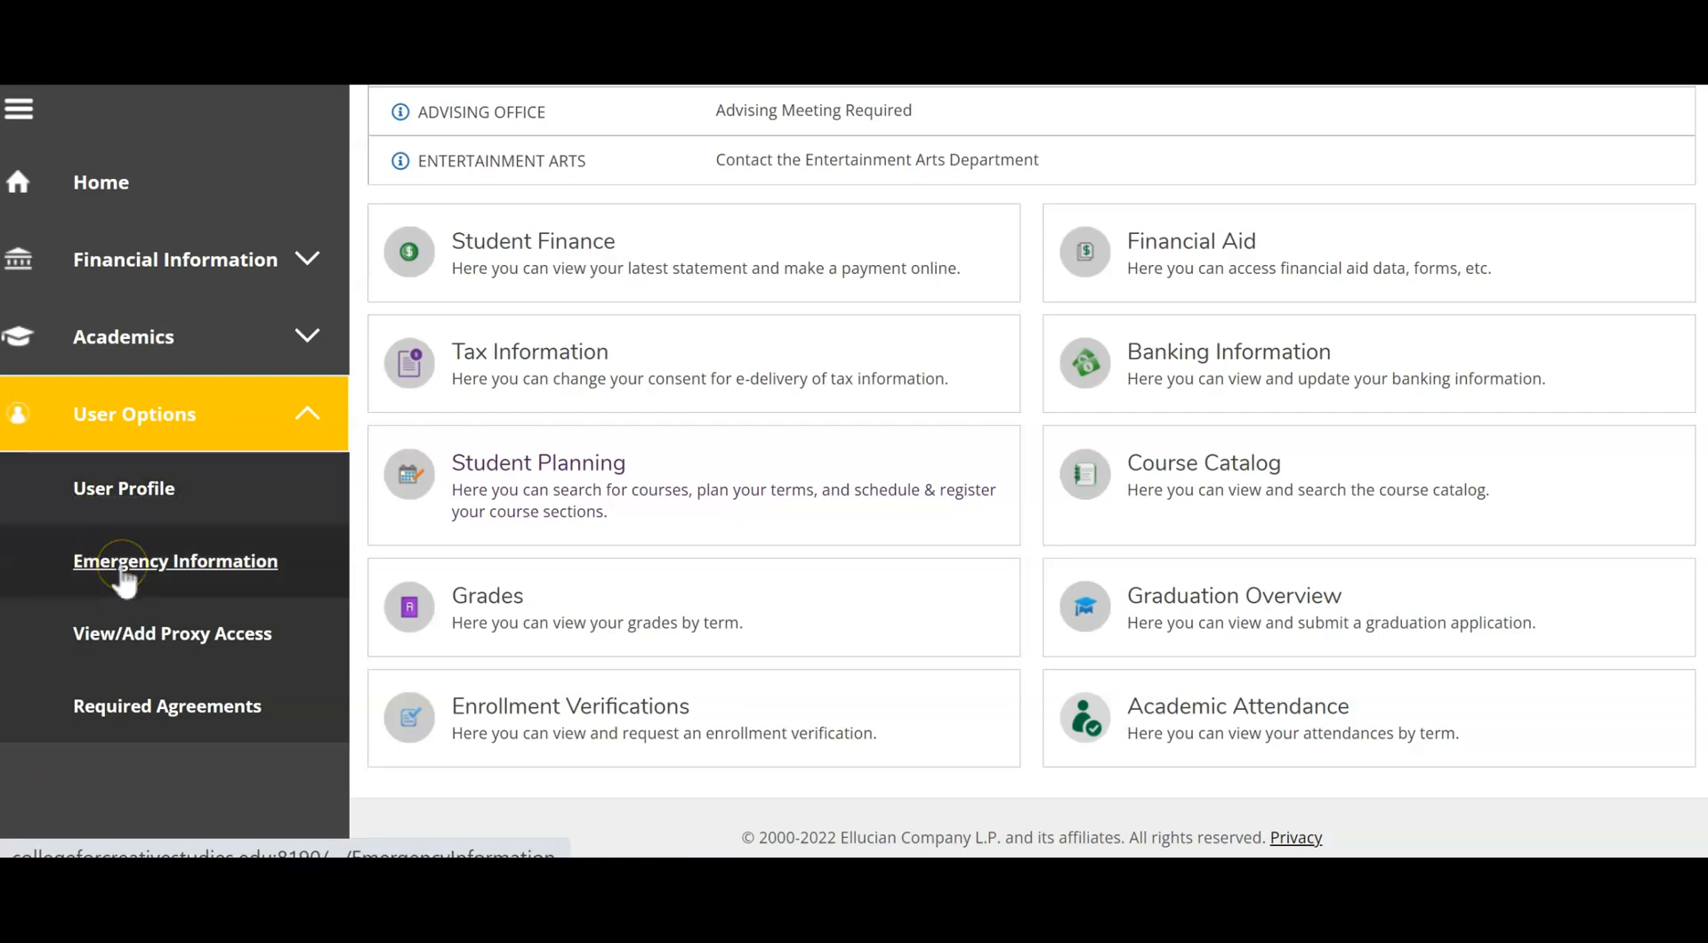
mouse_move(123, 488)
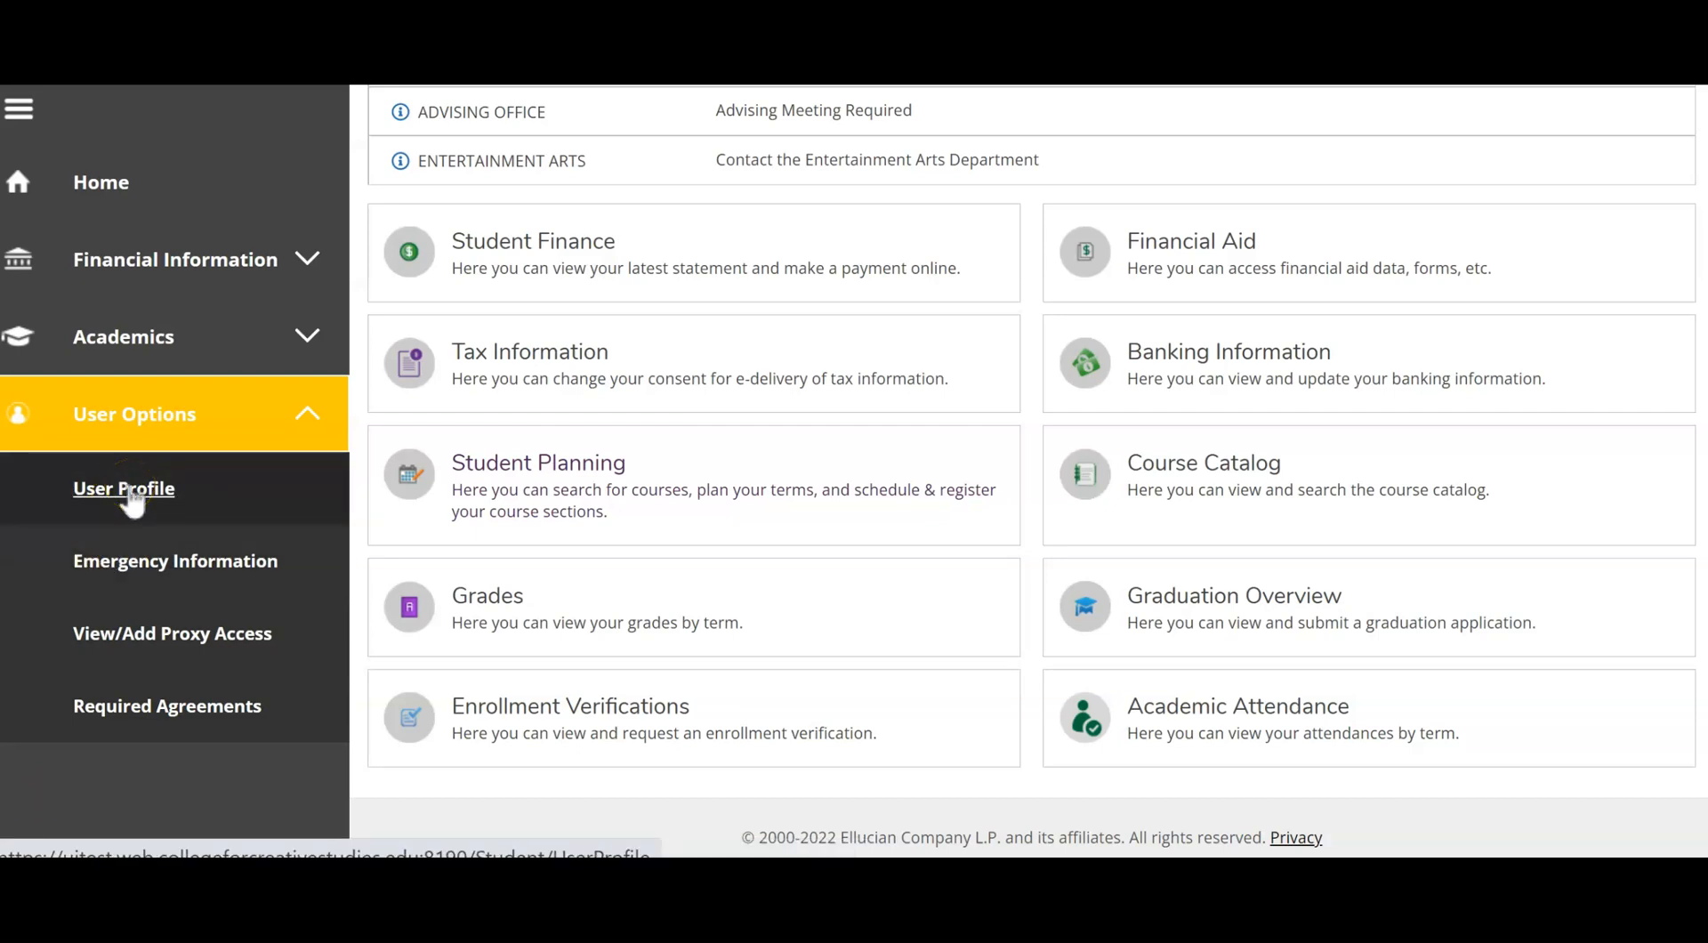
Open User Profile and review the home address, student email and cell phone.
left_click(123, 487)
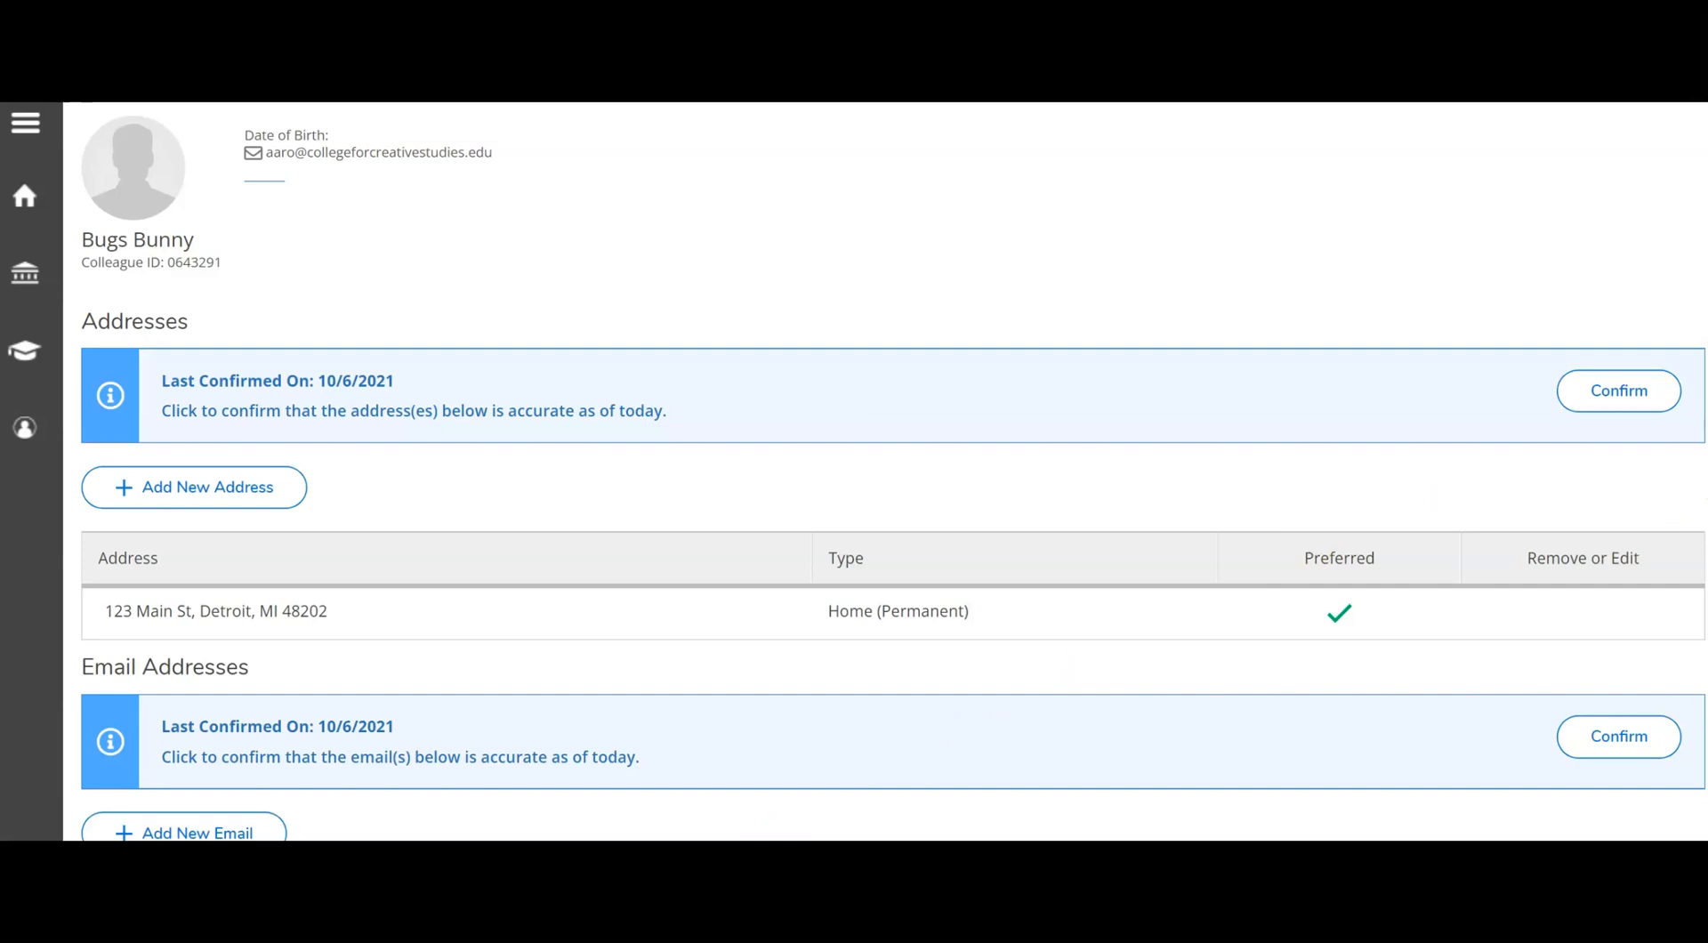
scroll("down", 3)
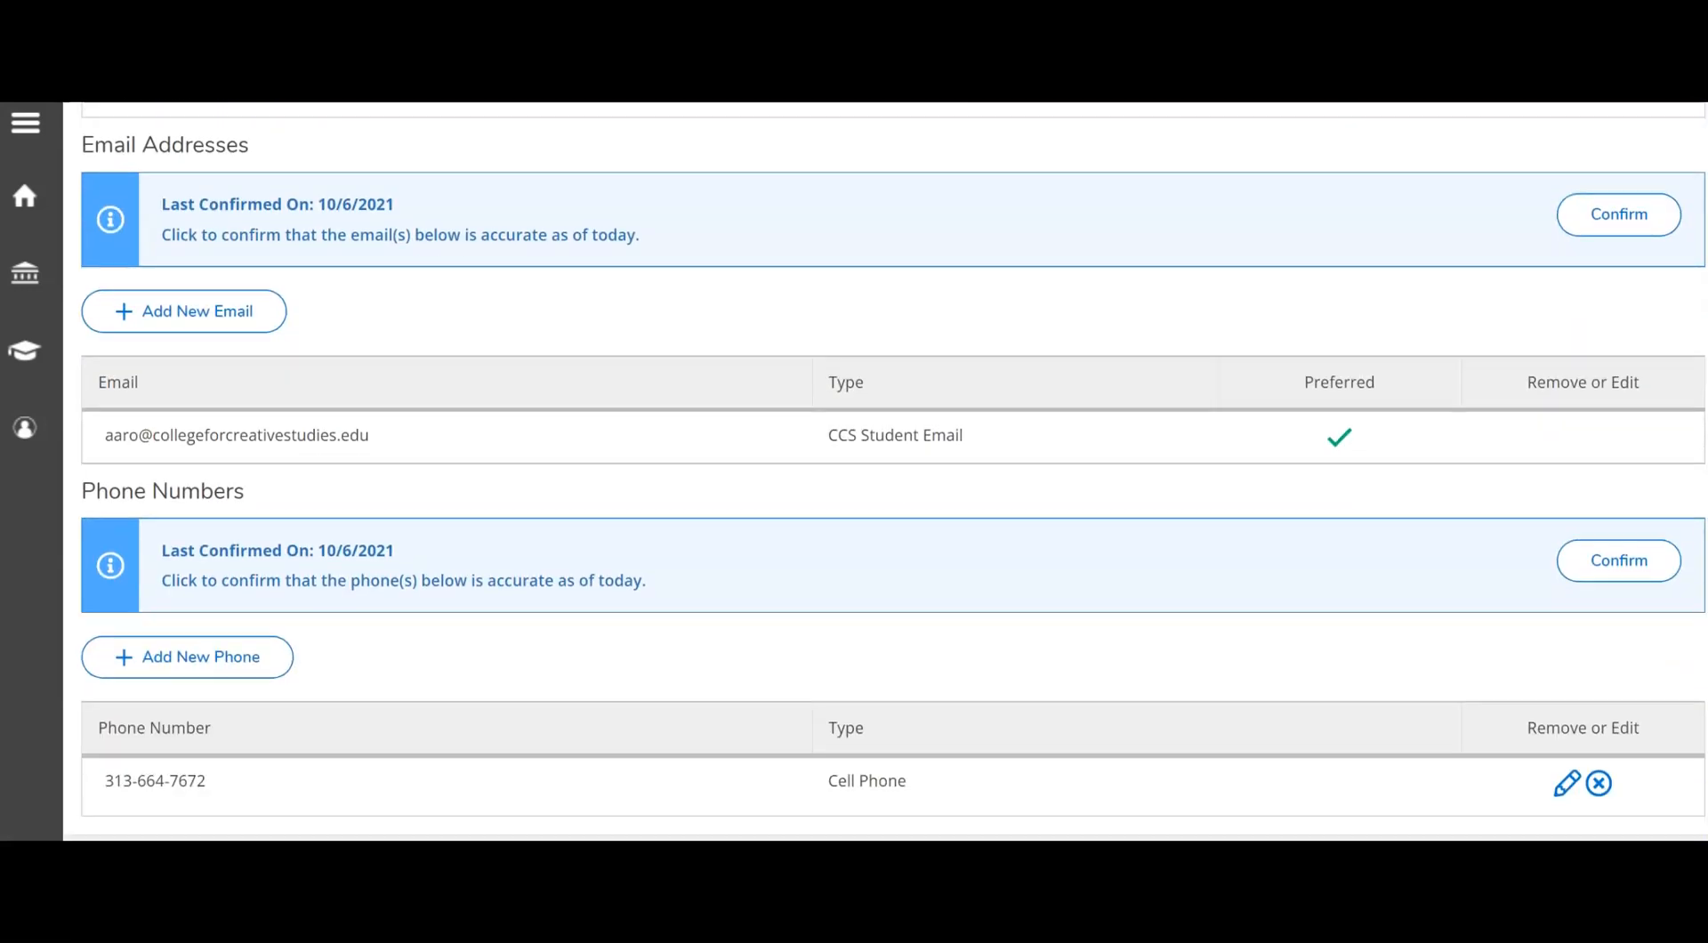
scroll("up", 3)
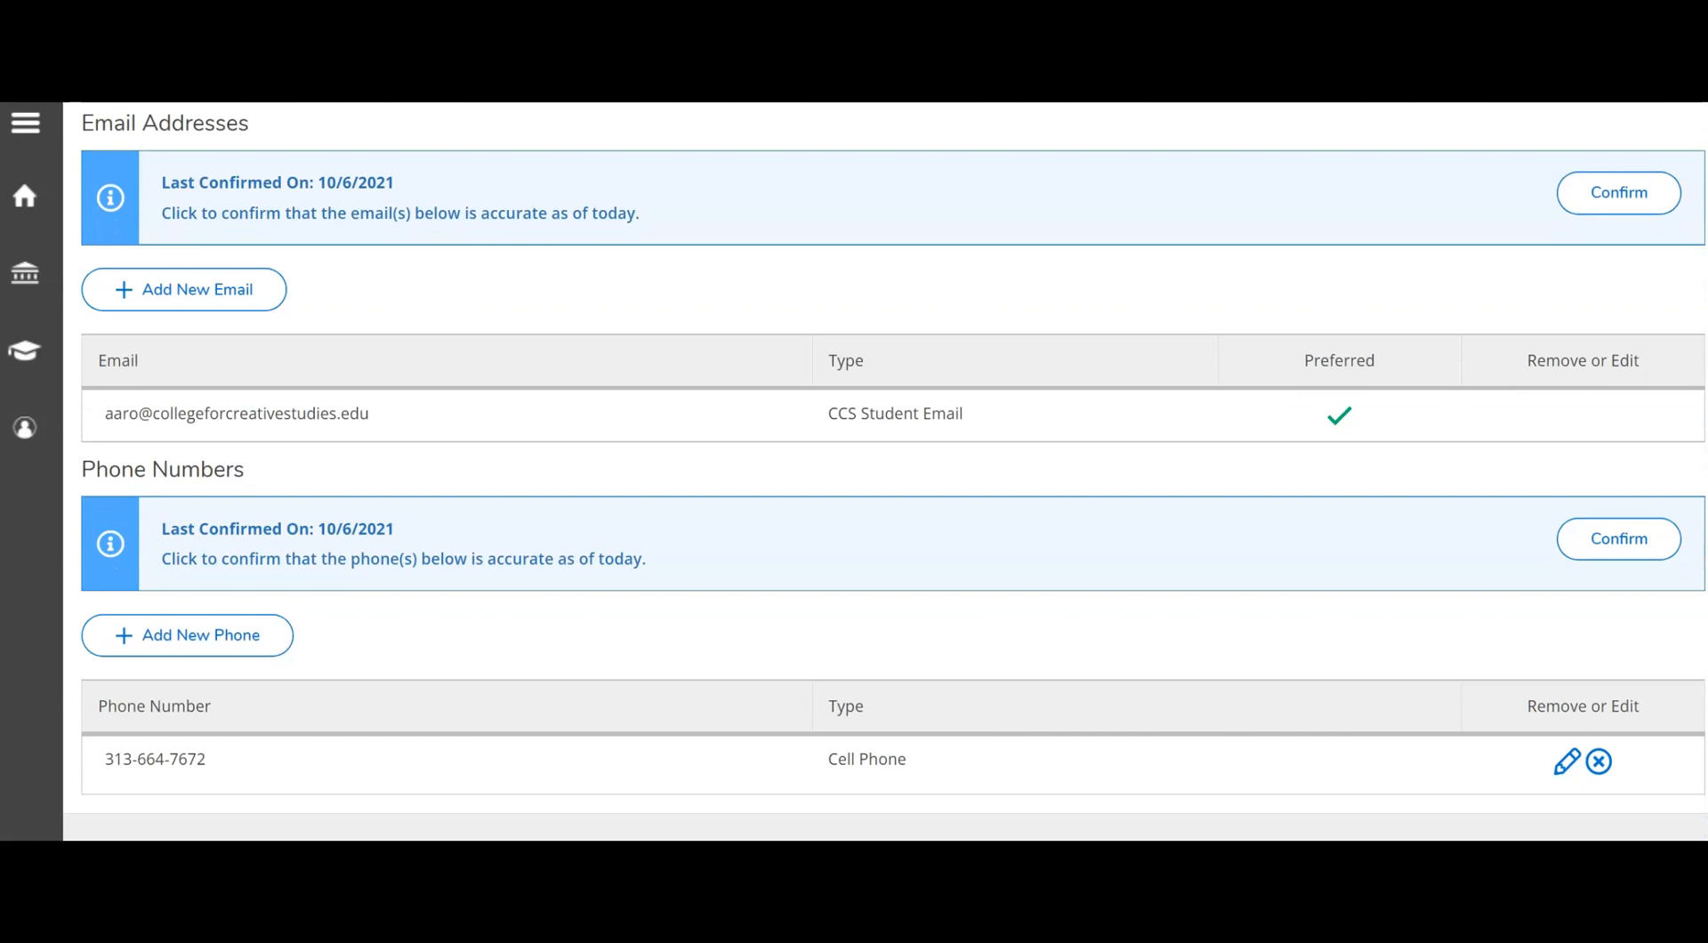
scroll("up", 3)
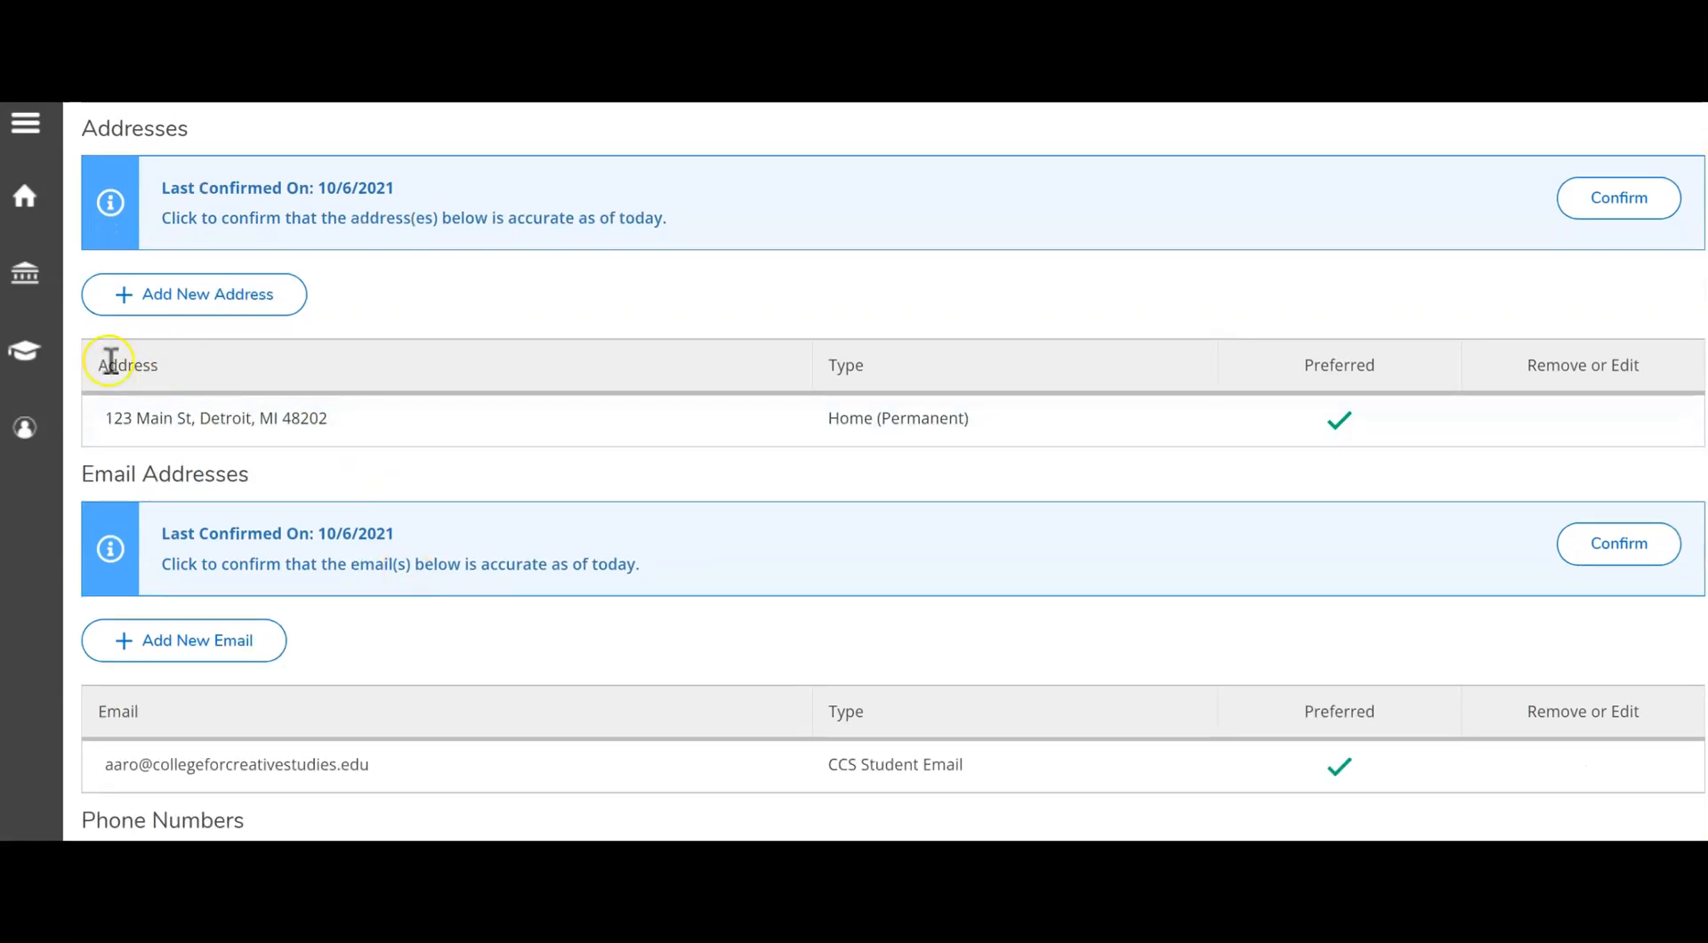
mouse_move(257, 457)
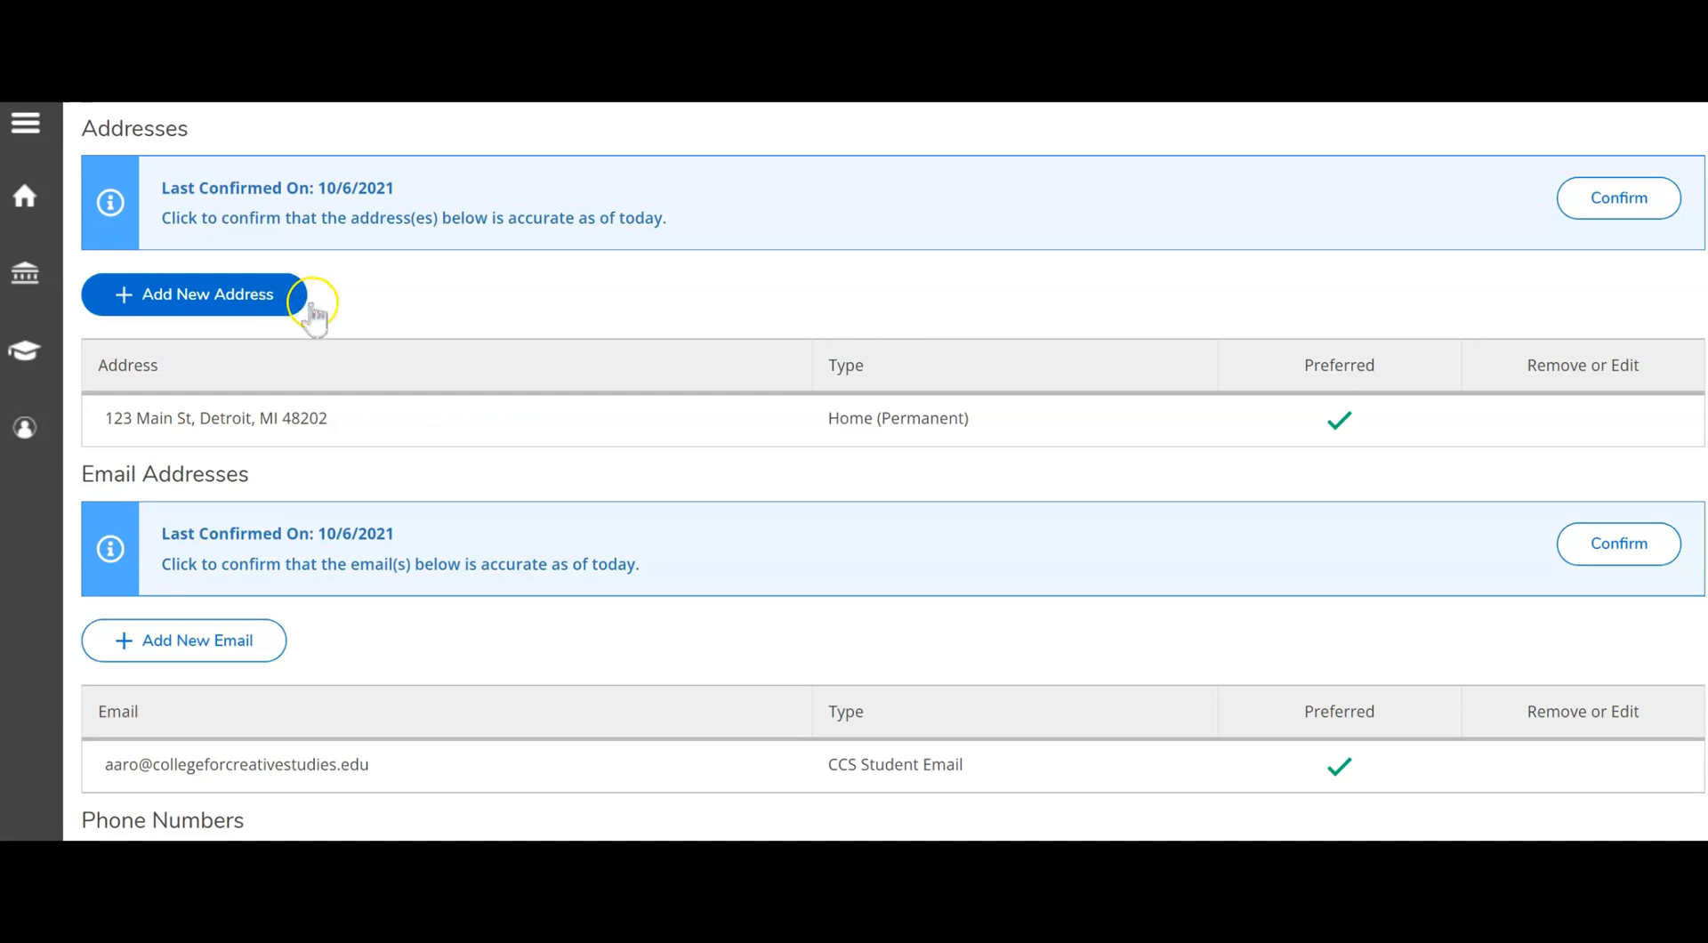
mouse_move(136, 447)
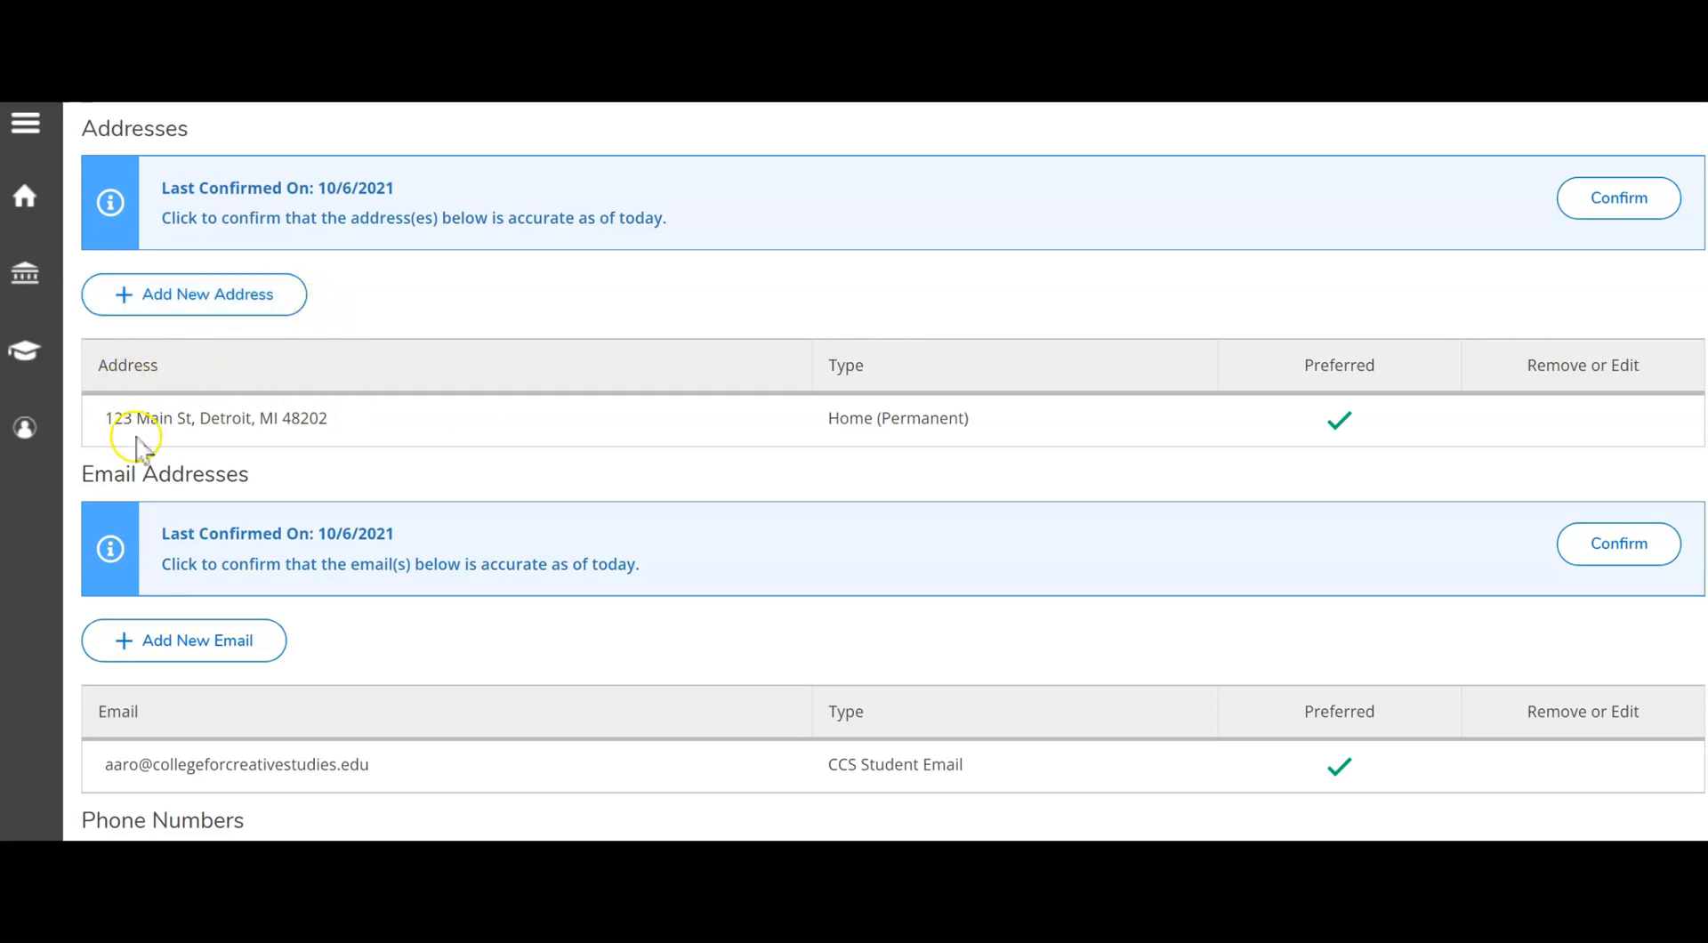
mouse_move(431, 712)
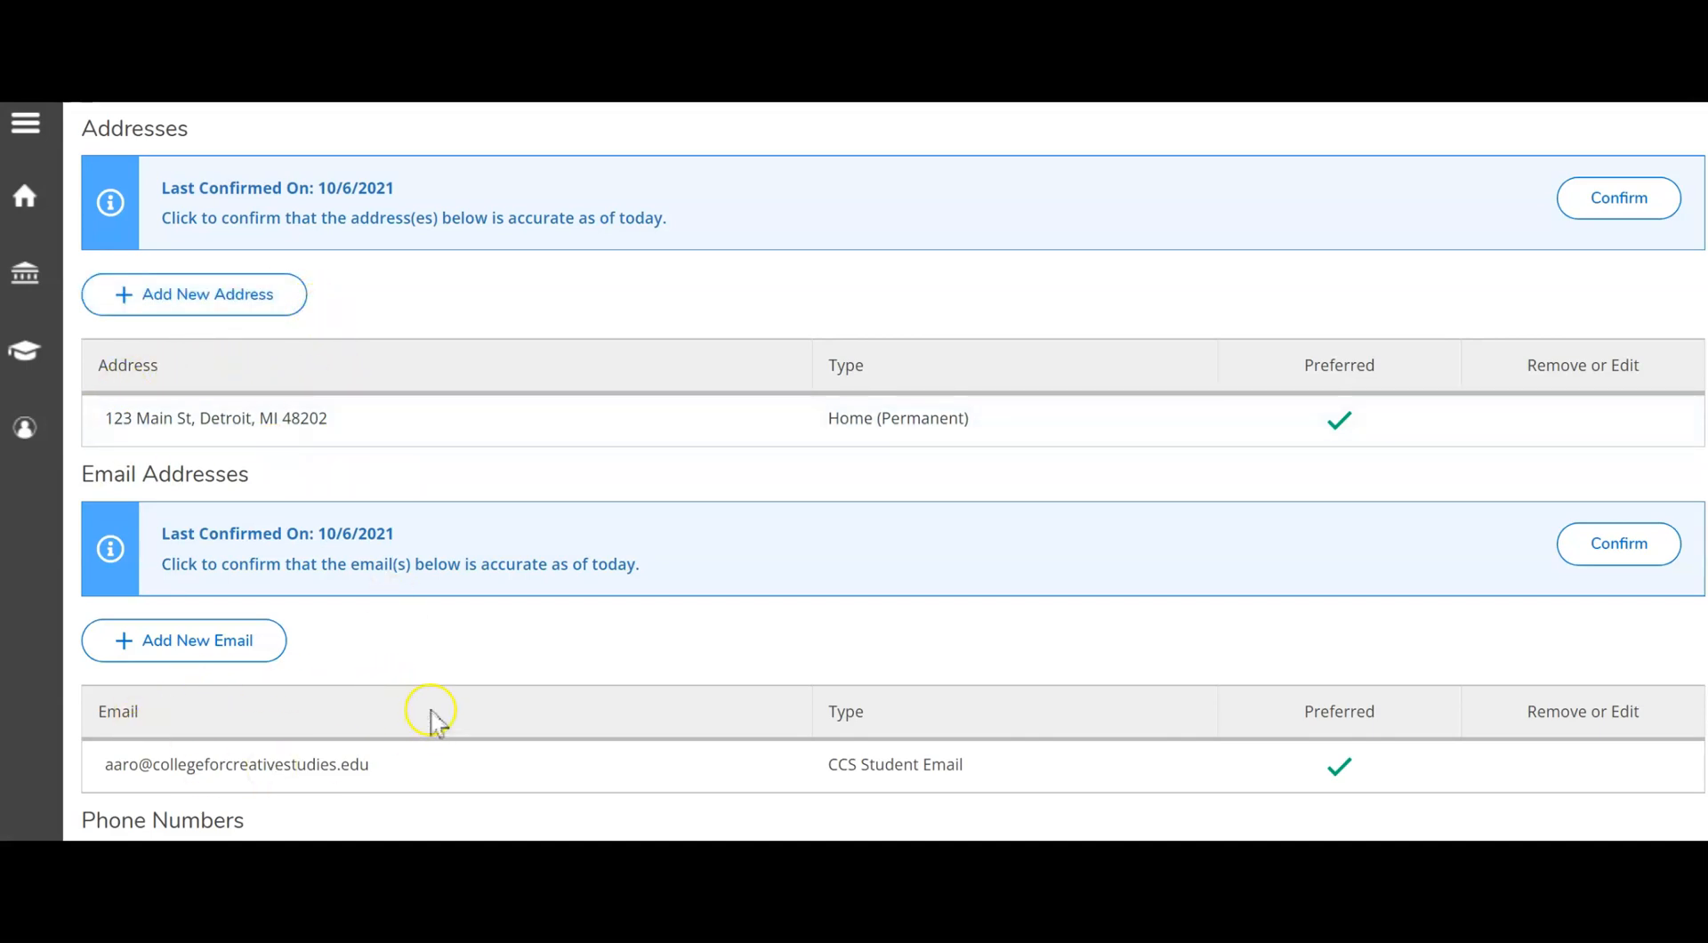
mouse_move(1619, 198)
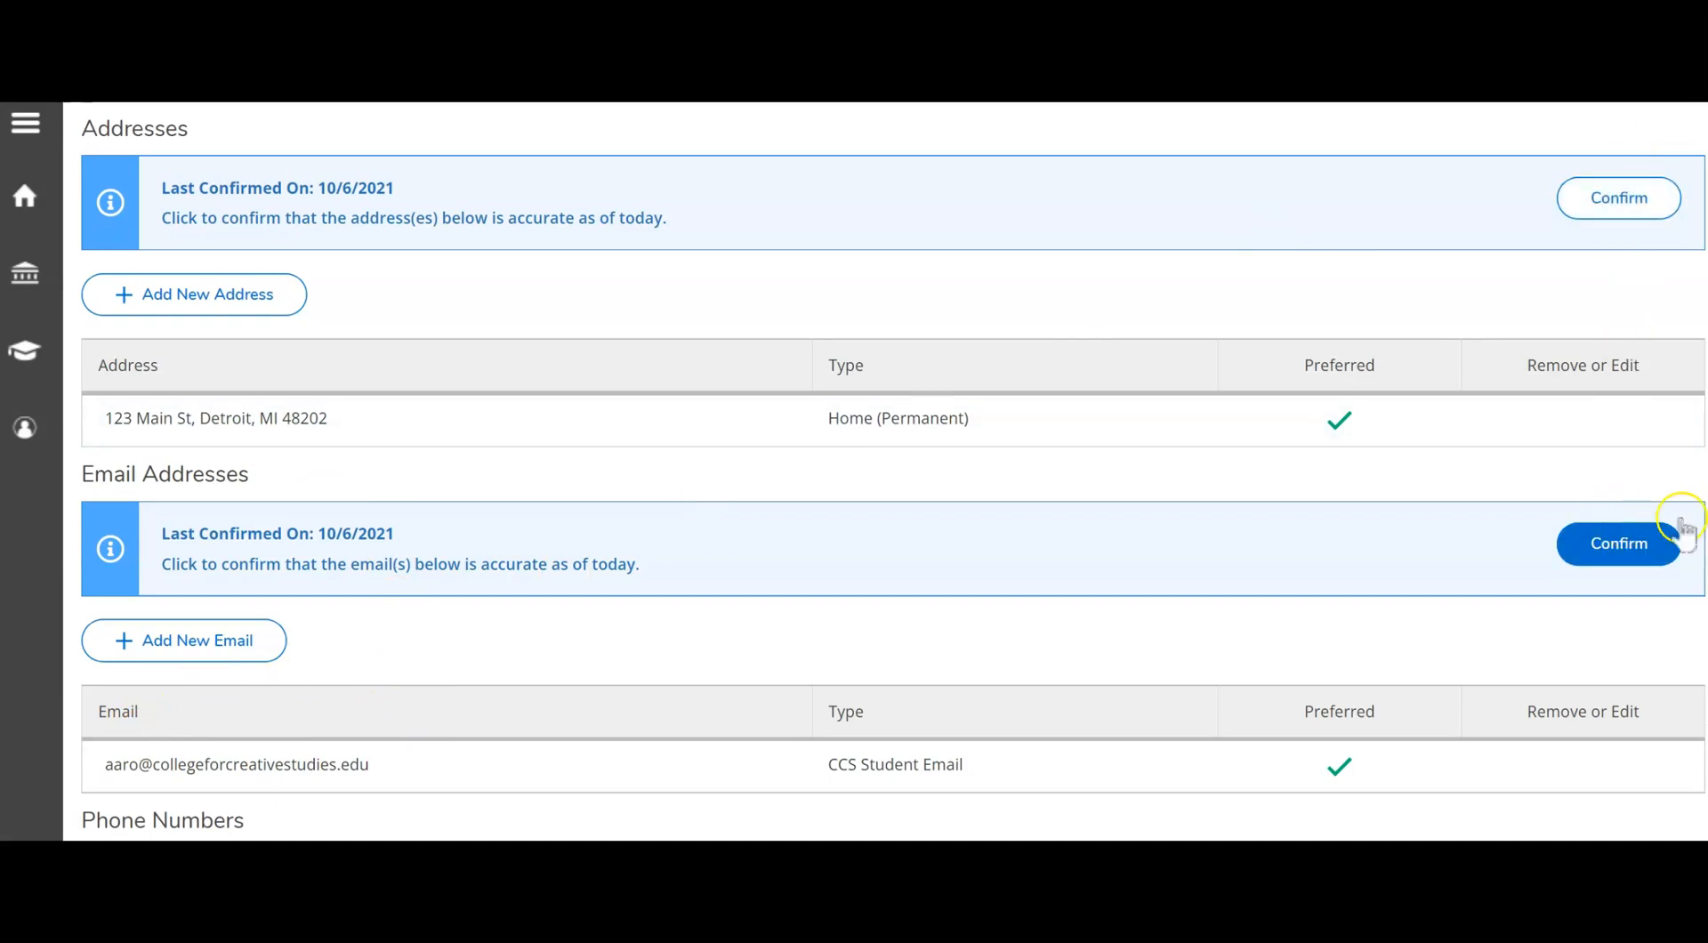
scroll("down", 3)
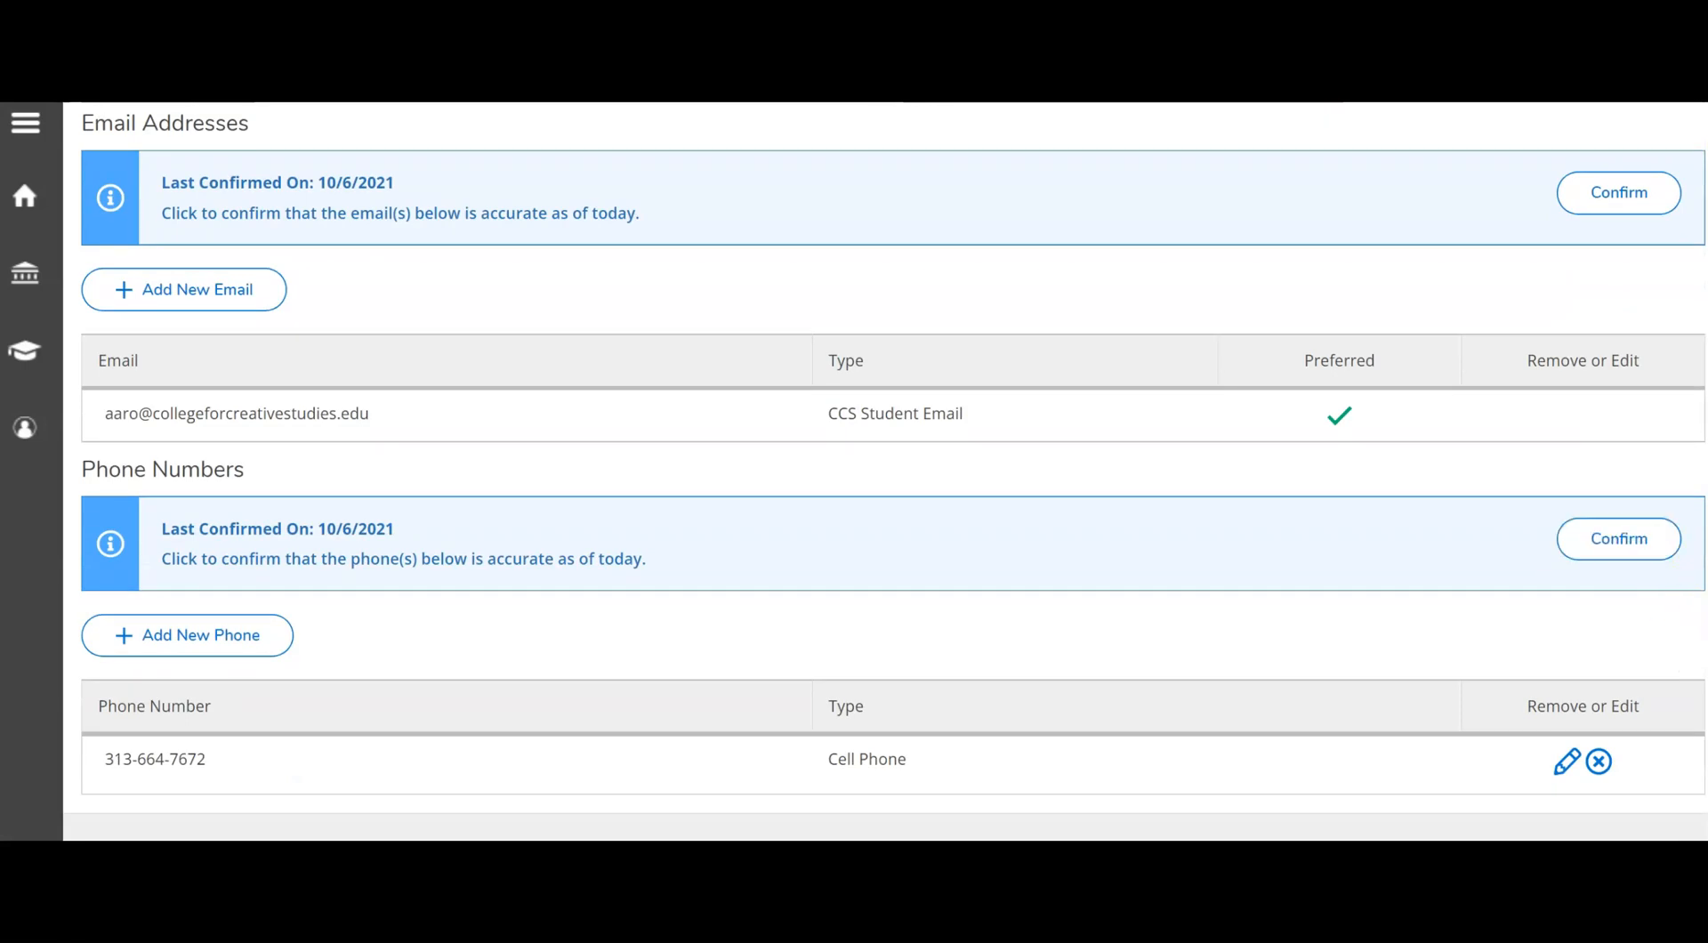
scroll("up", 3)
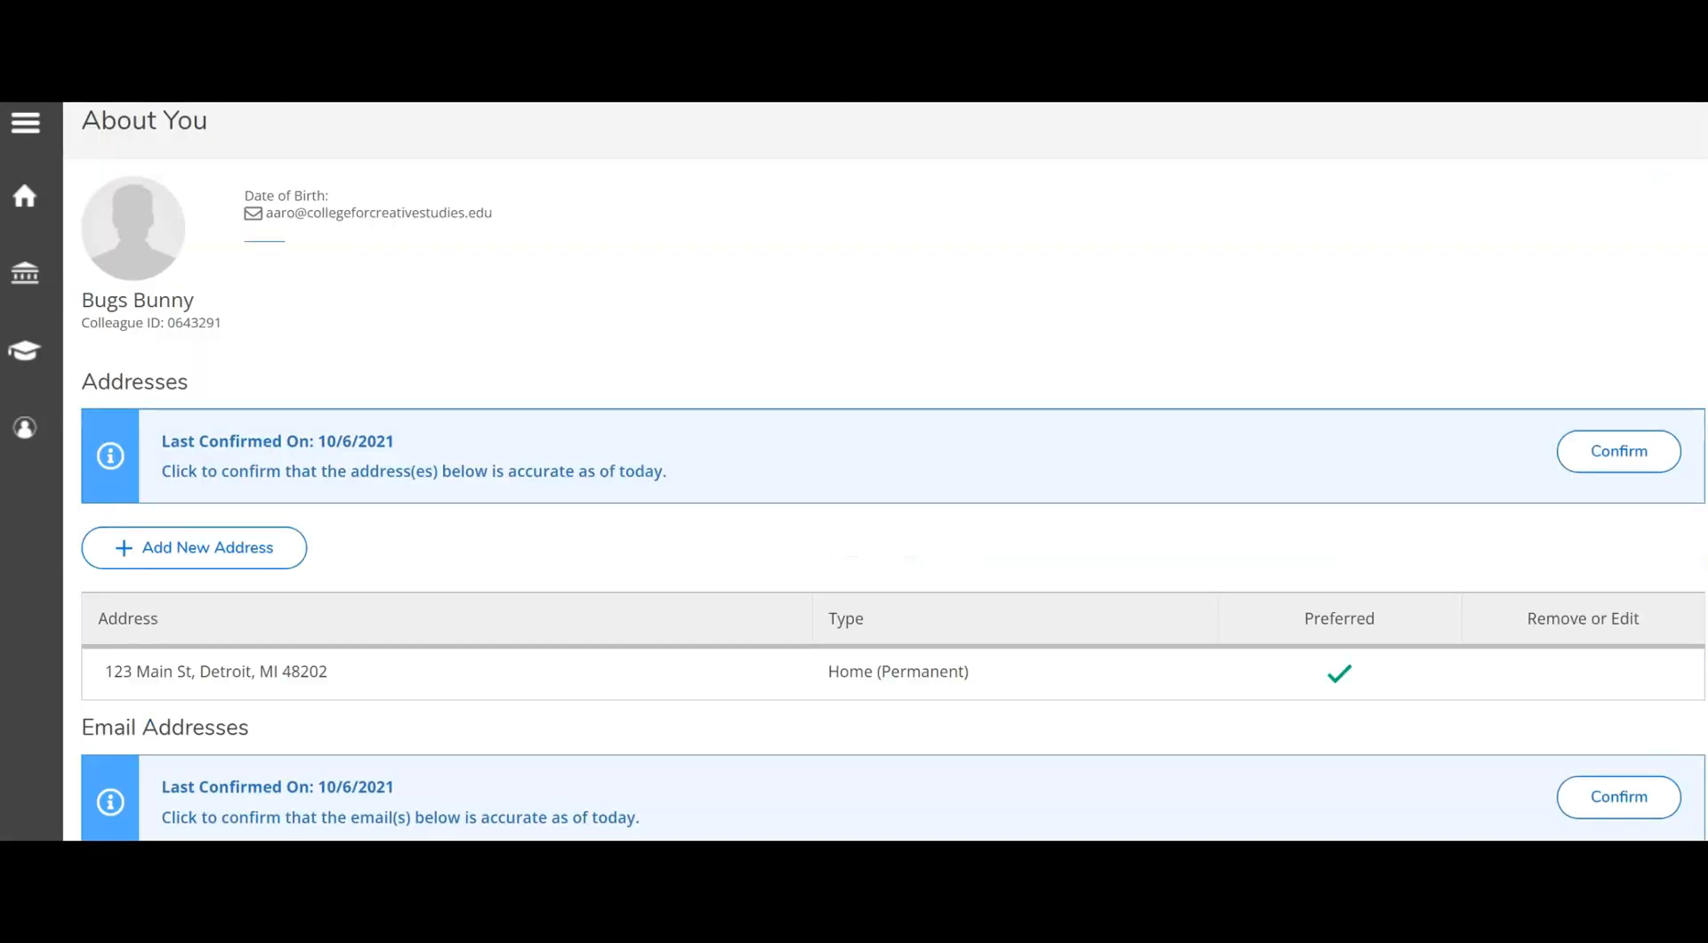
scroll("down", 3)
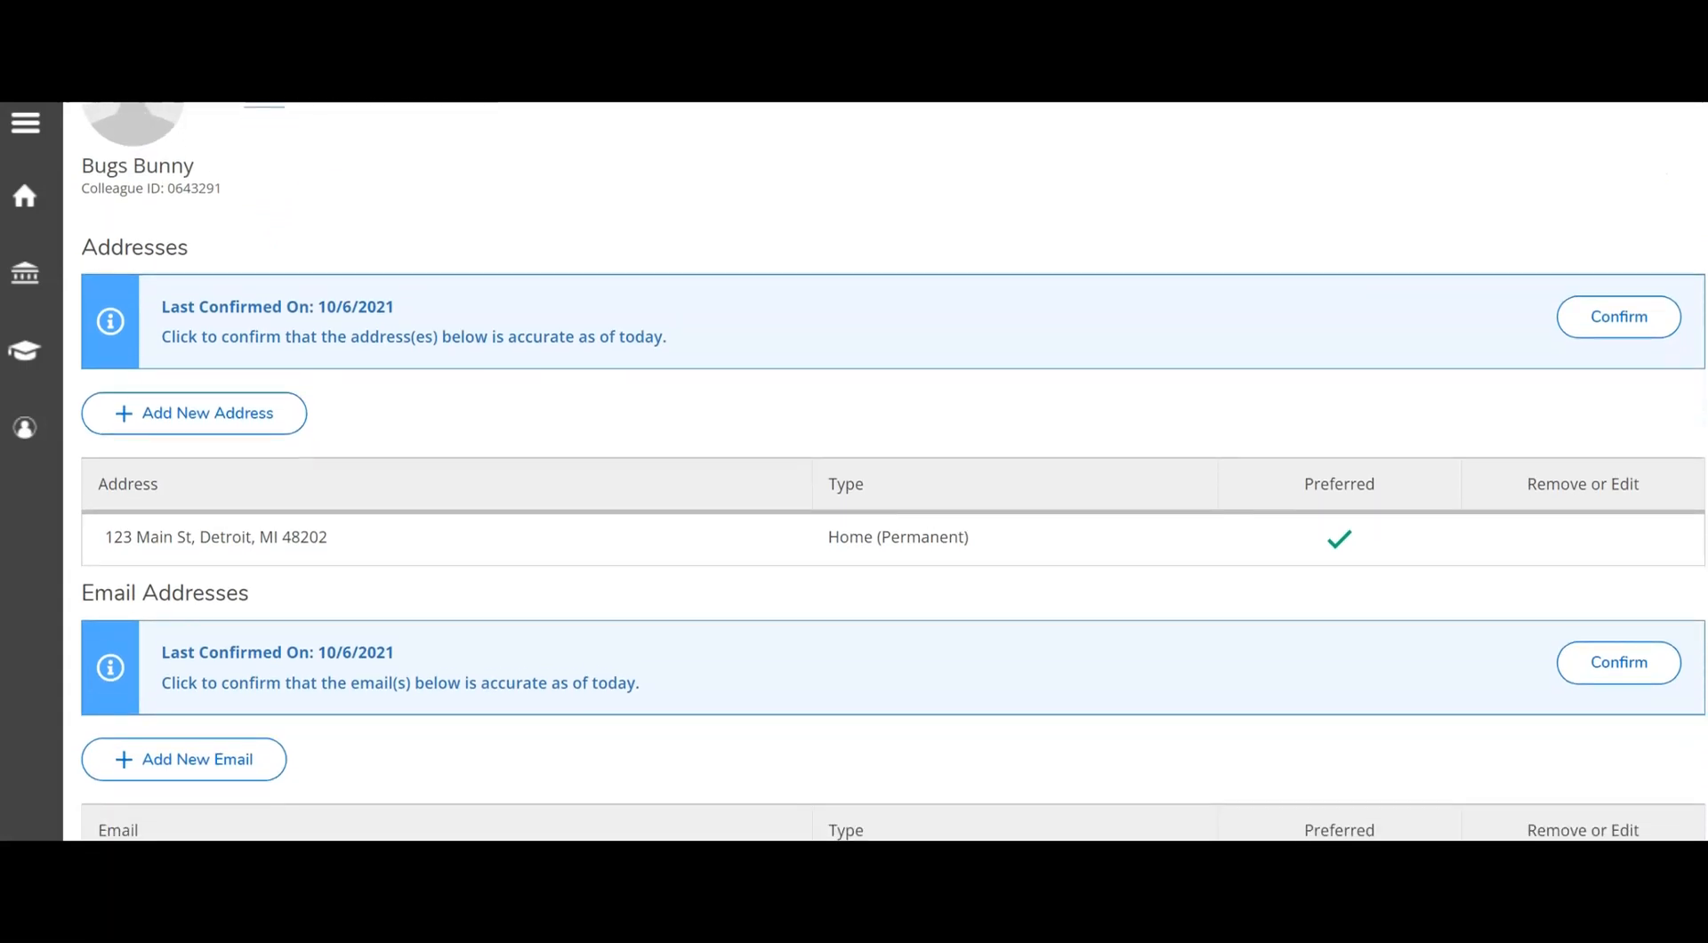
scroll("down", 3)
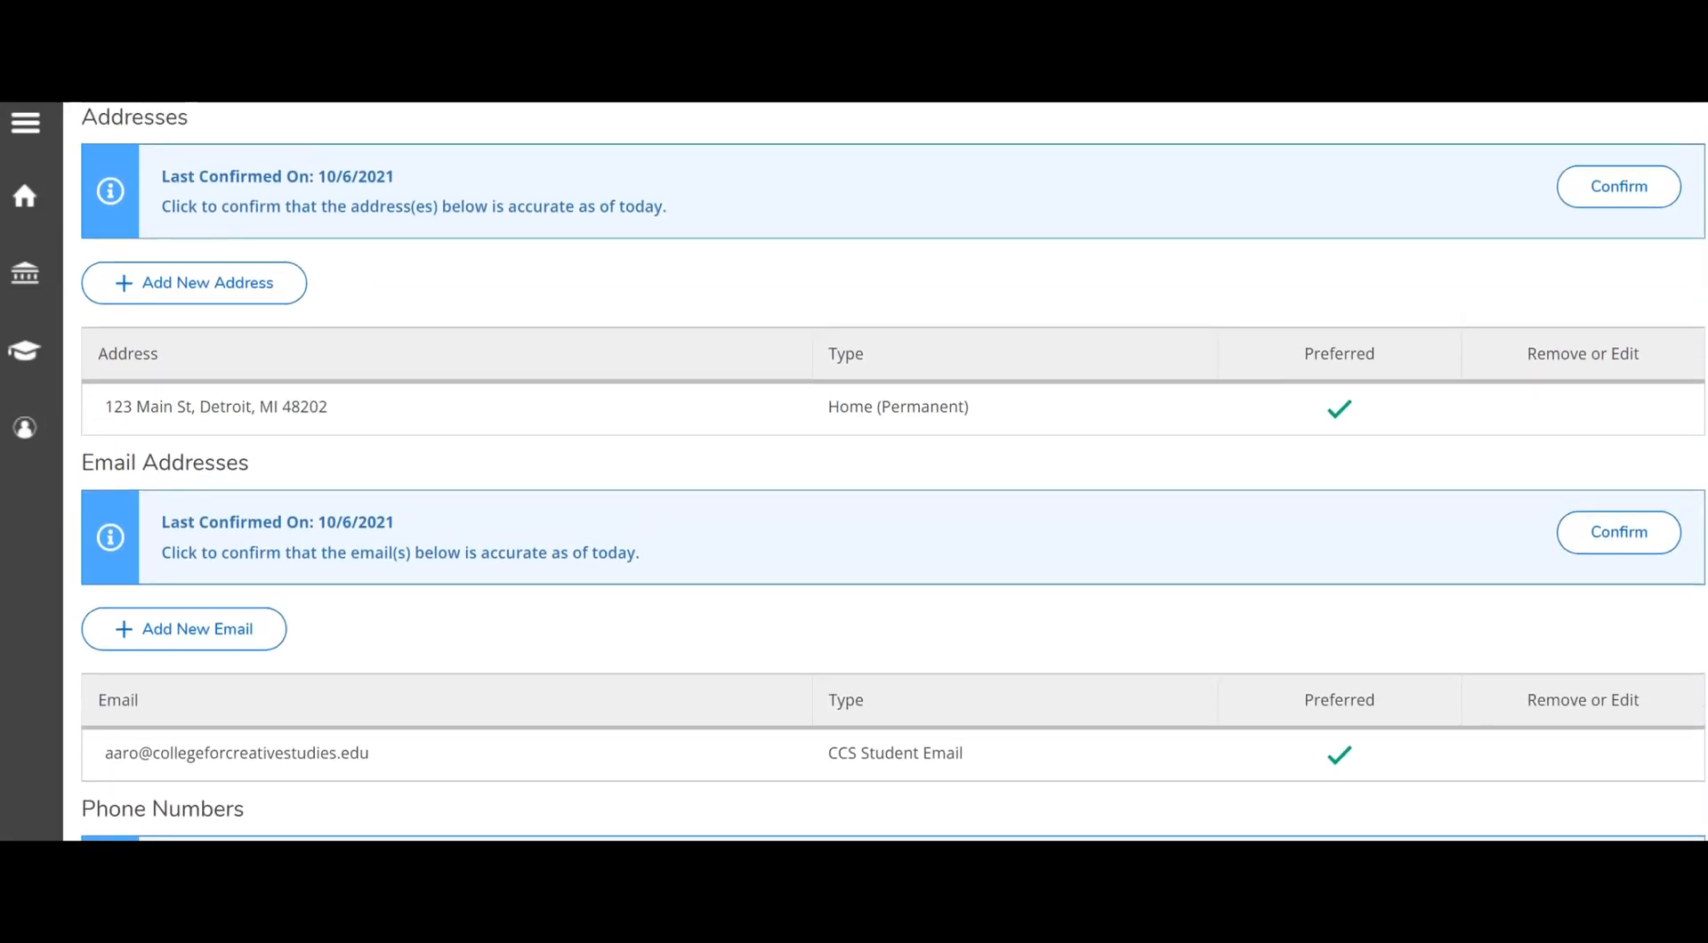
Confirm the home address and verify its Last Confirmed On date reads 3/14/2022.
left_click(1618, 185)
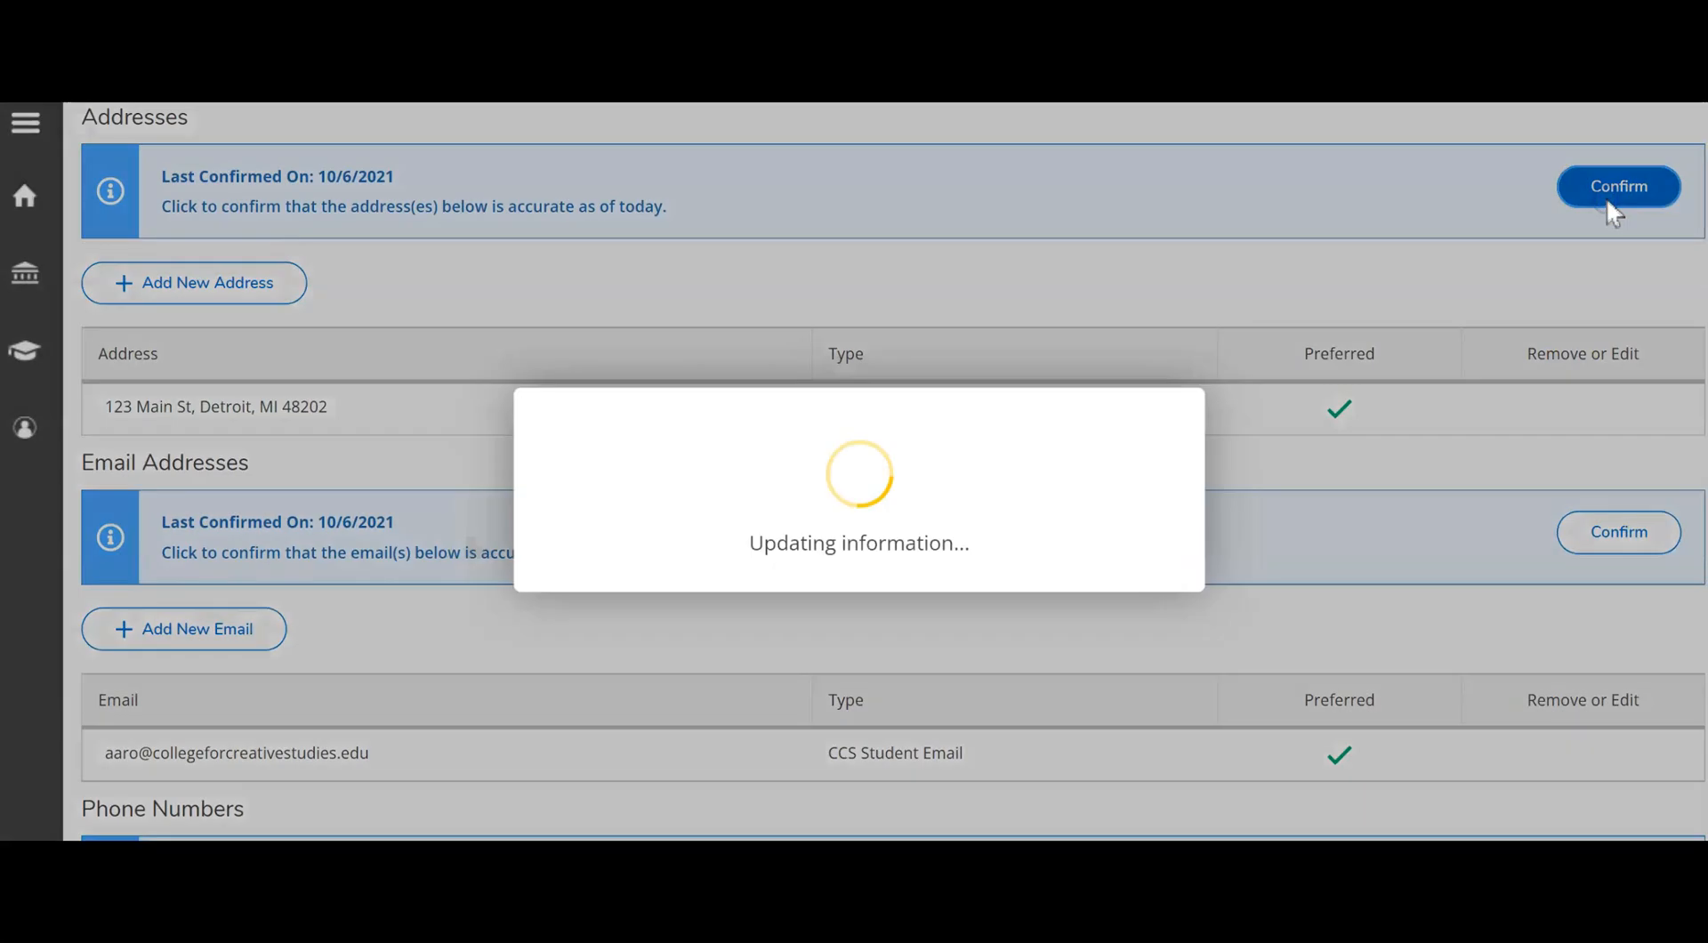
left_click(1618, 186)
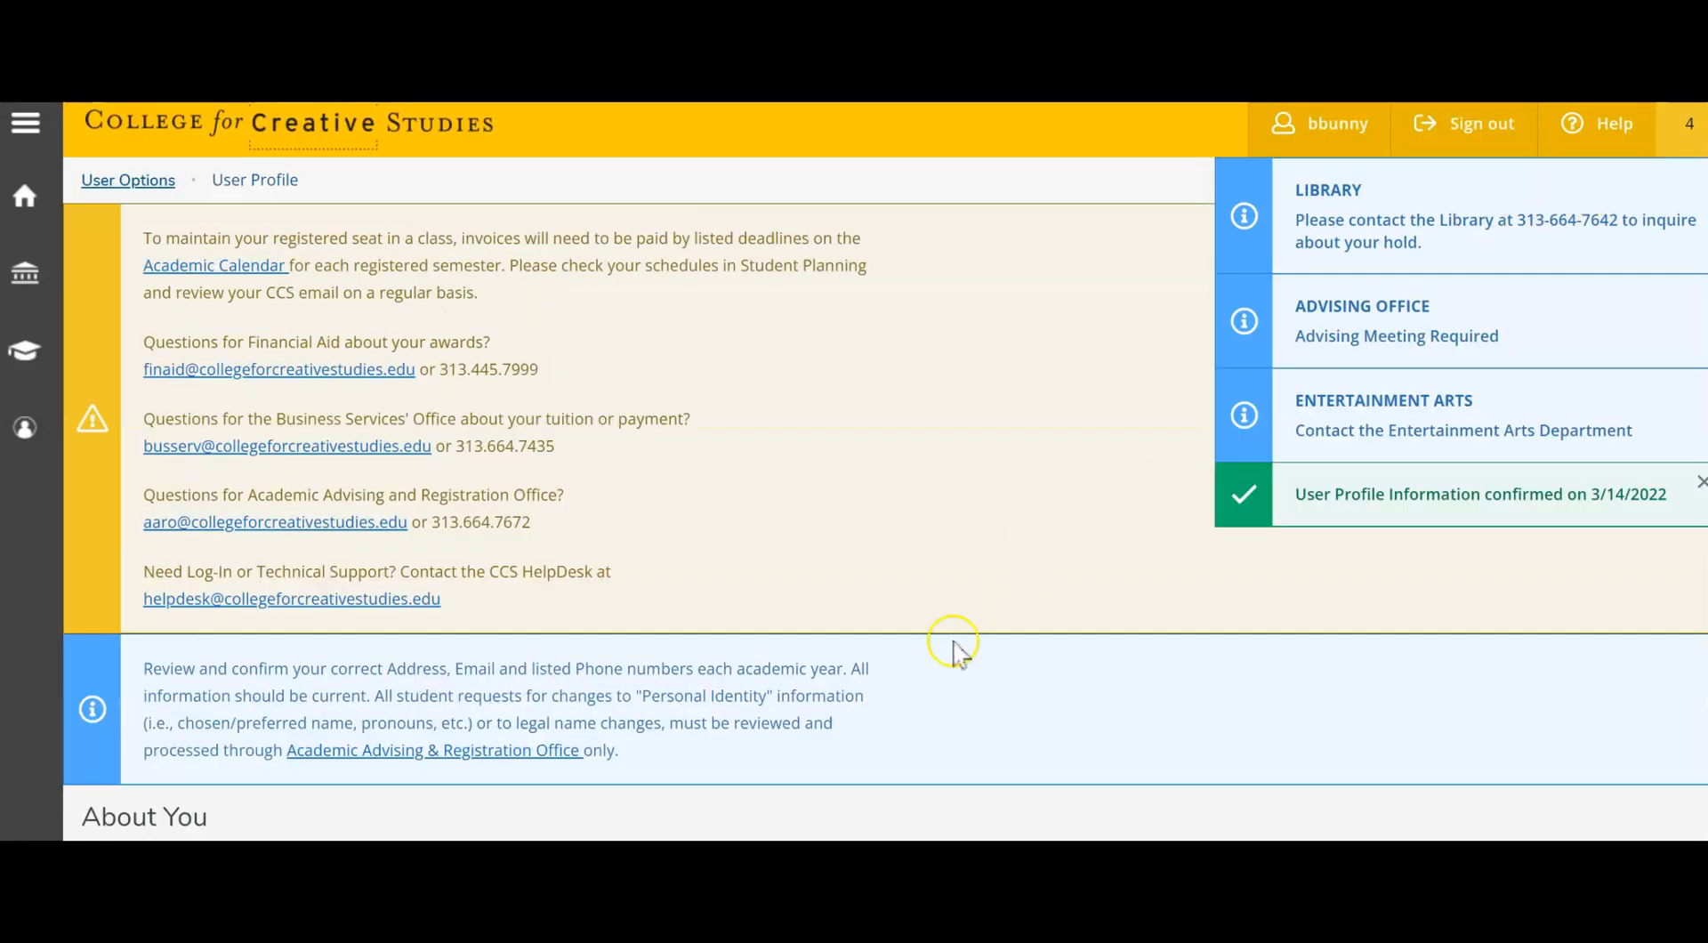
scroll("down", 3)
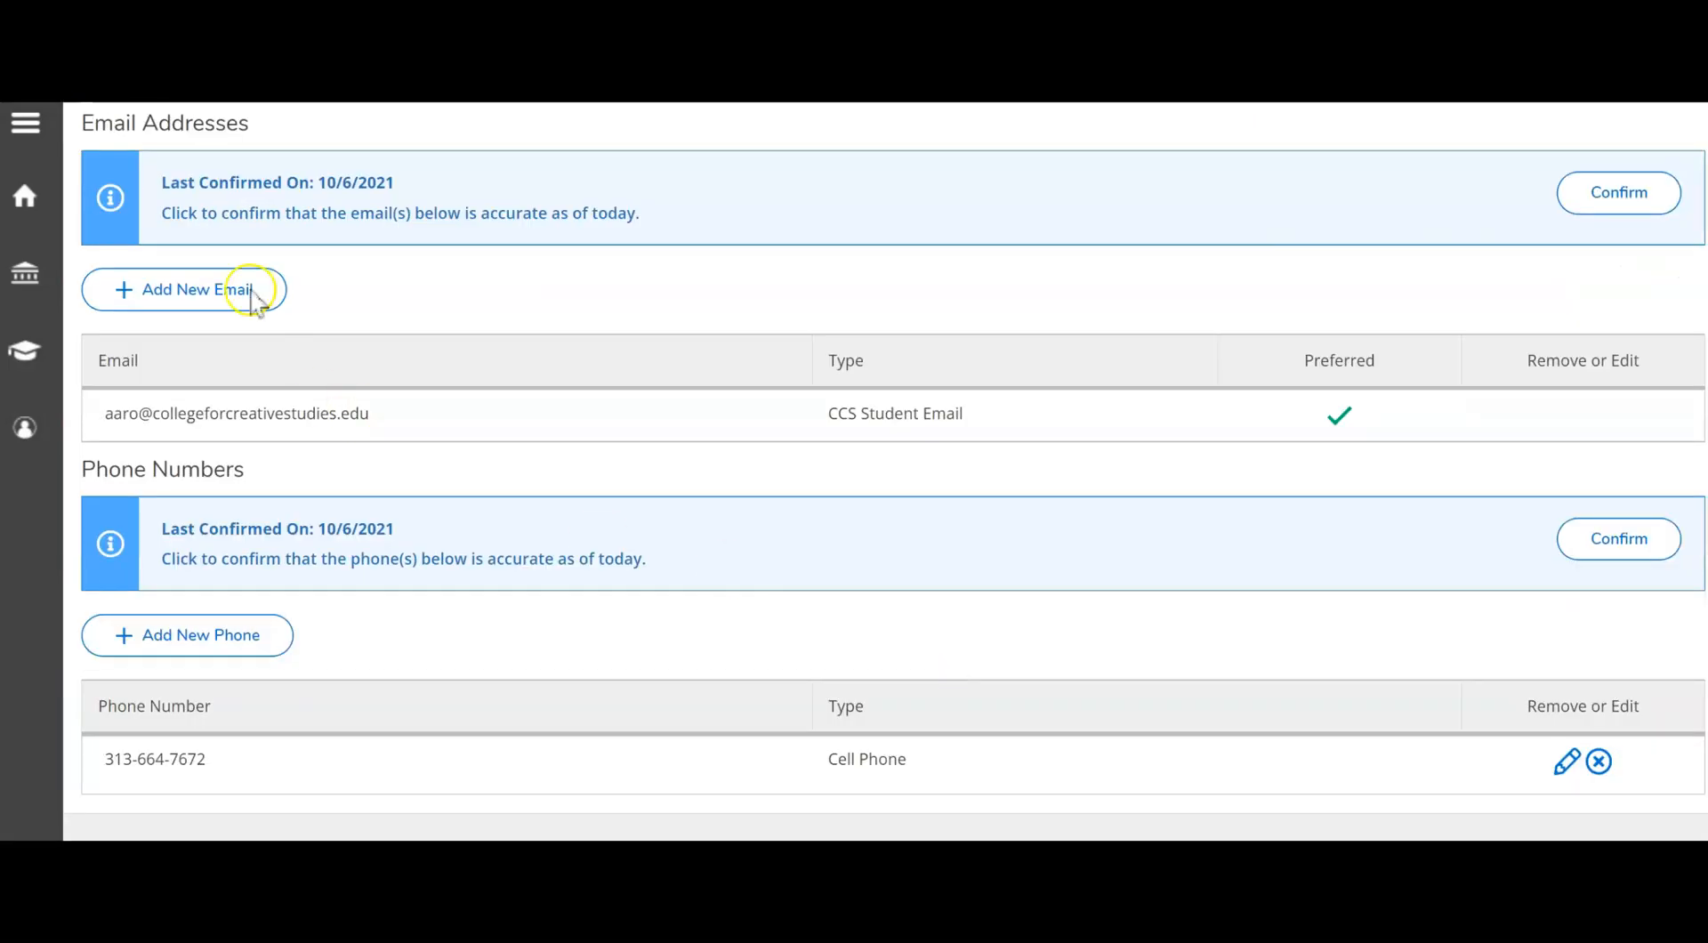
mouse_move(166, 183)
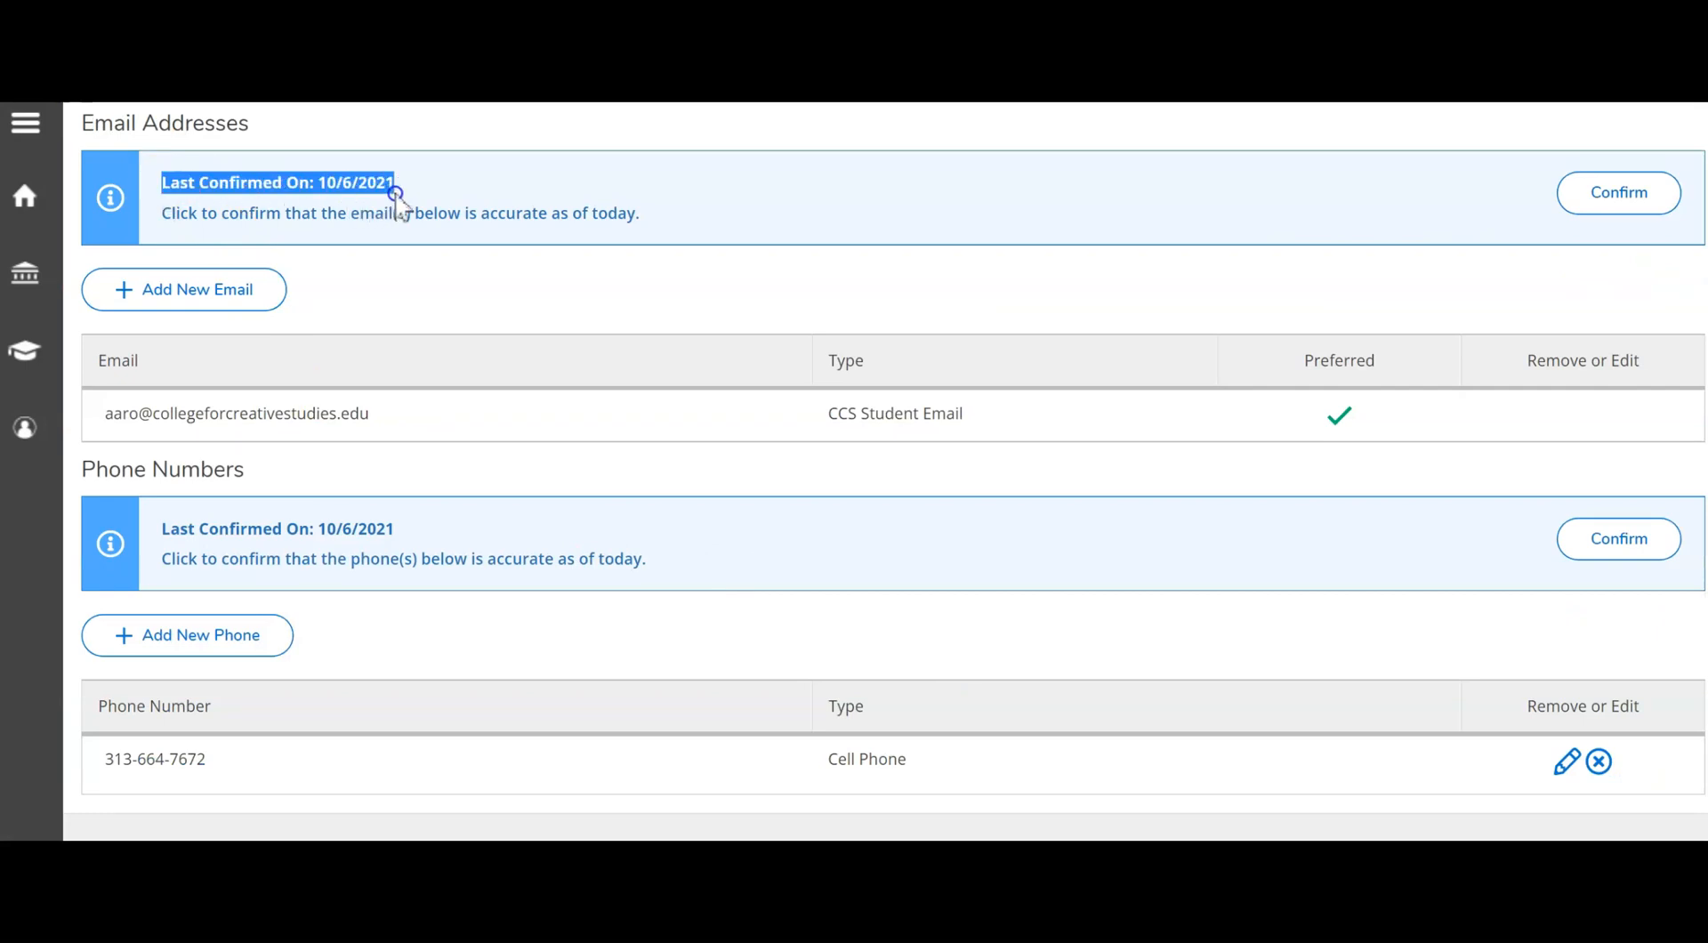
mouse_move(405, 207)
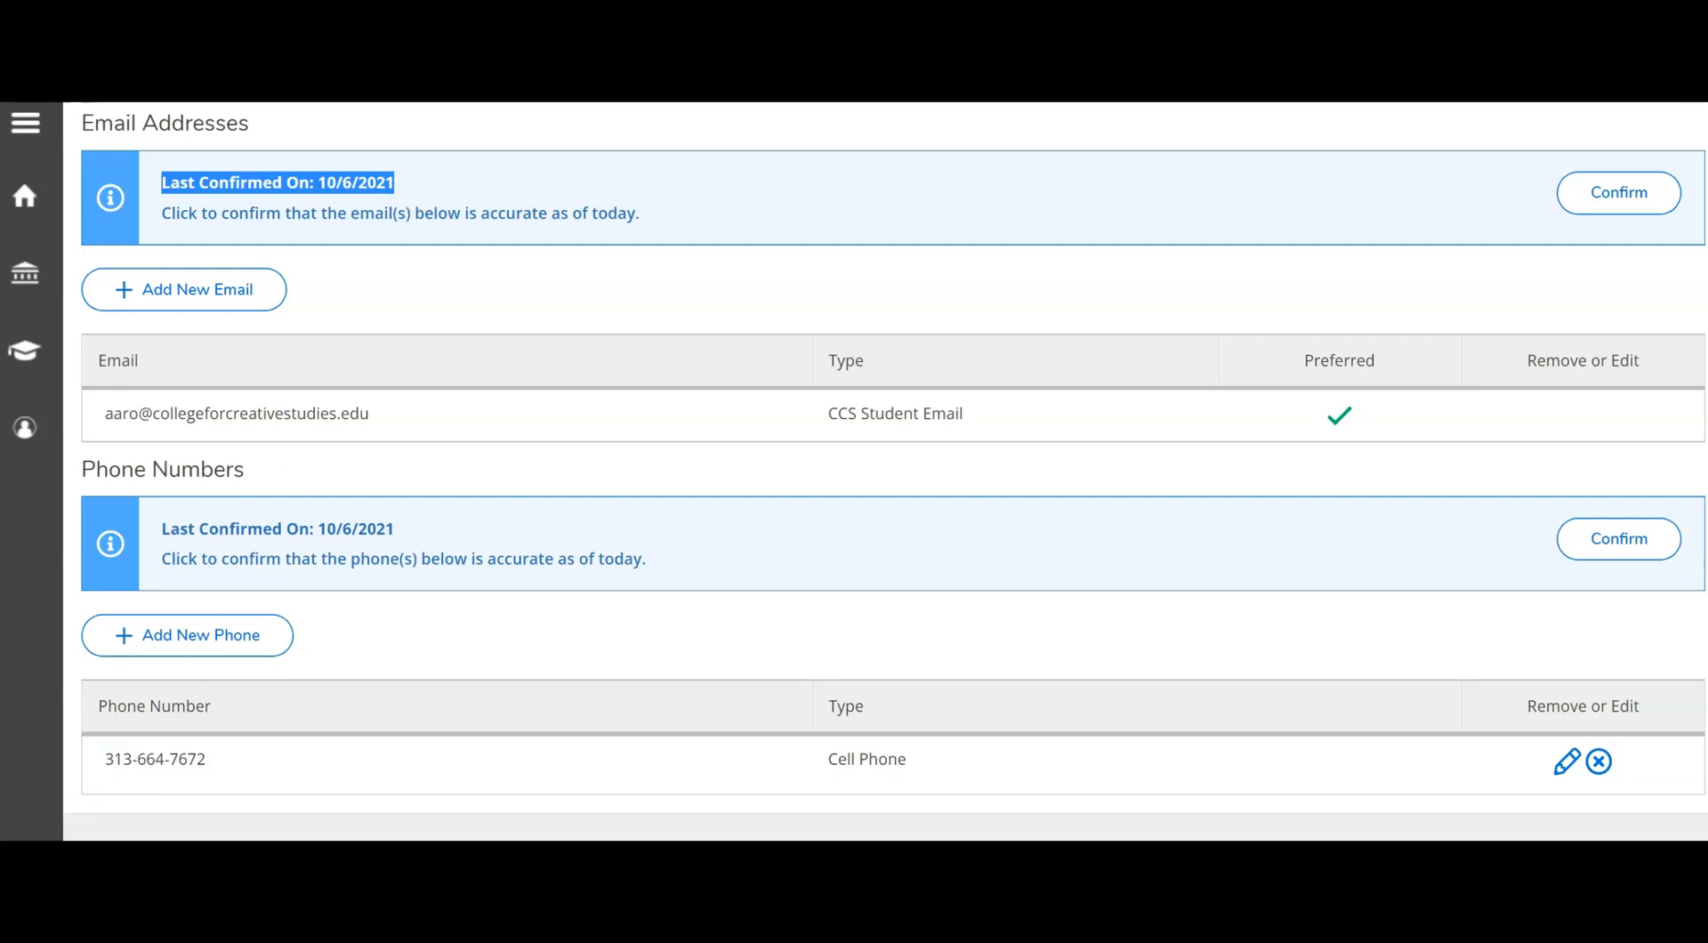
scroll("up", 3)
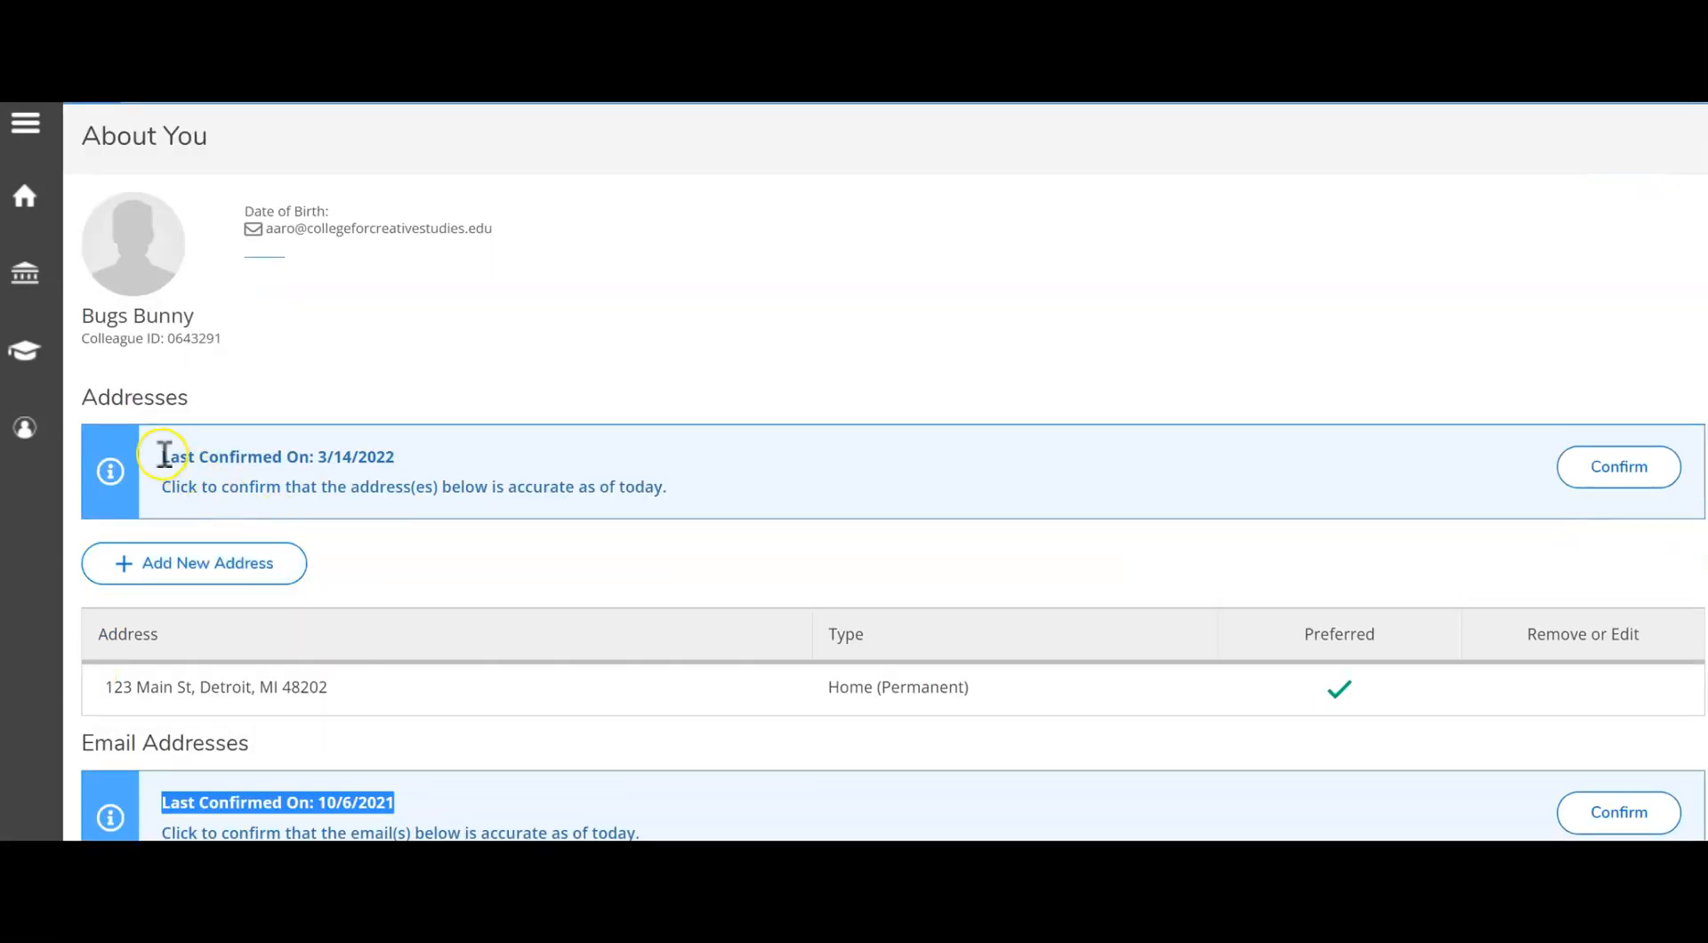
double_click(278, 456)
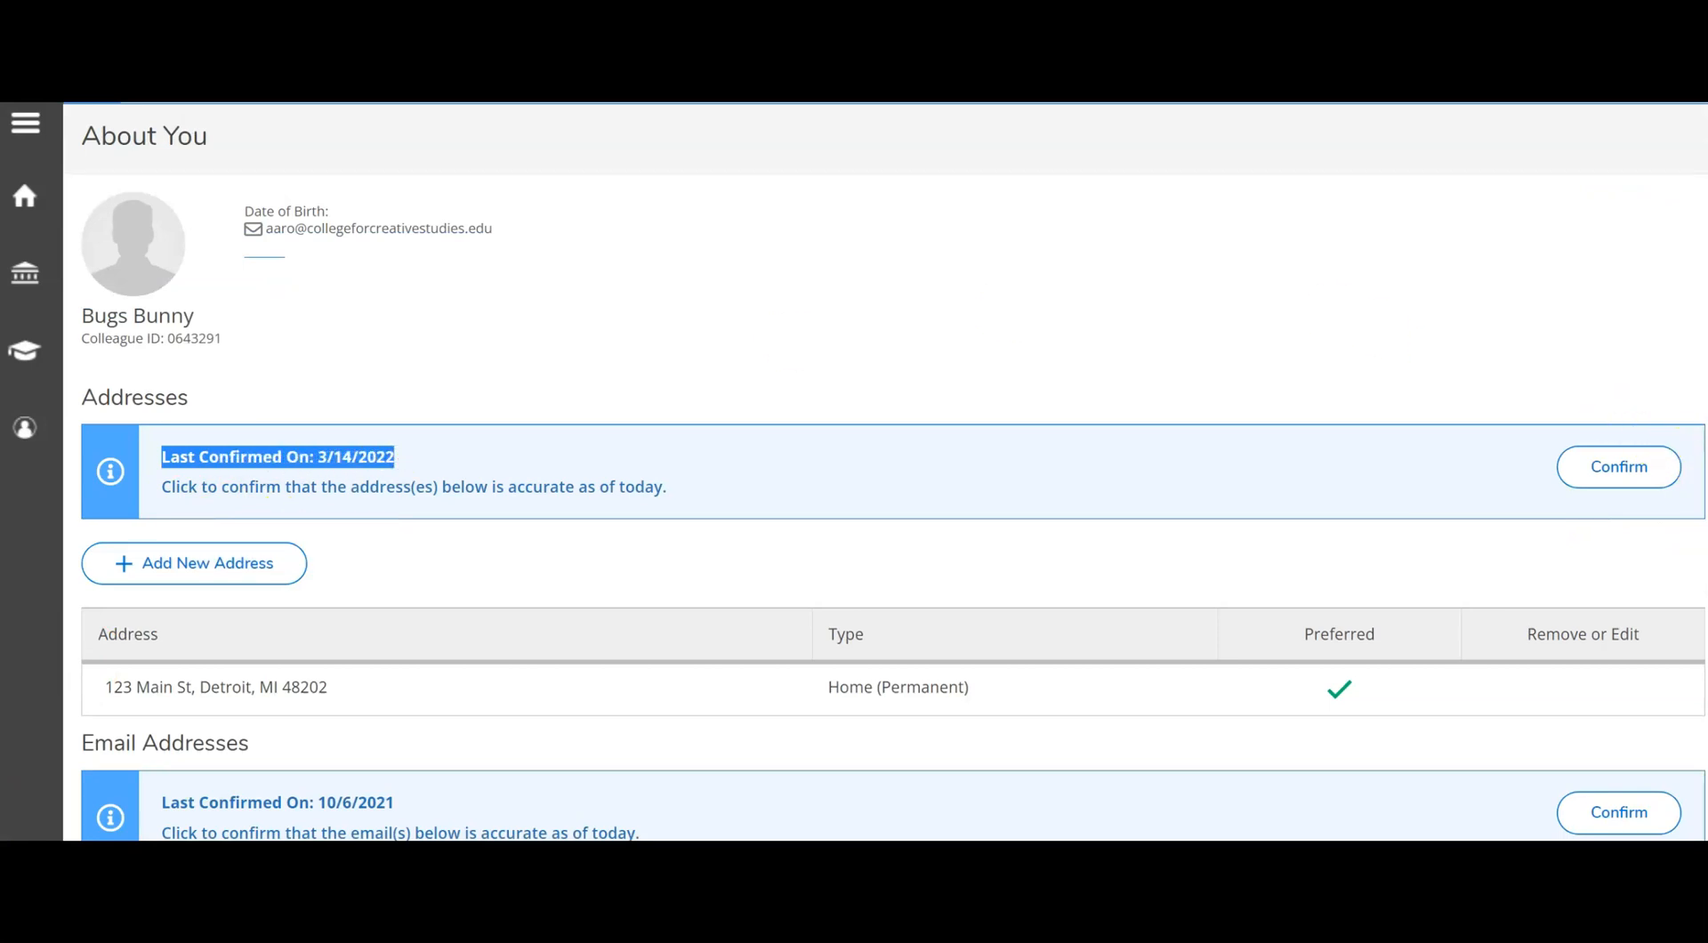
scroll("up", 3)
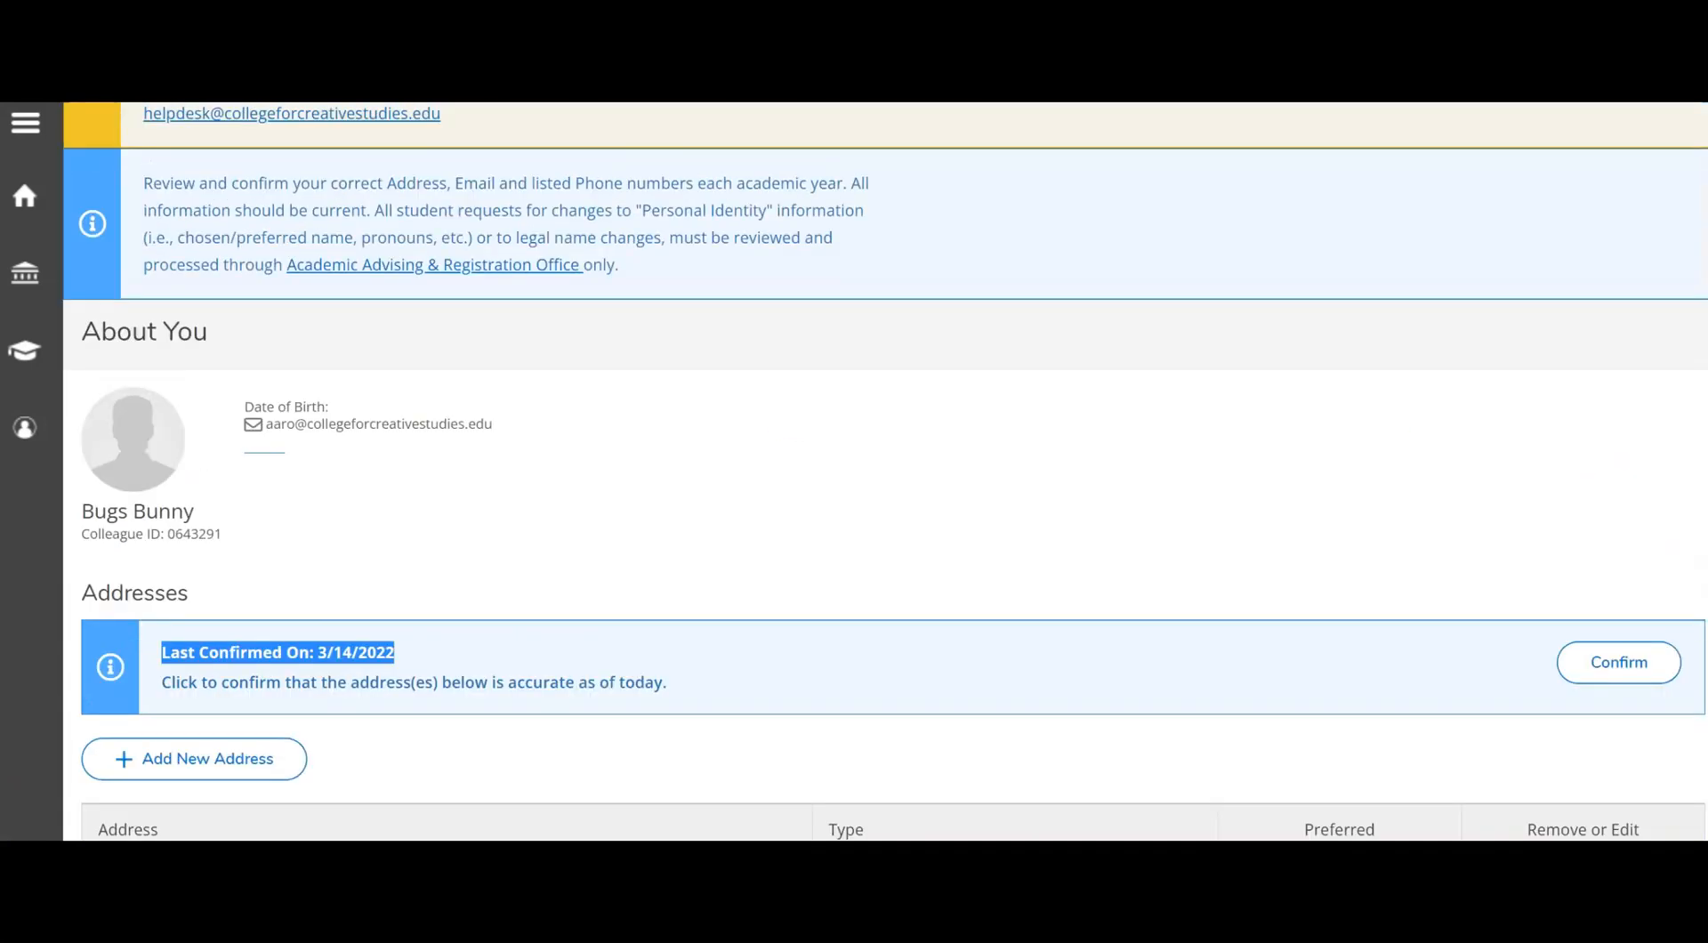
left_click(1618, 662)
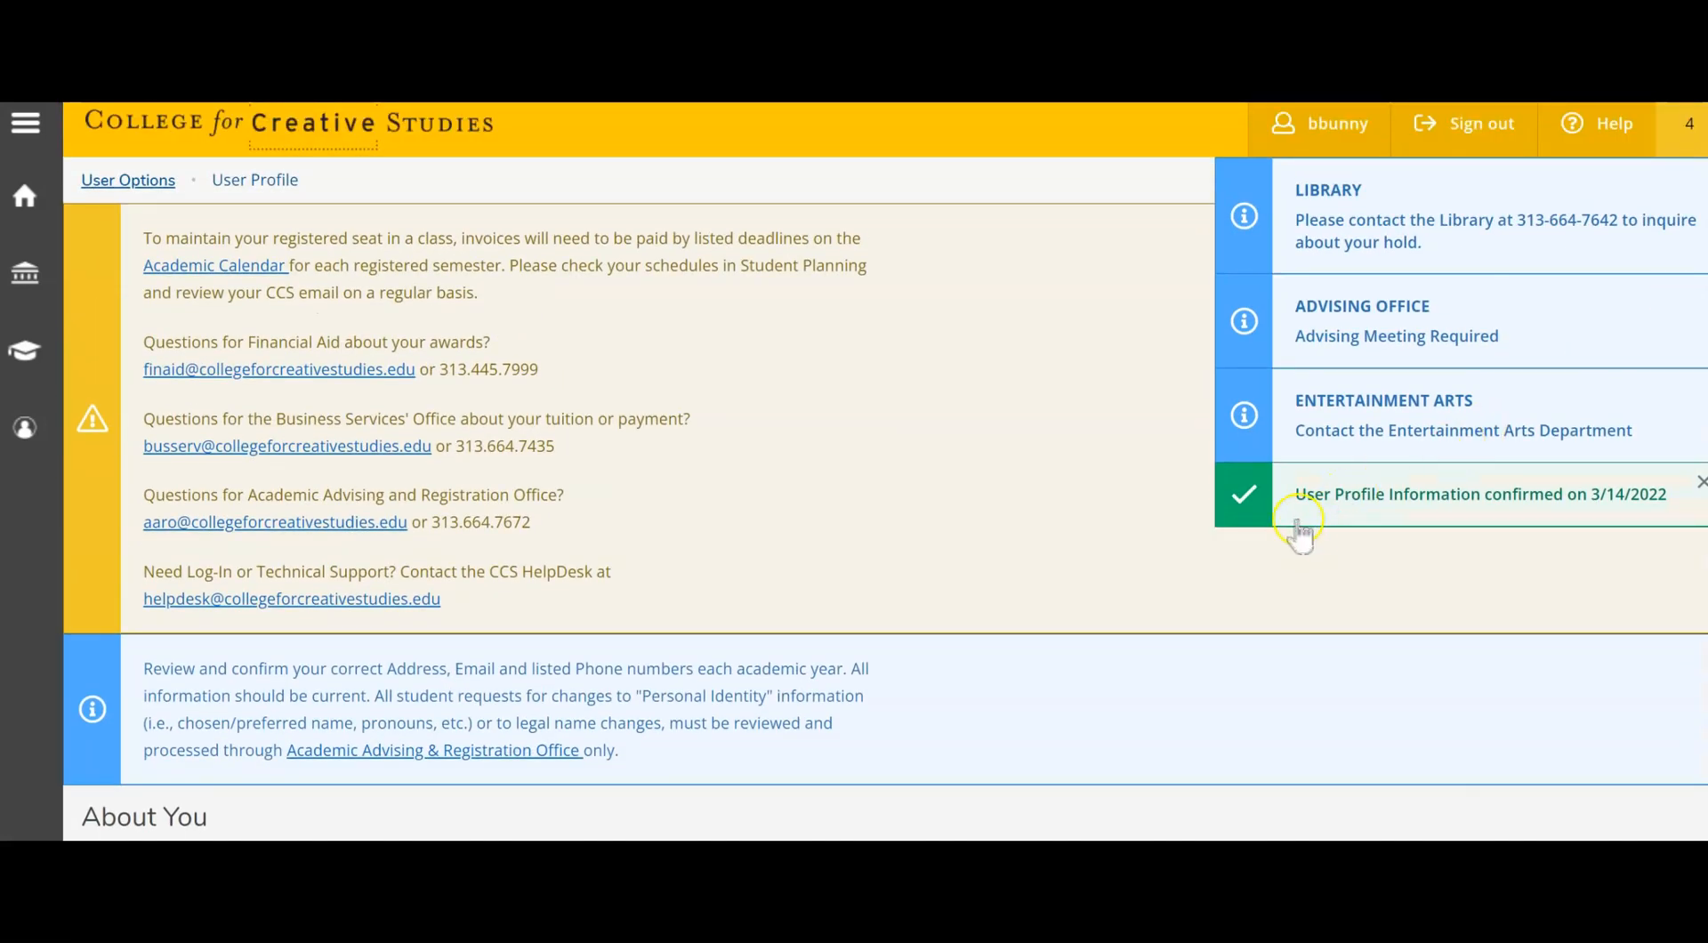
mouse_move(1359, 511)
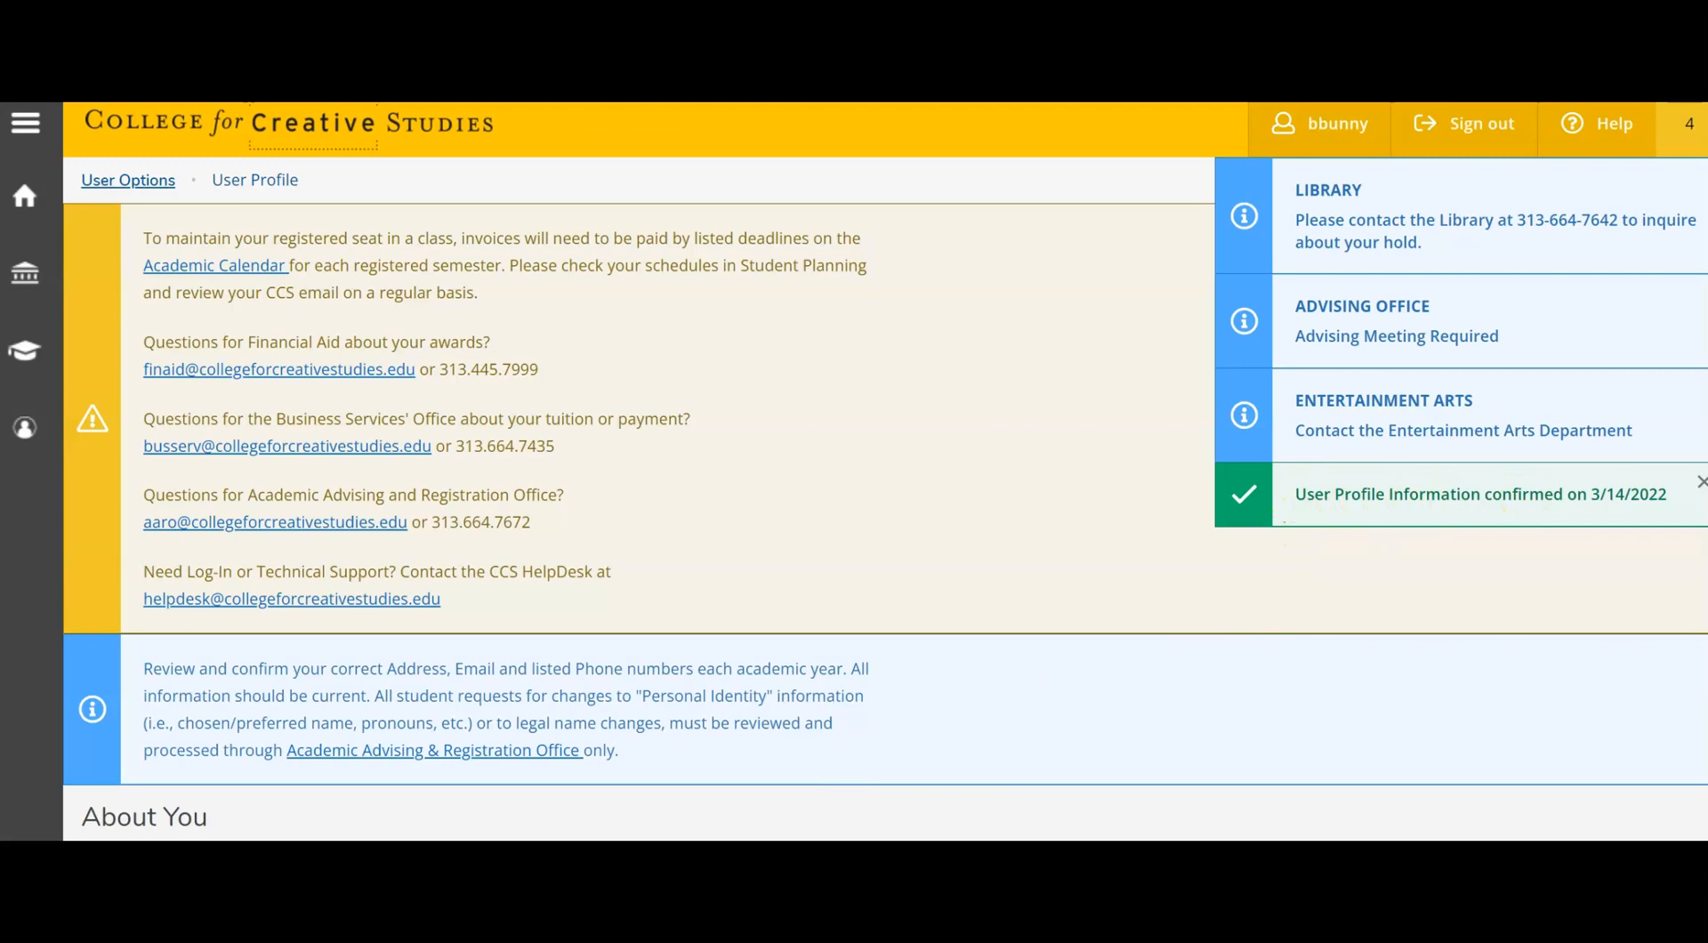
Reopen the sidebar menu to show the User Options pages.
left_click(25, 123)
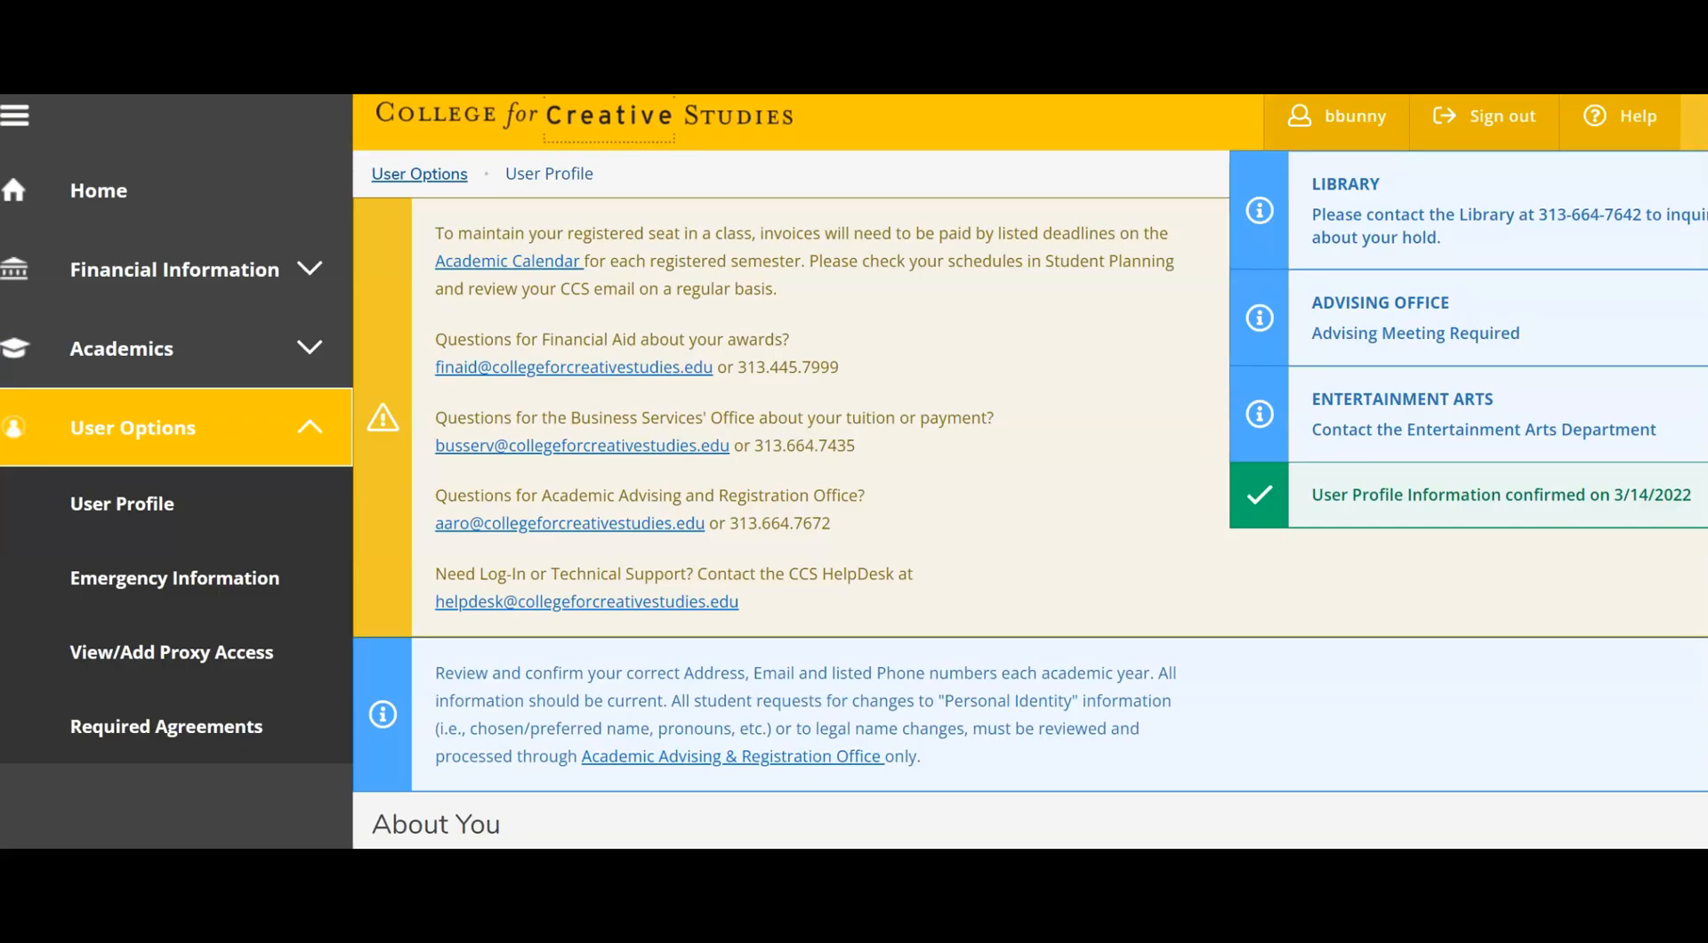
mouse_move(122, 503)
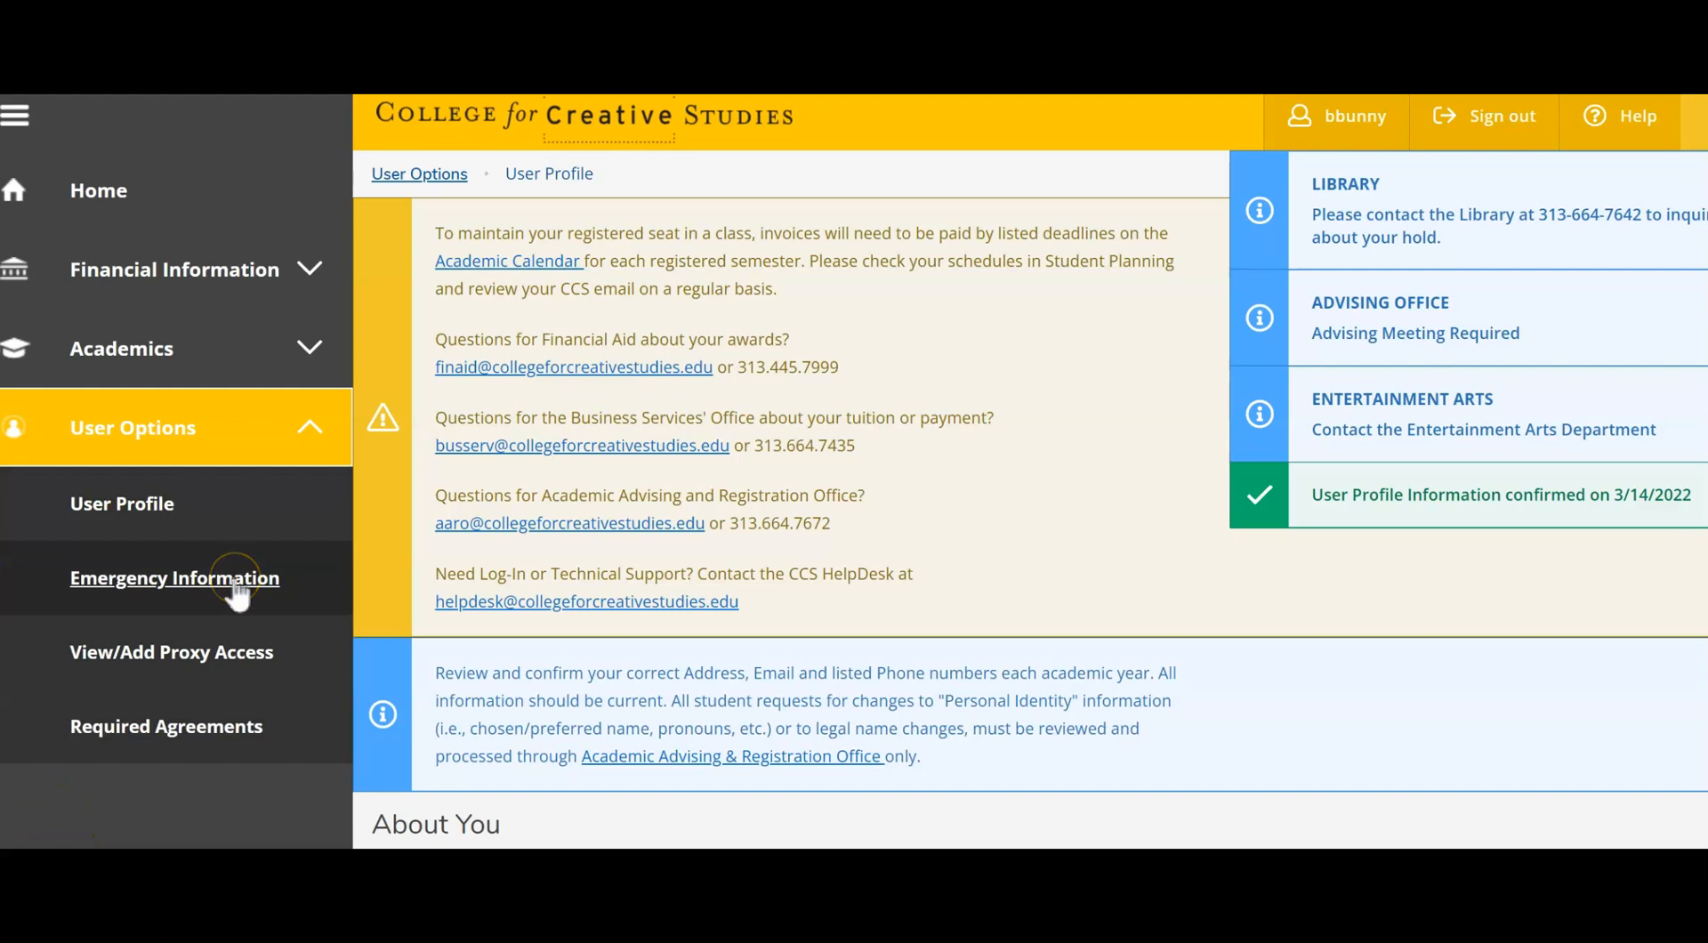
mouse_move(152, 735)
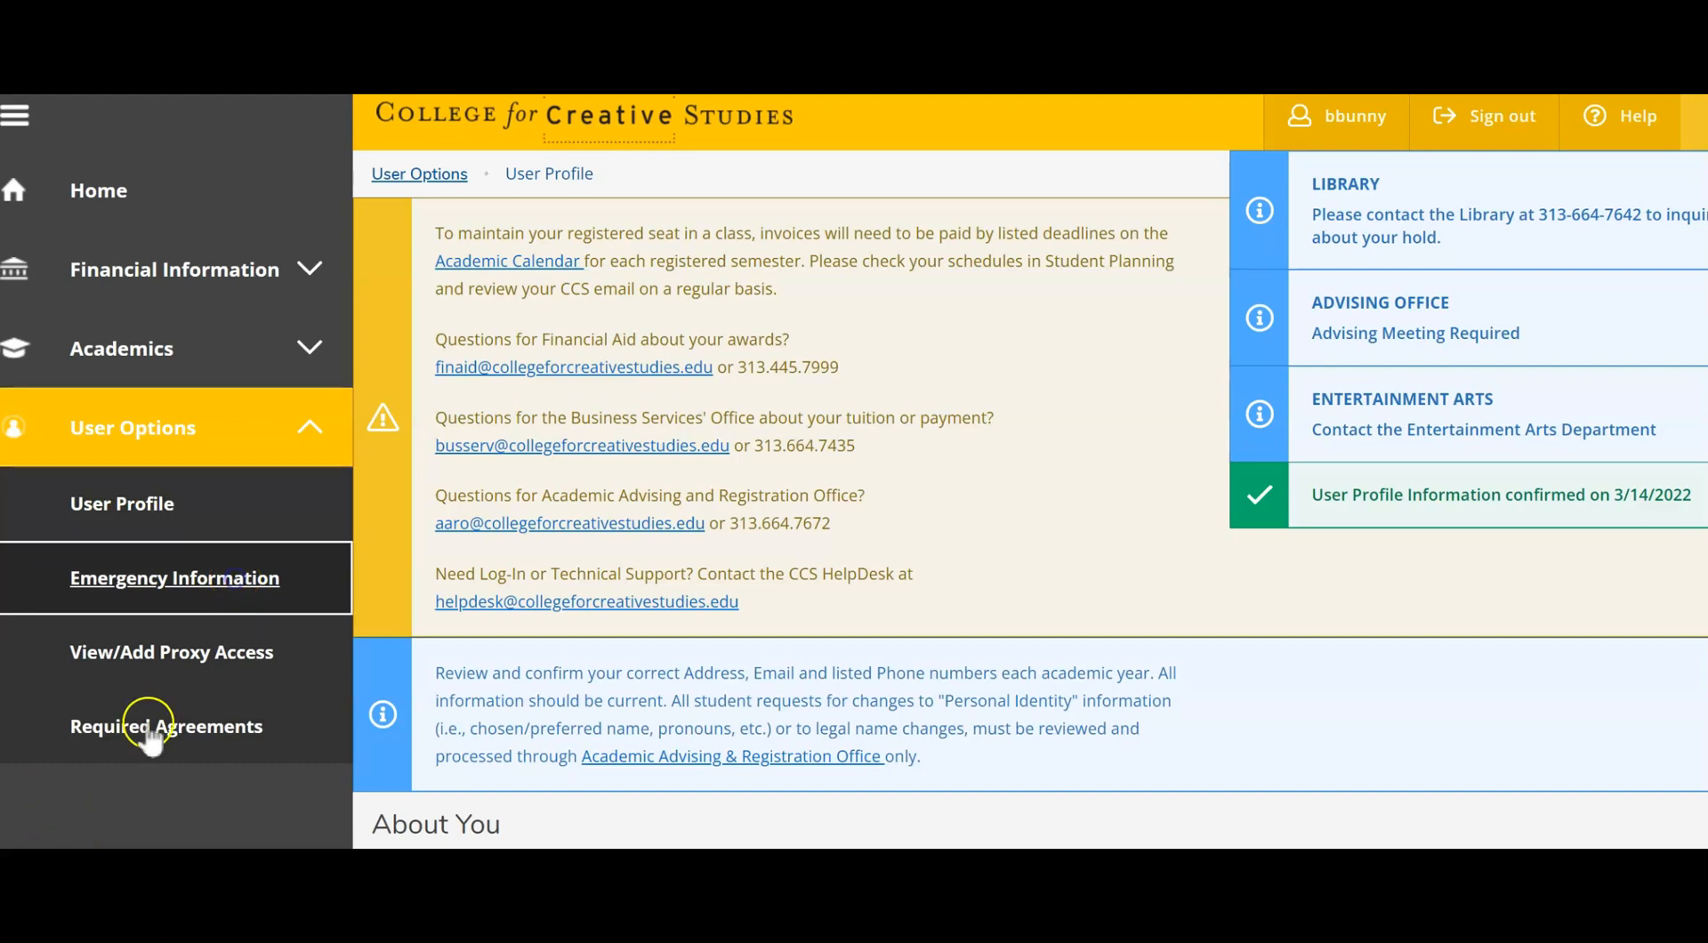
Open Emergency Information and review the father's contact details and health conditions.
left_click(175, 577)
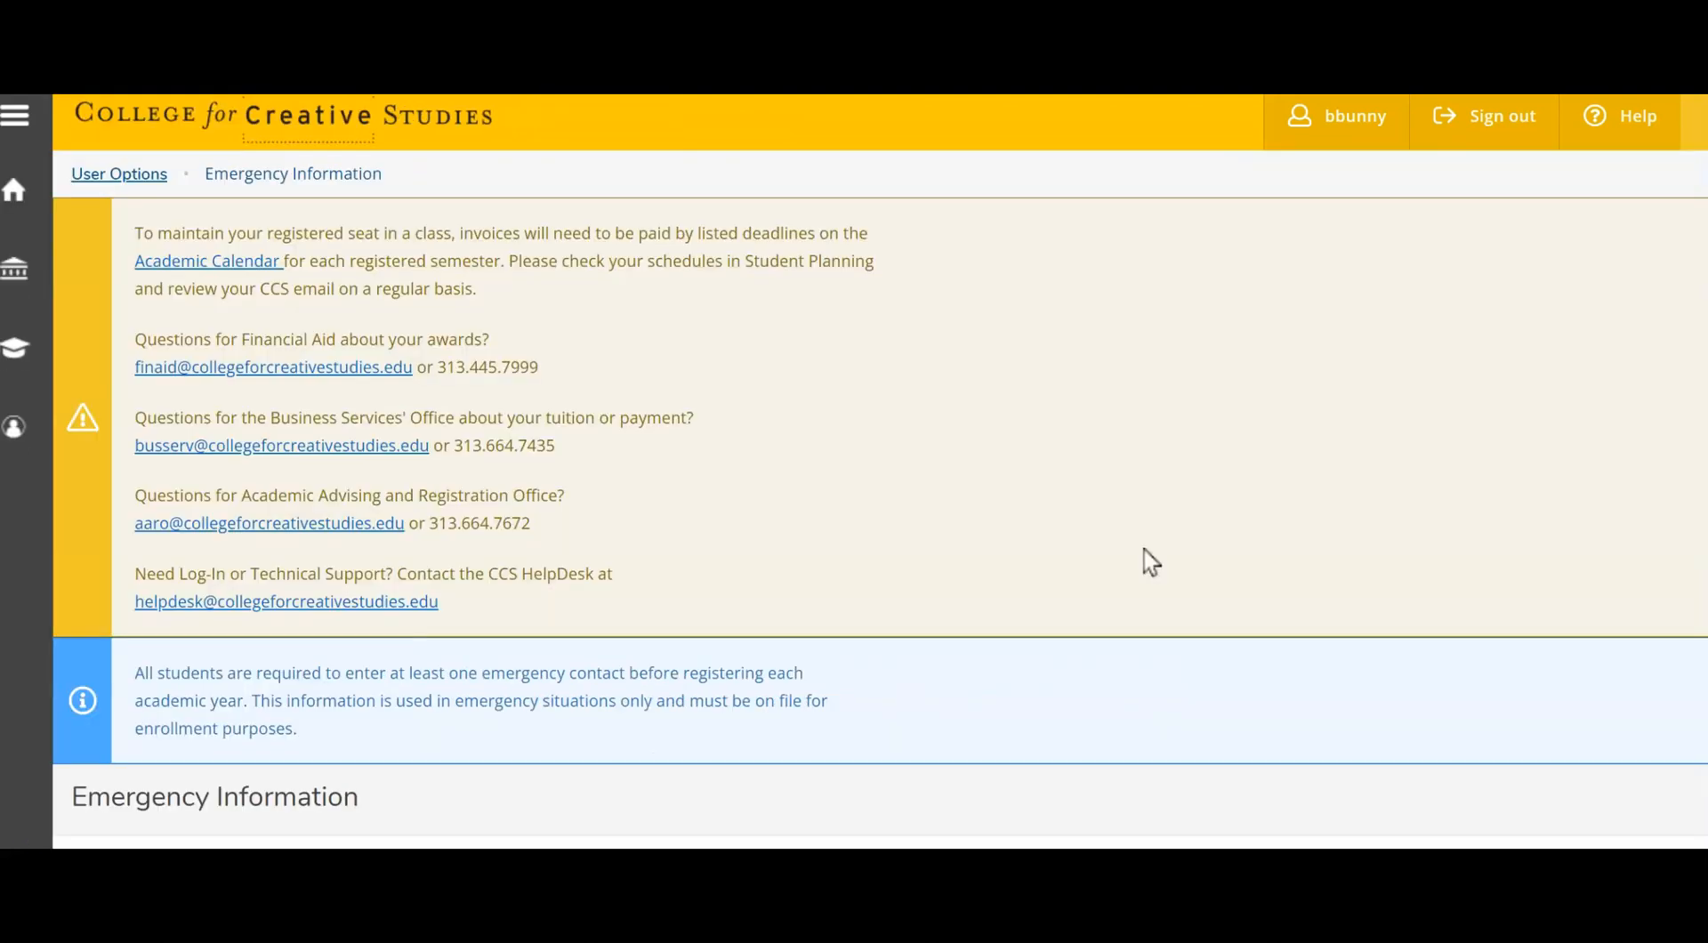
scroll("down", 3)
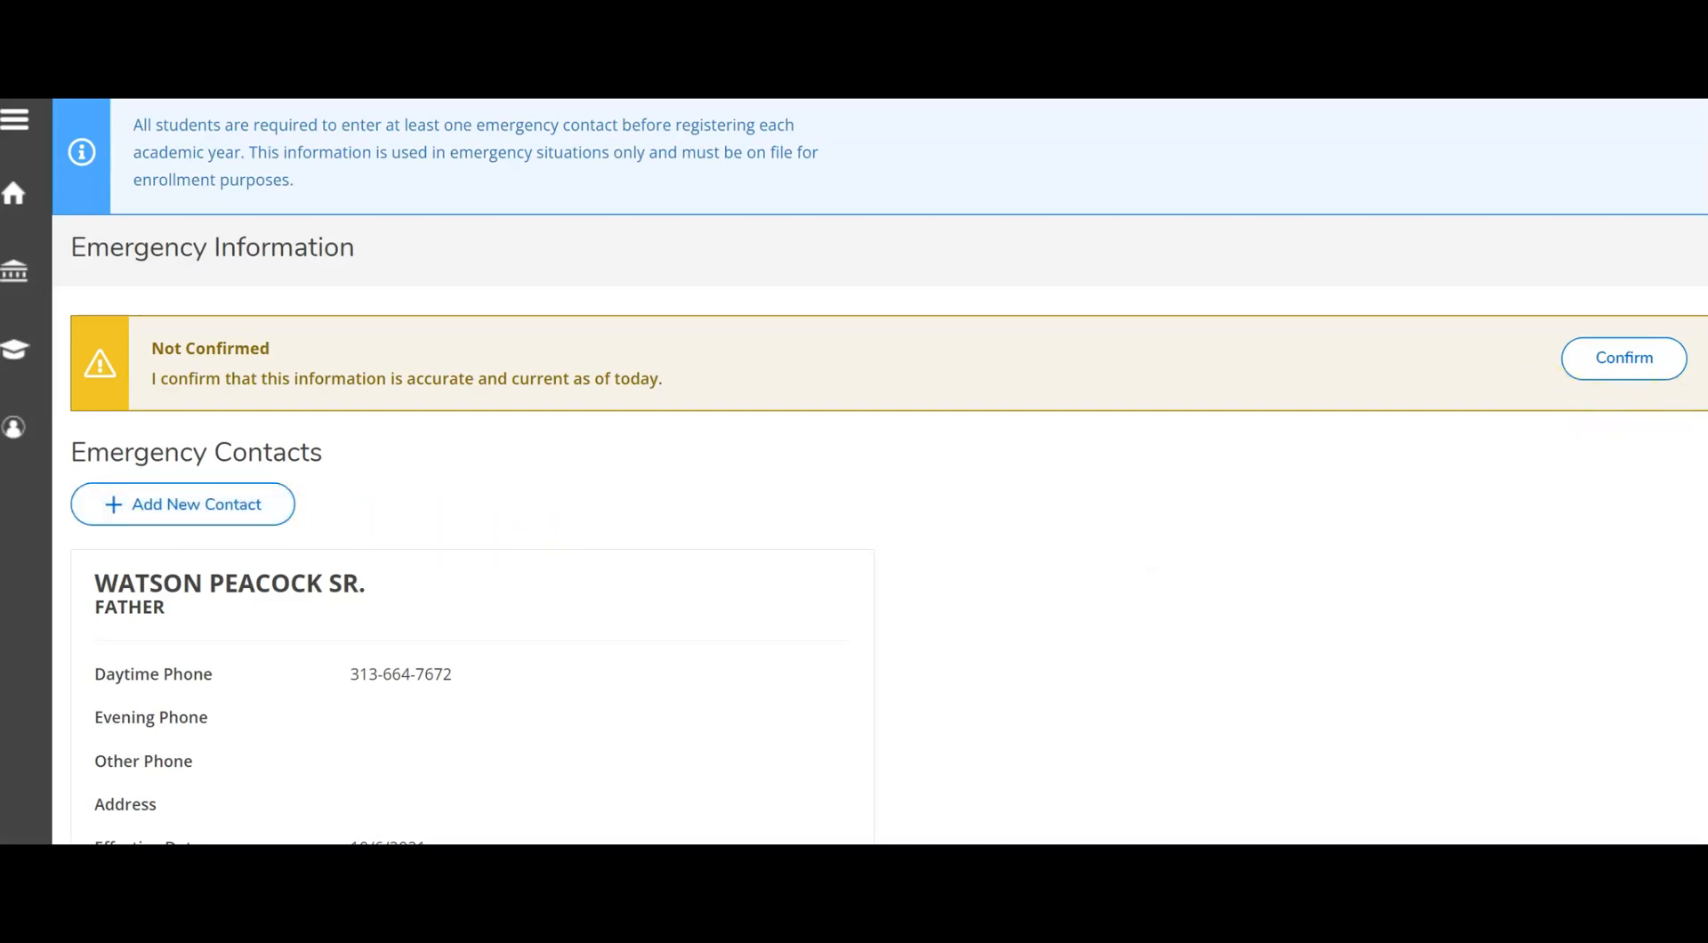
scroll("down", 3)
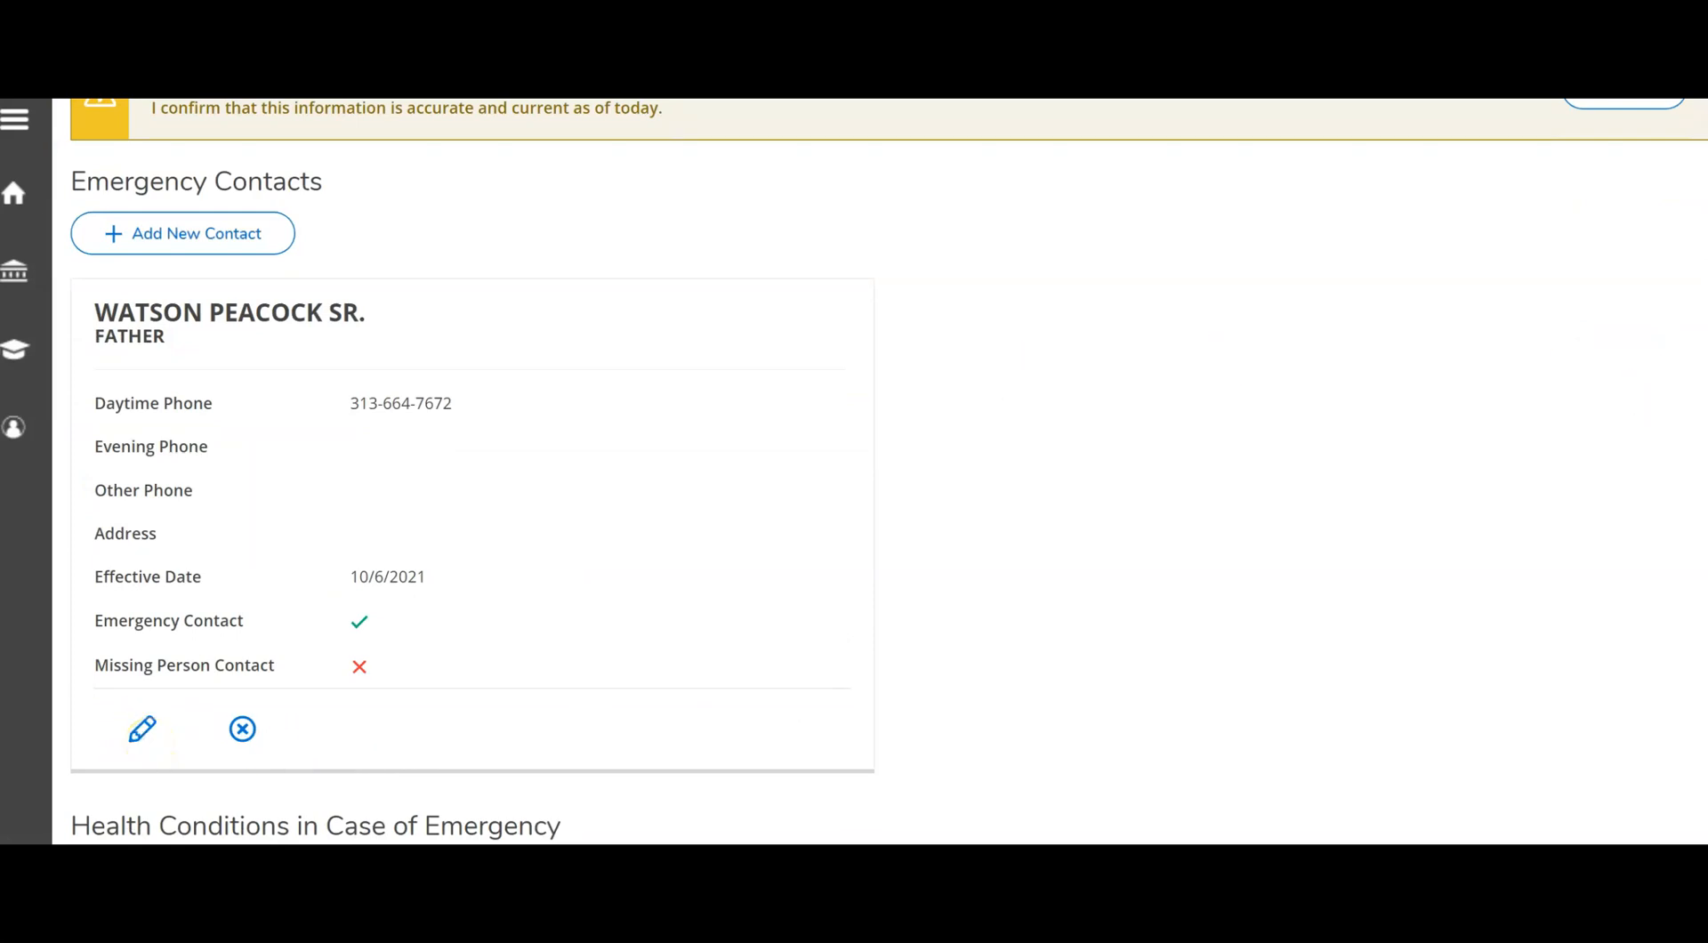
scroll("down", 3)
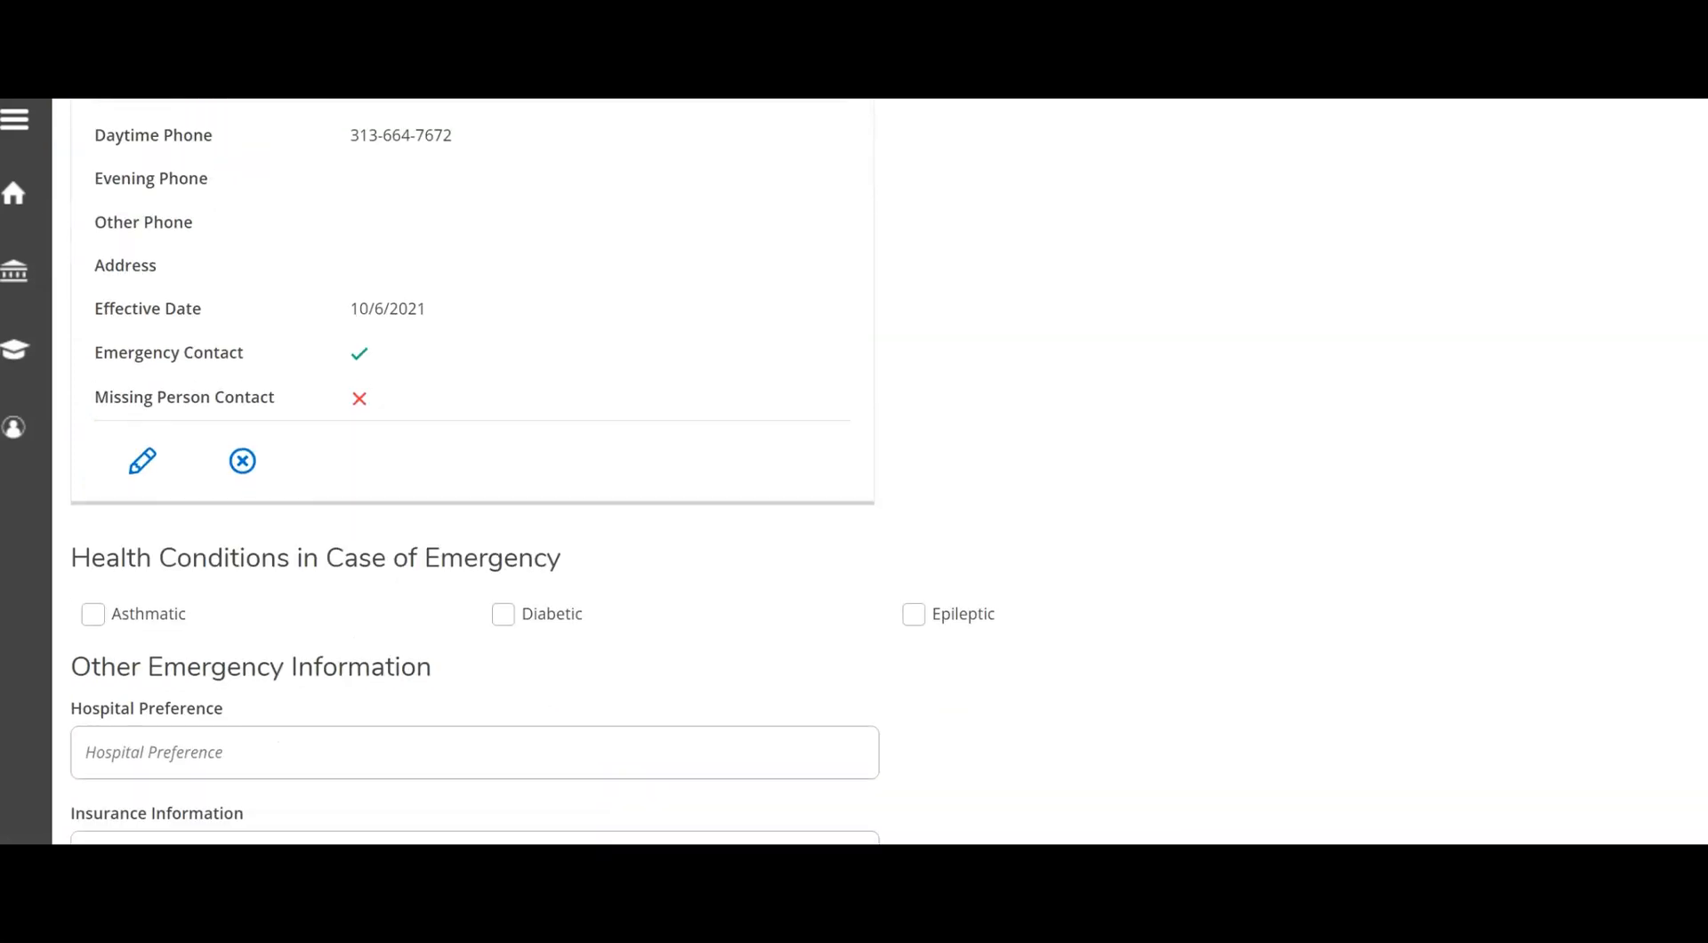
scroll("down", 3)
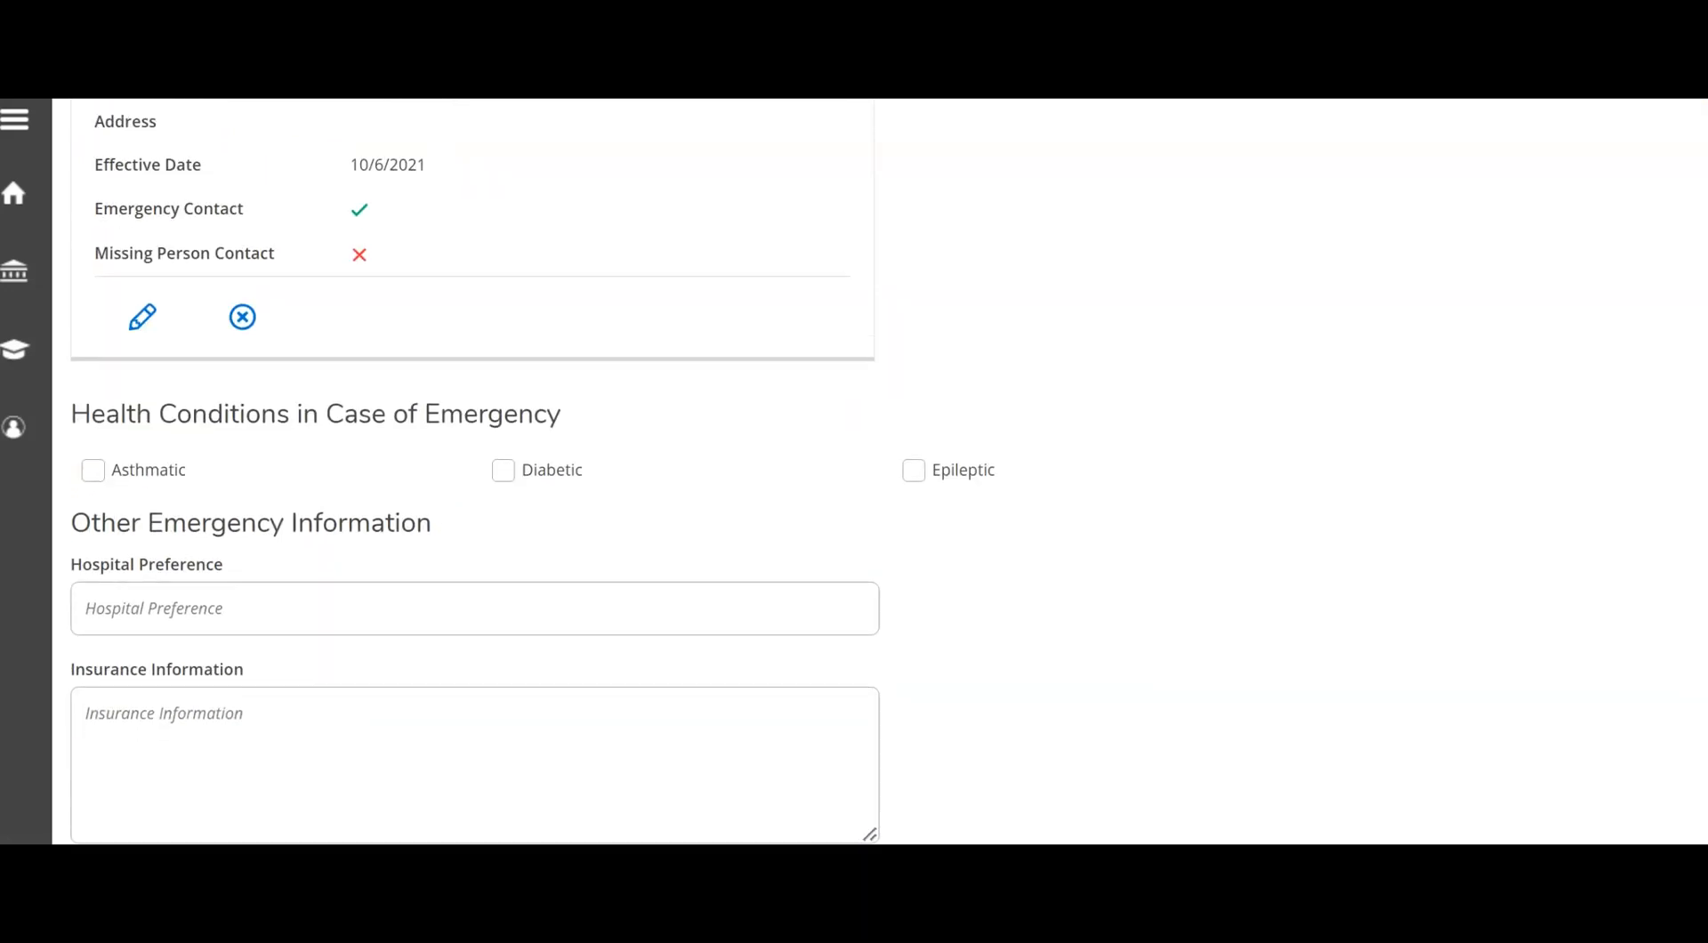
scroll("up", 3)
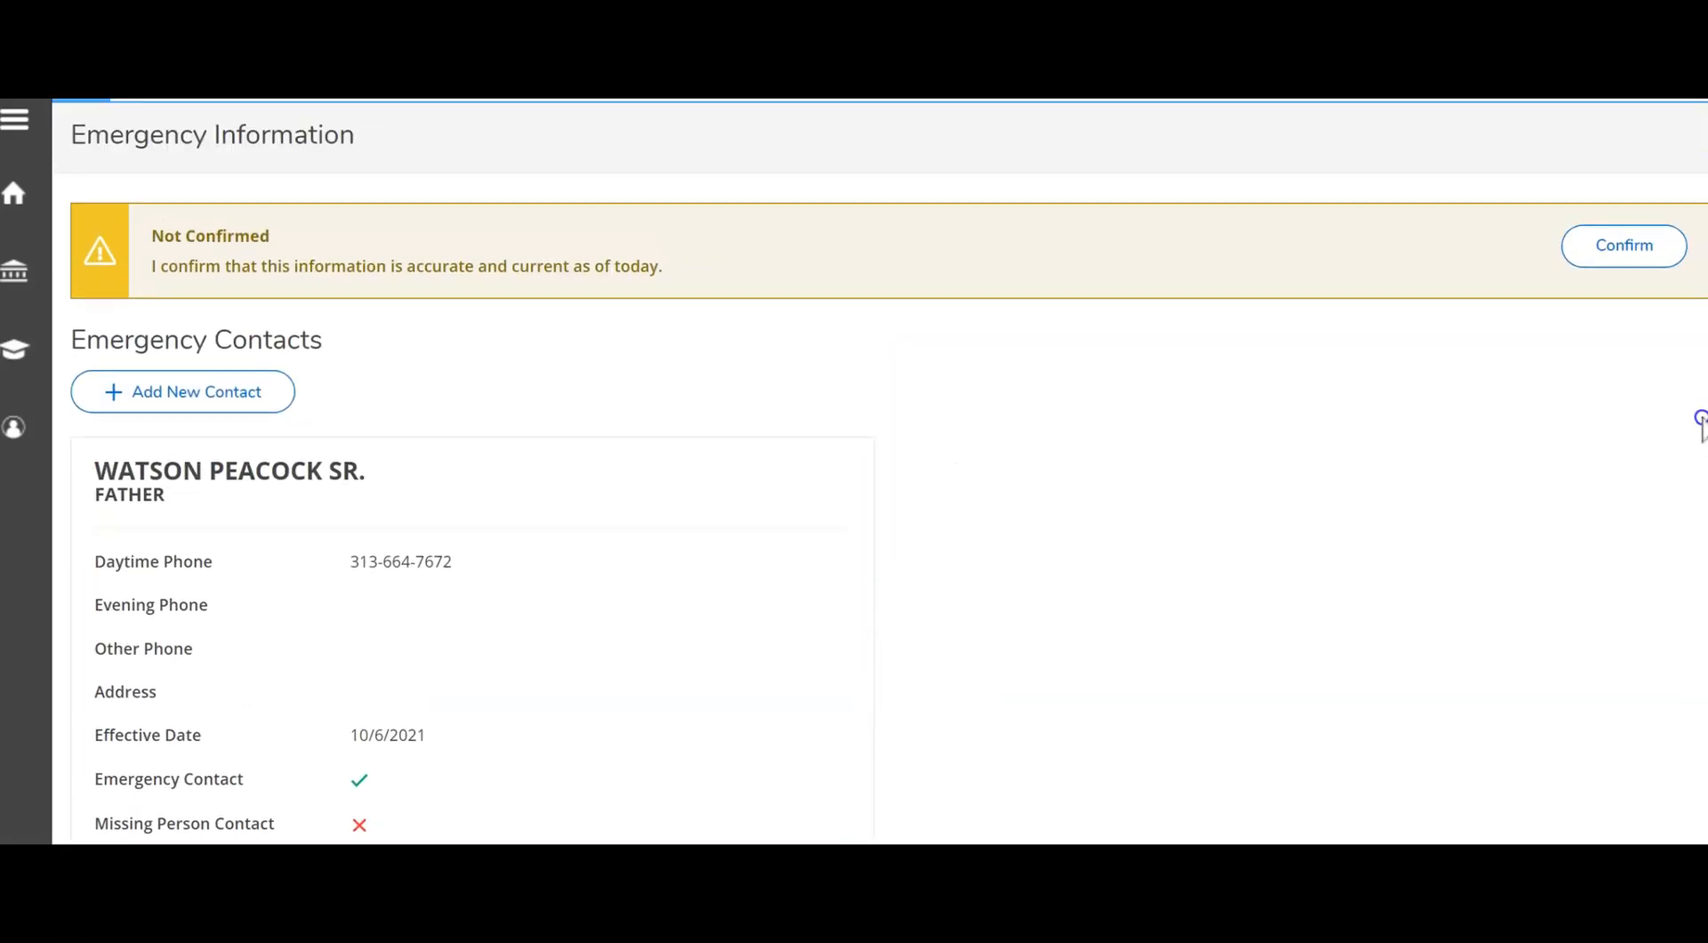
scroll("up", 3)
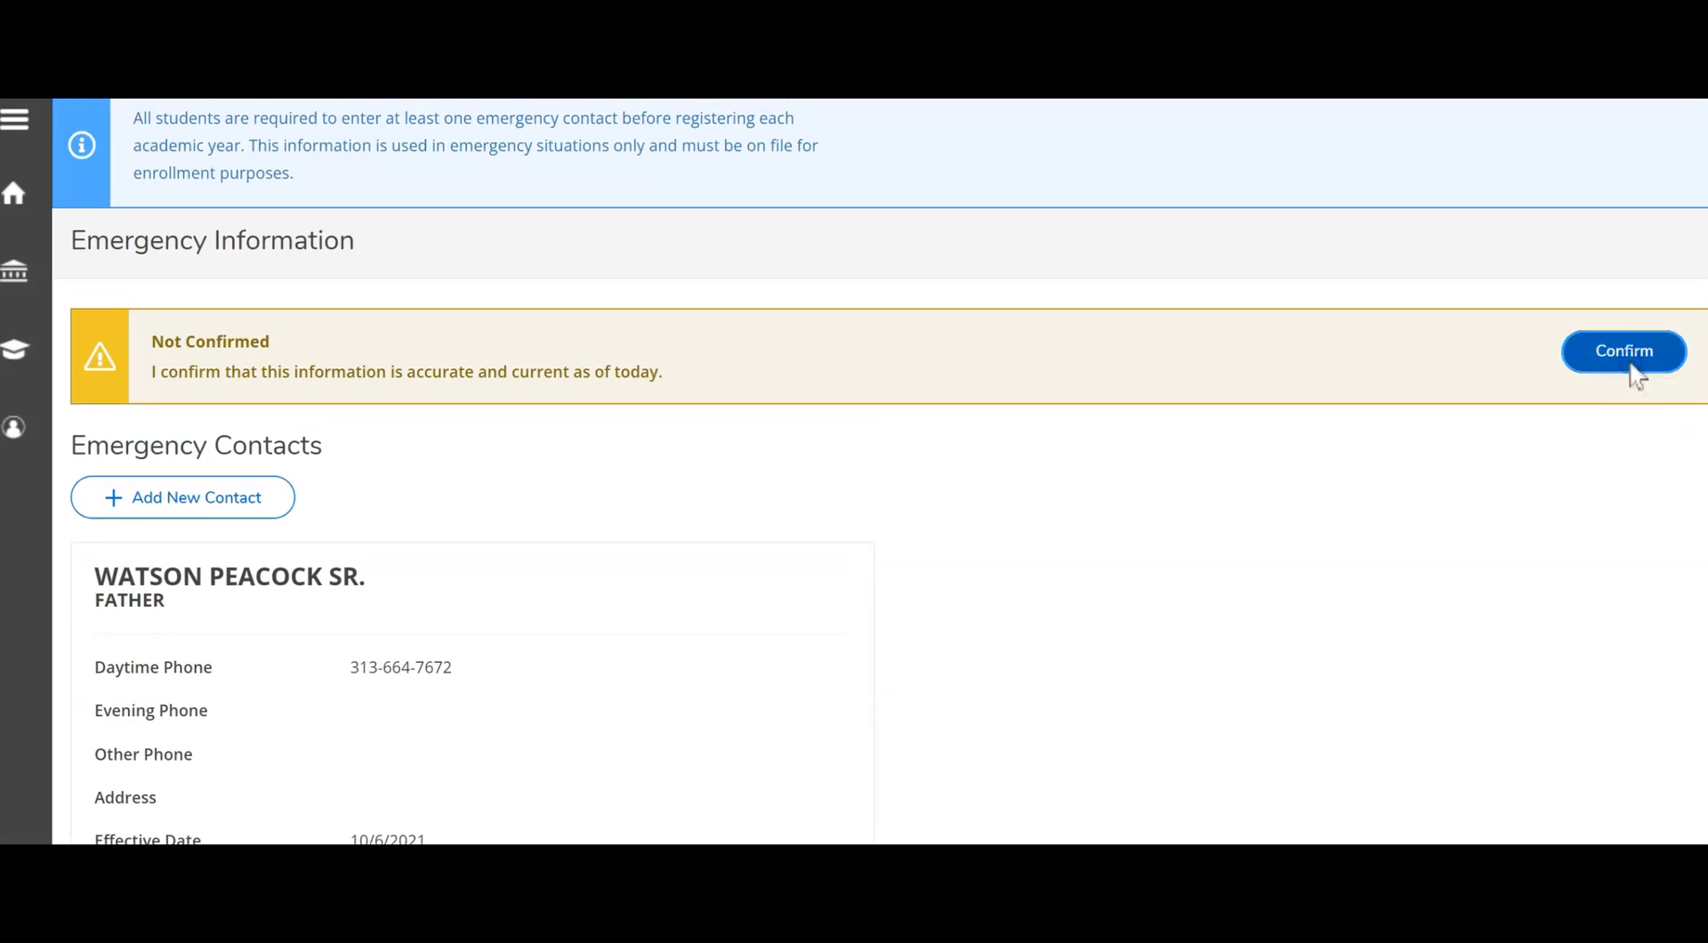
Confirm the emergency information as accurate, then reopen the User Options menu.
left_click(1622, 350)
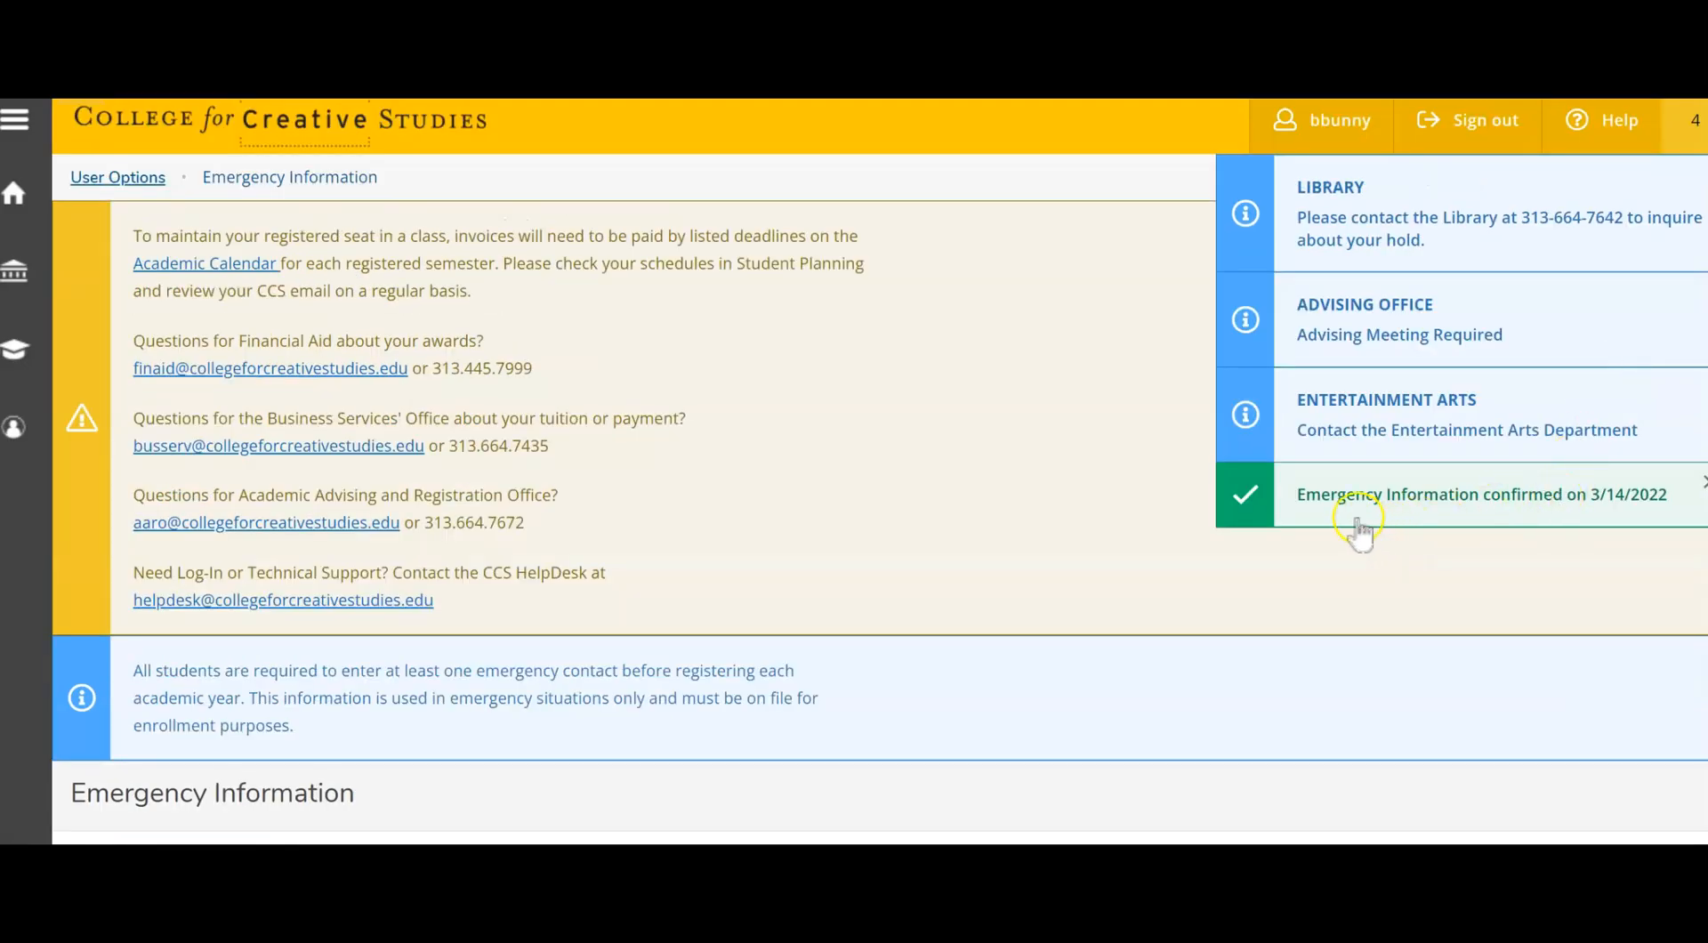
mouse_move(1591, 507)
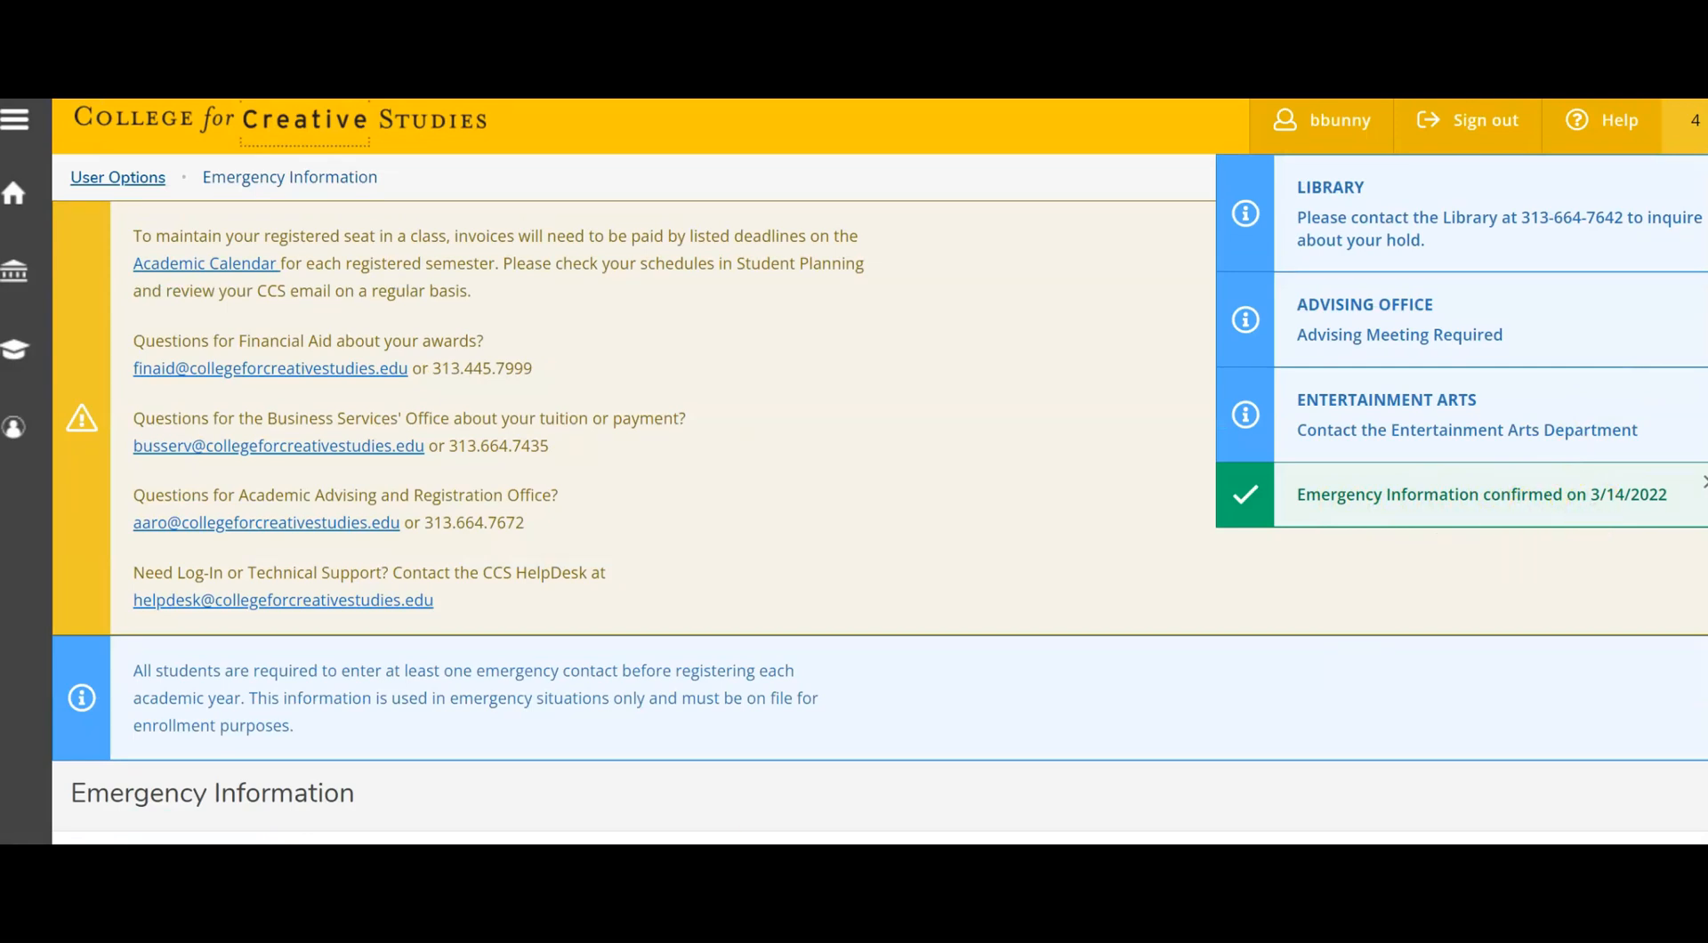
left_click(15, 121)
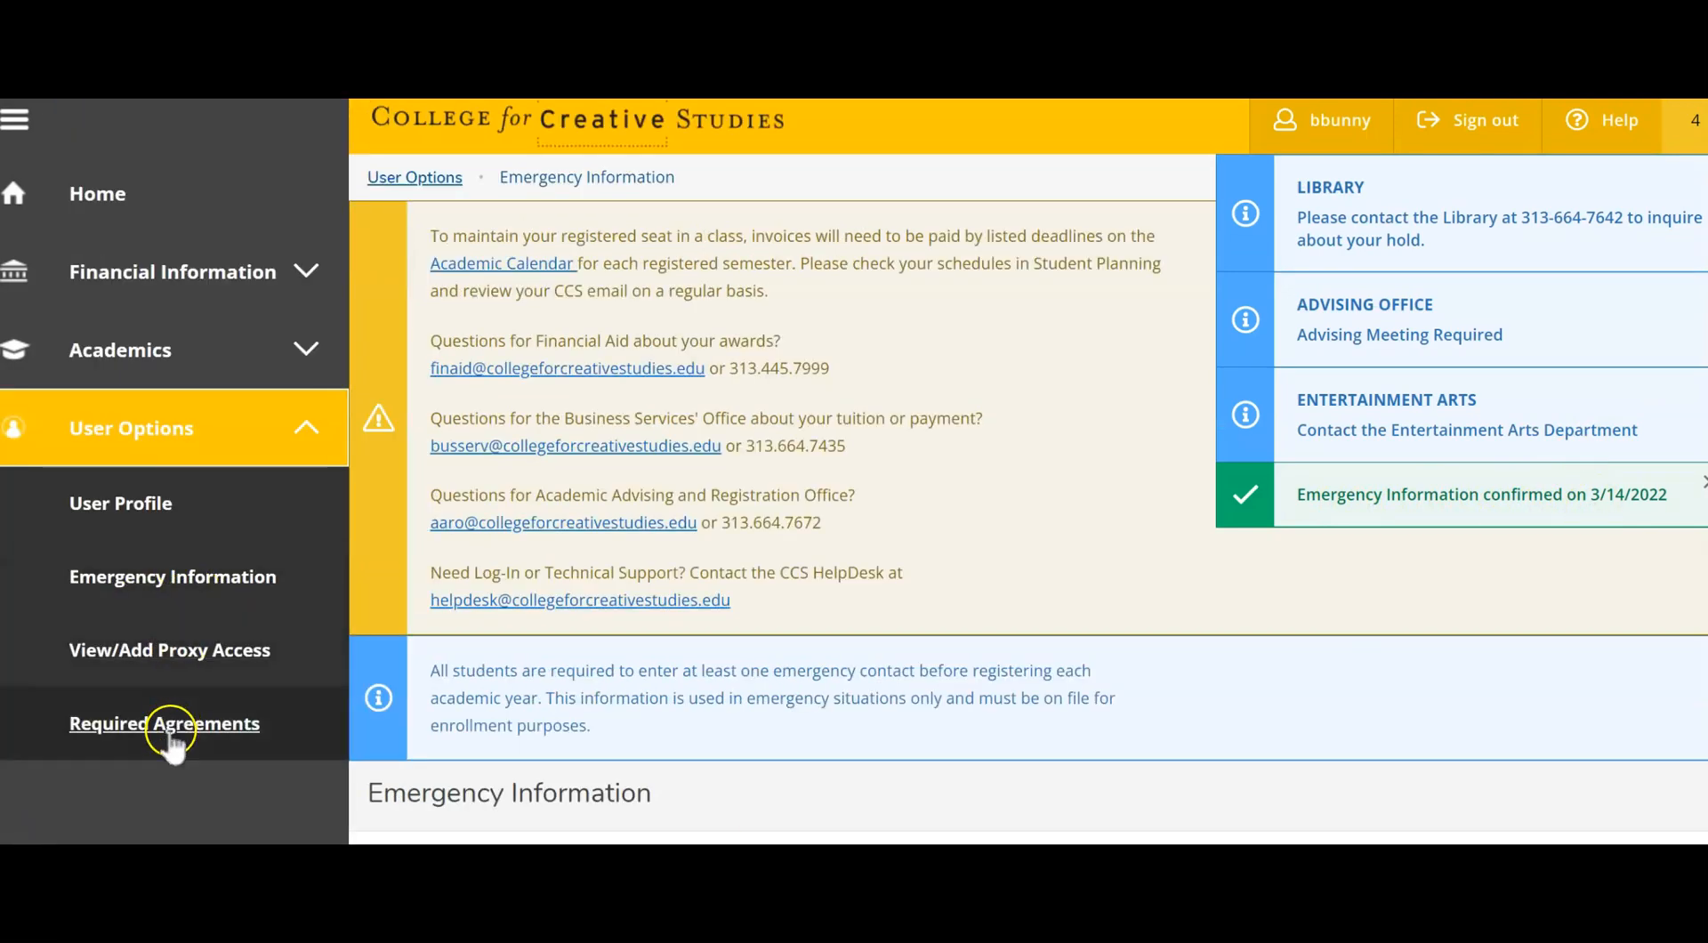
Open Required Agreements and scroll to the agreements table.
left_click(164, 723)
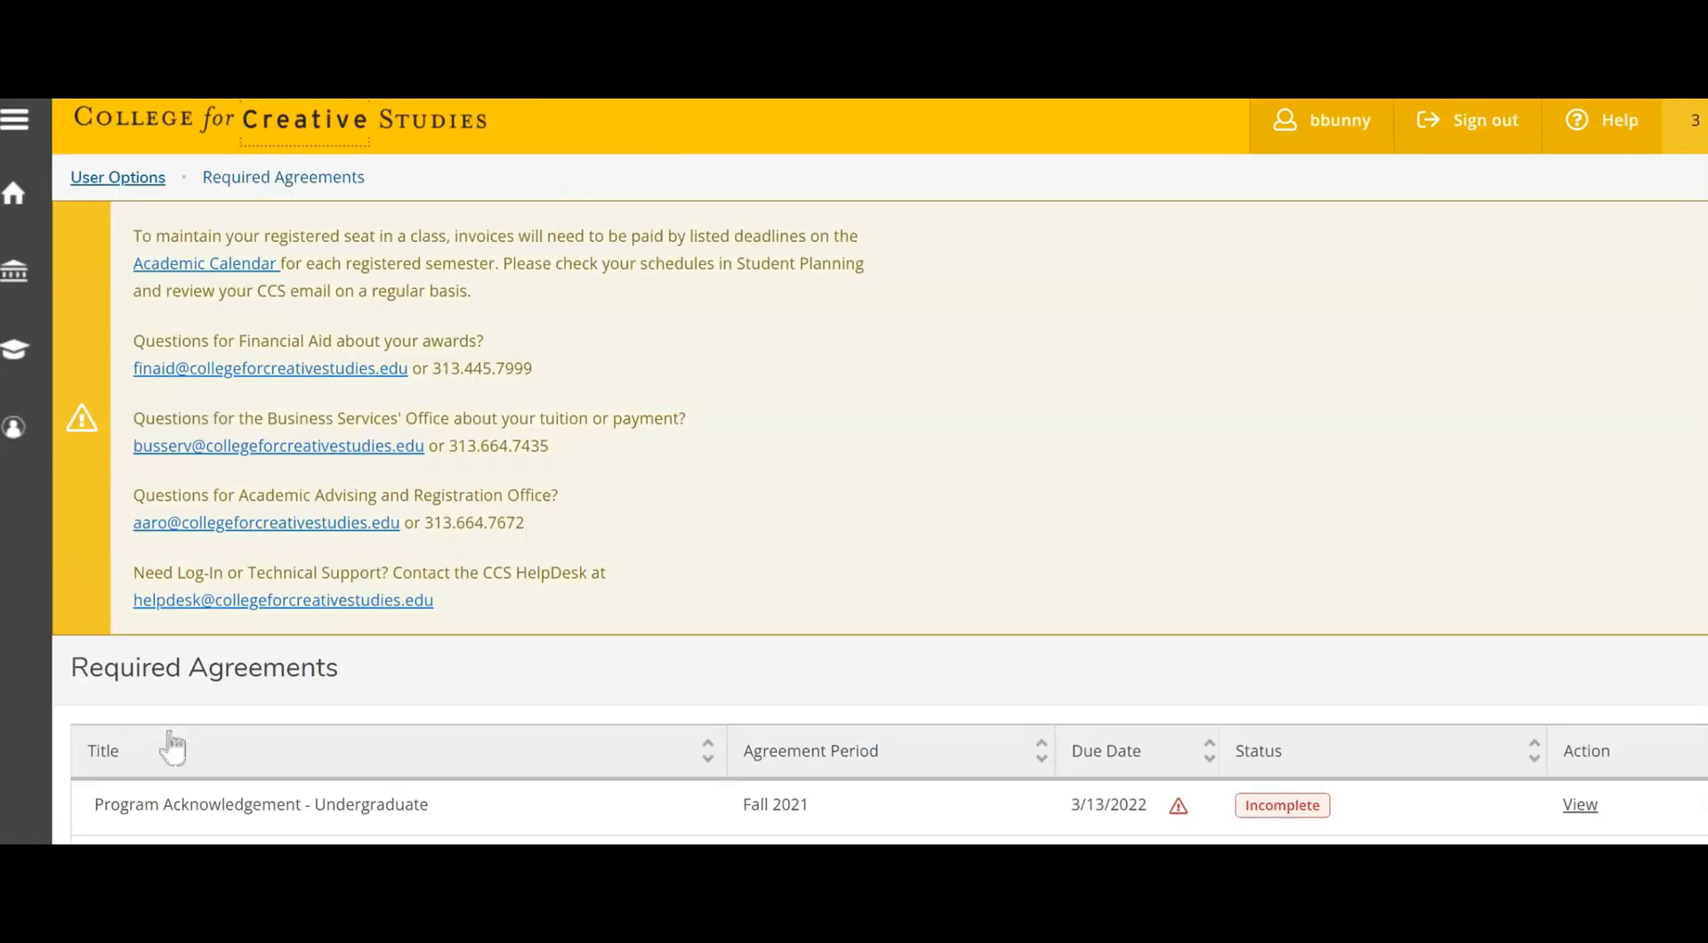
scroll("down", 3)
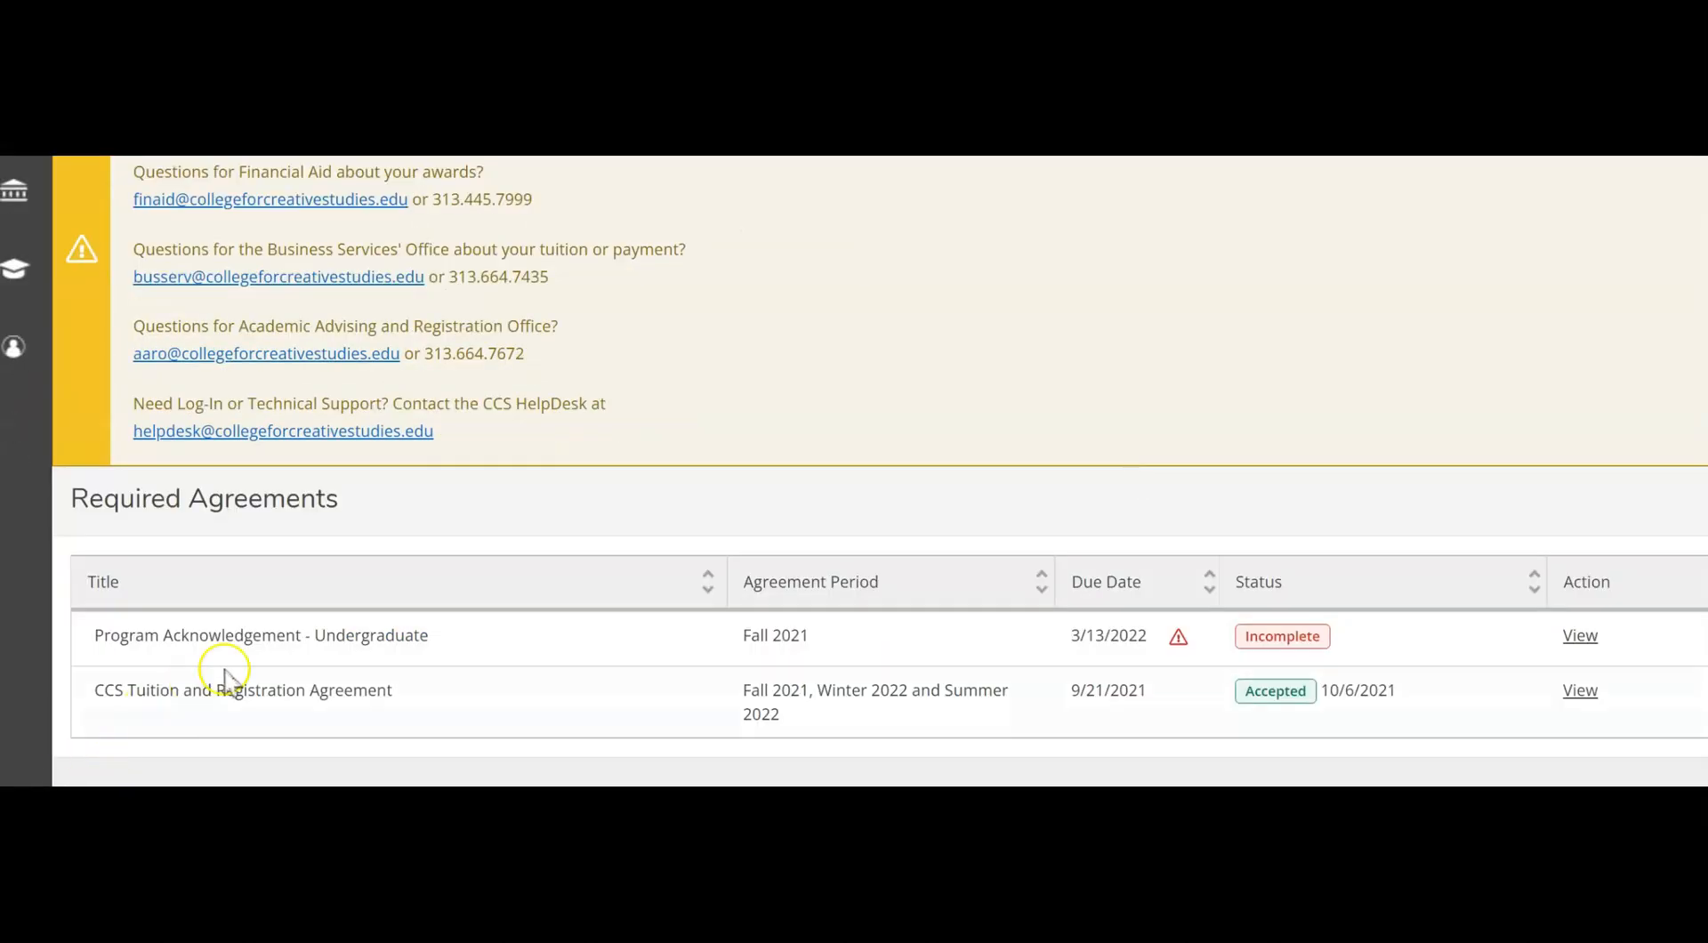
mouse_move(327, 702)
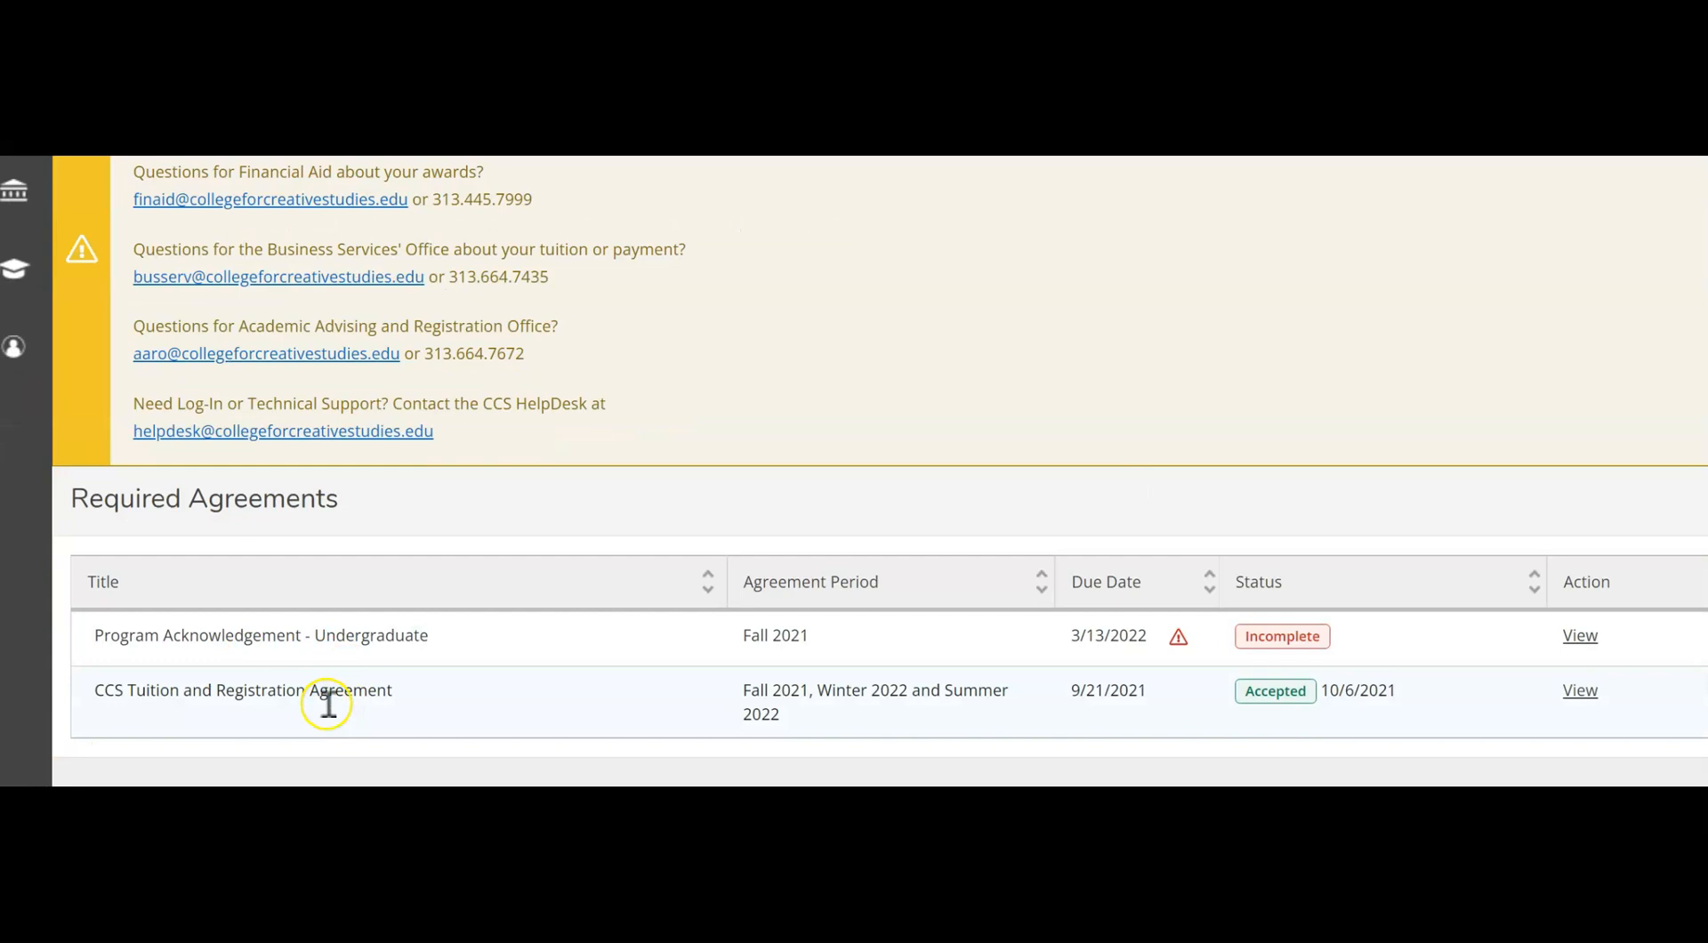
mouse_move(322, 659)
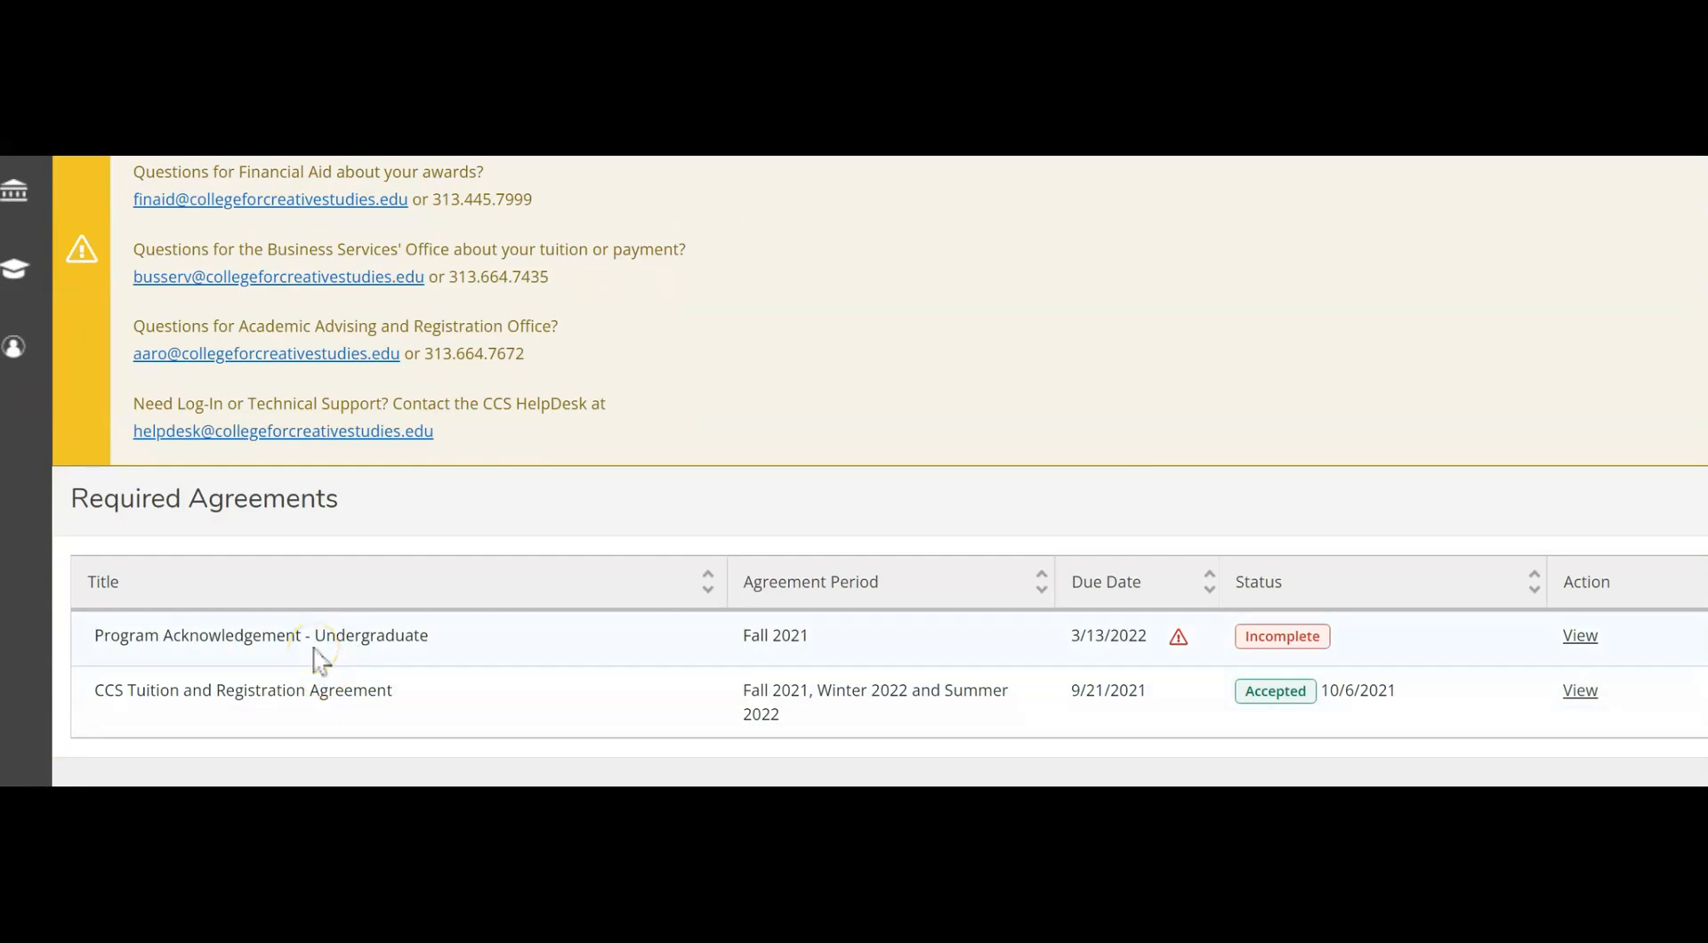
mouse_move(1632, 641)
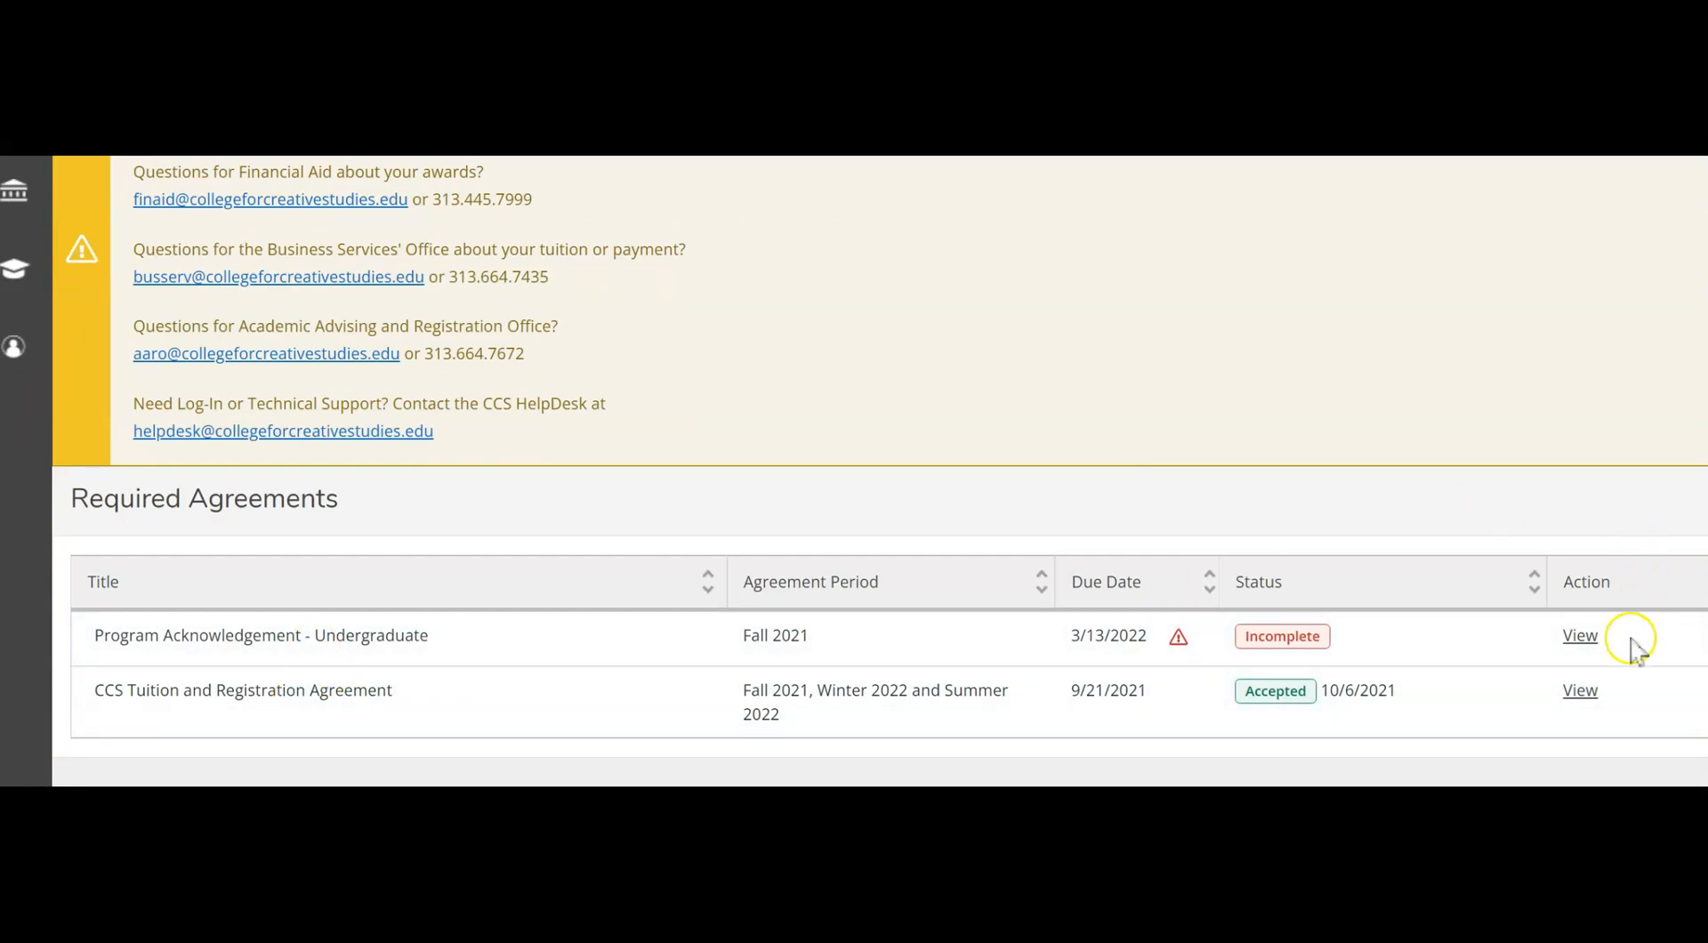
mouse_move(1581, 690)
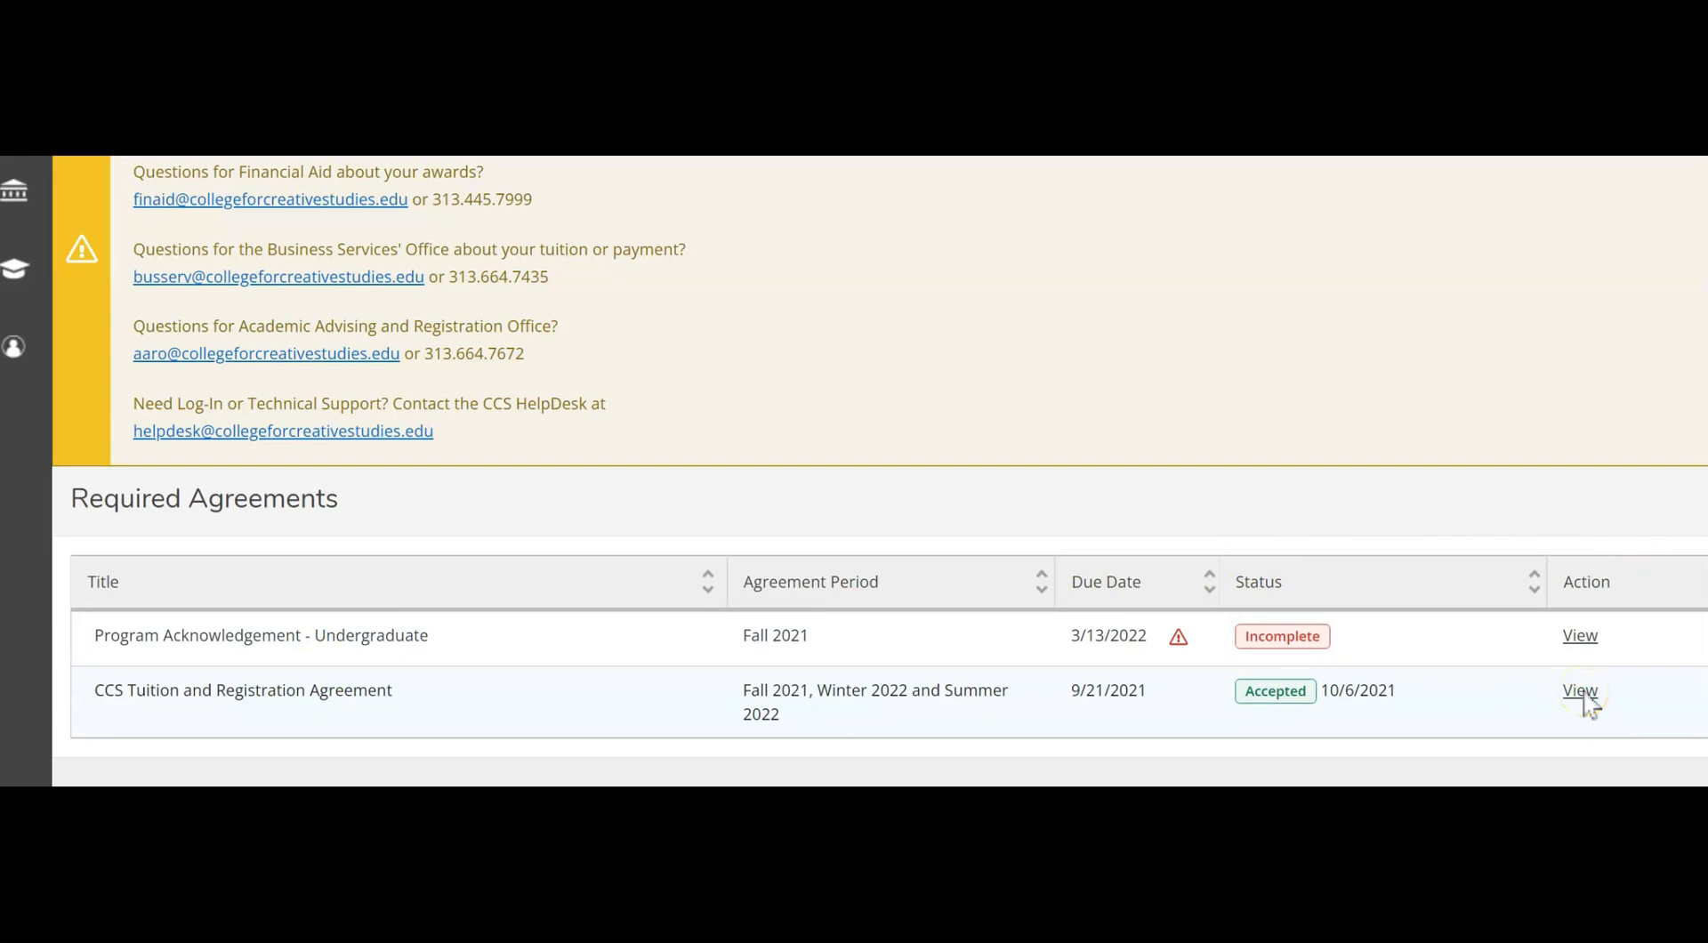
View the accepted CCS Tuition and Registration Agreement text.
left_click(1580, 690)
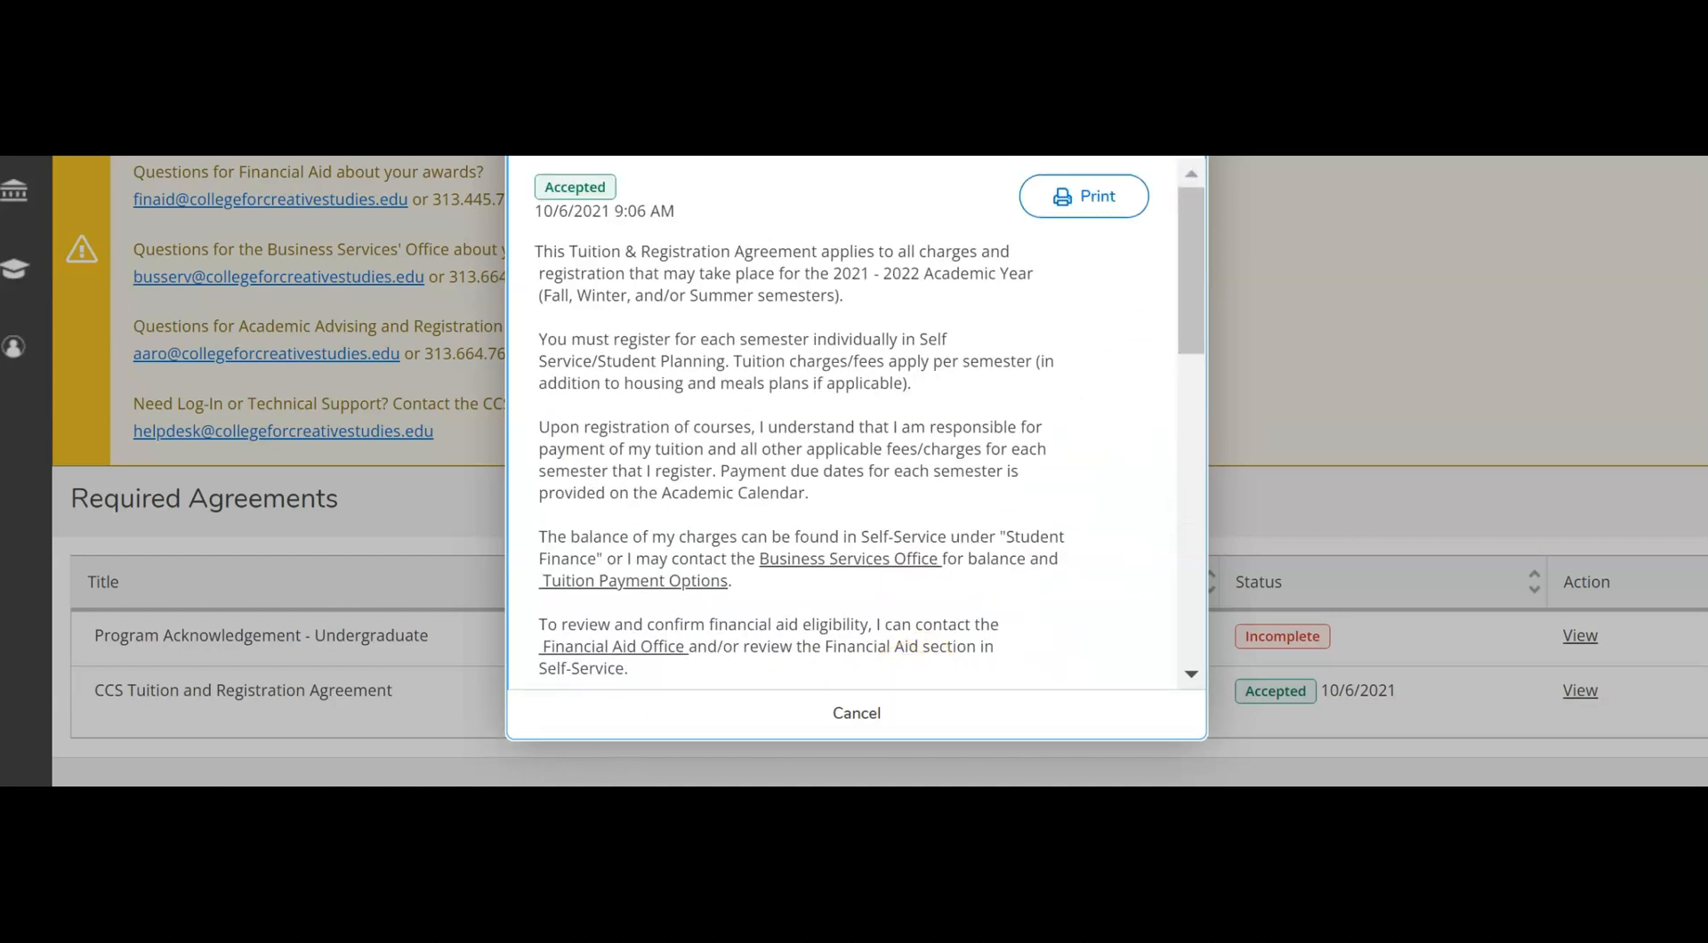
Cancel the agreement dialog and return to the welcome home page.
left_click(856, 713)
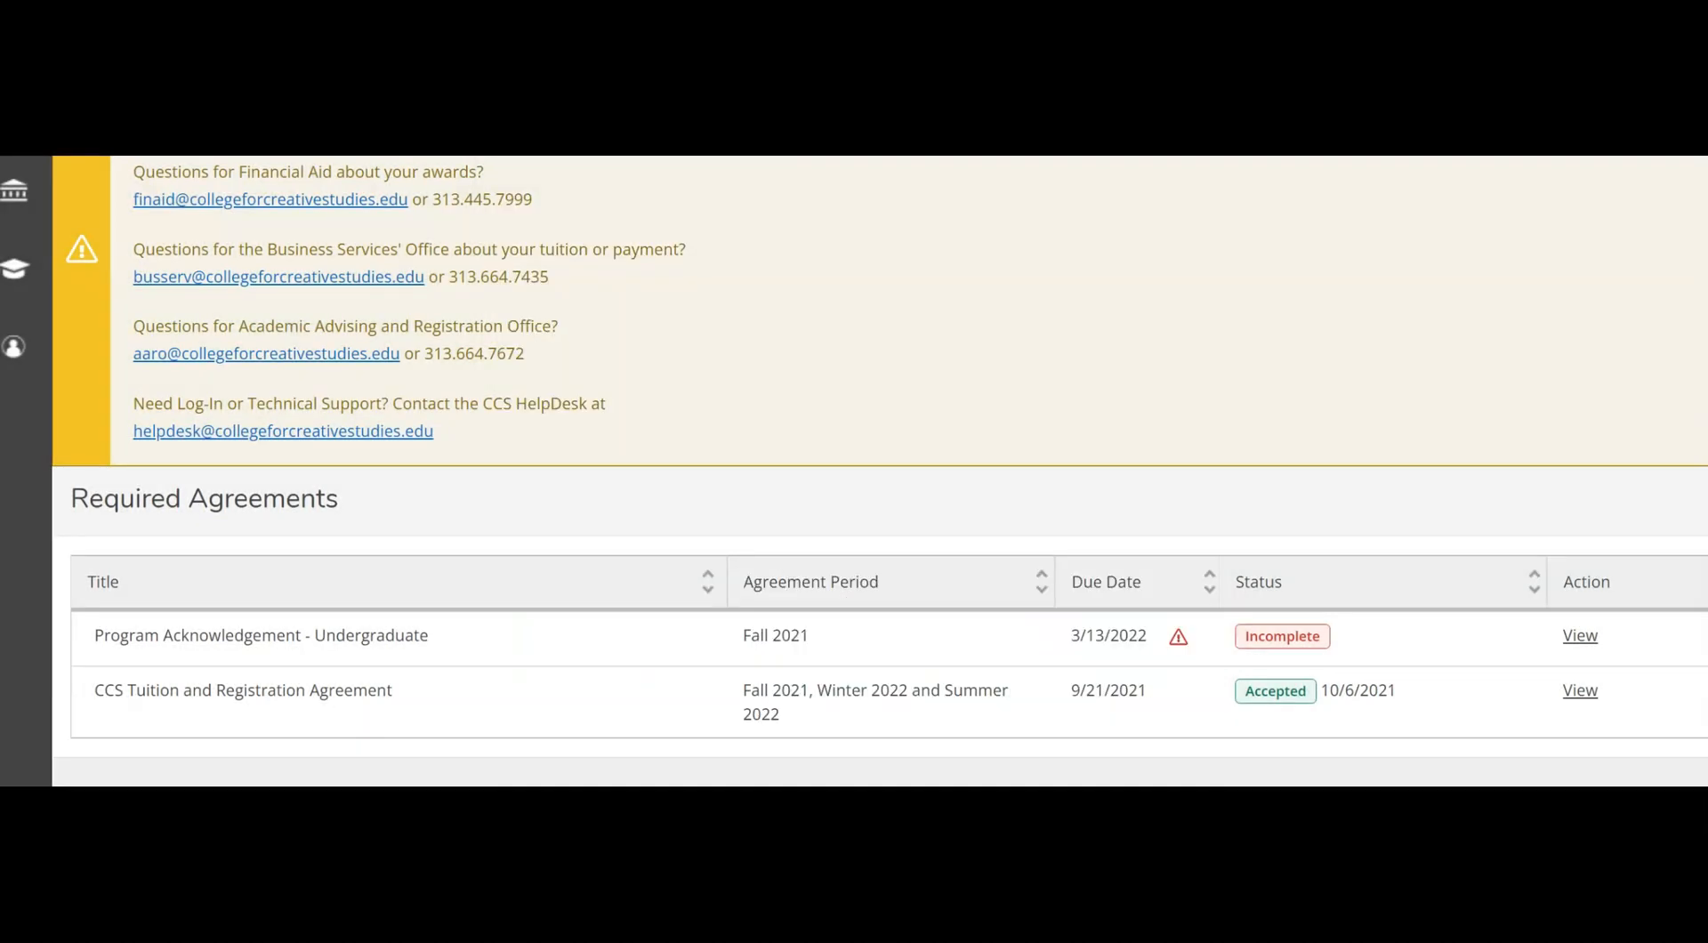
mouse_move(1404, 588)
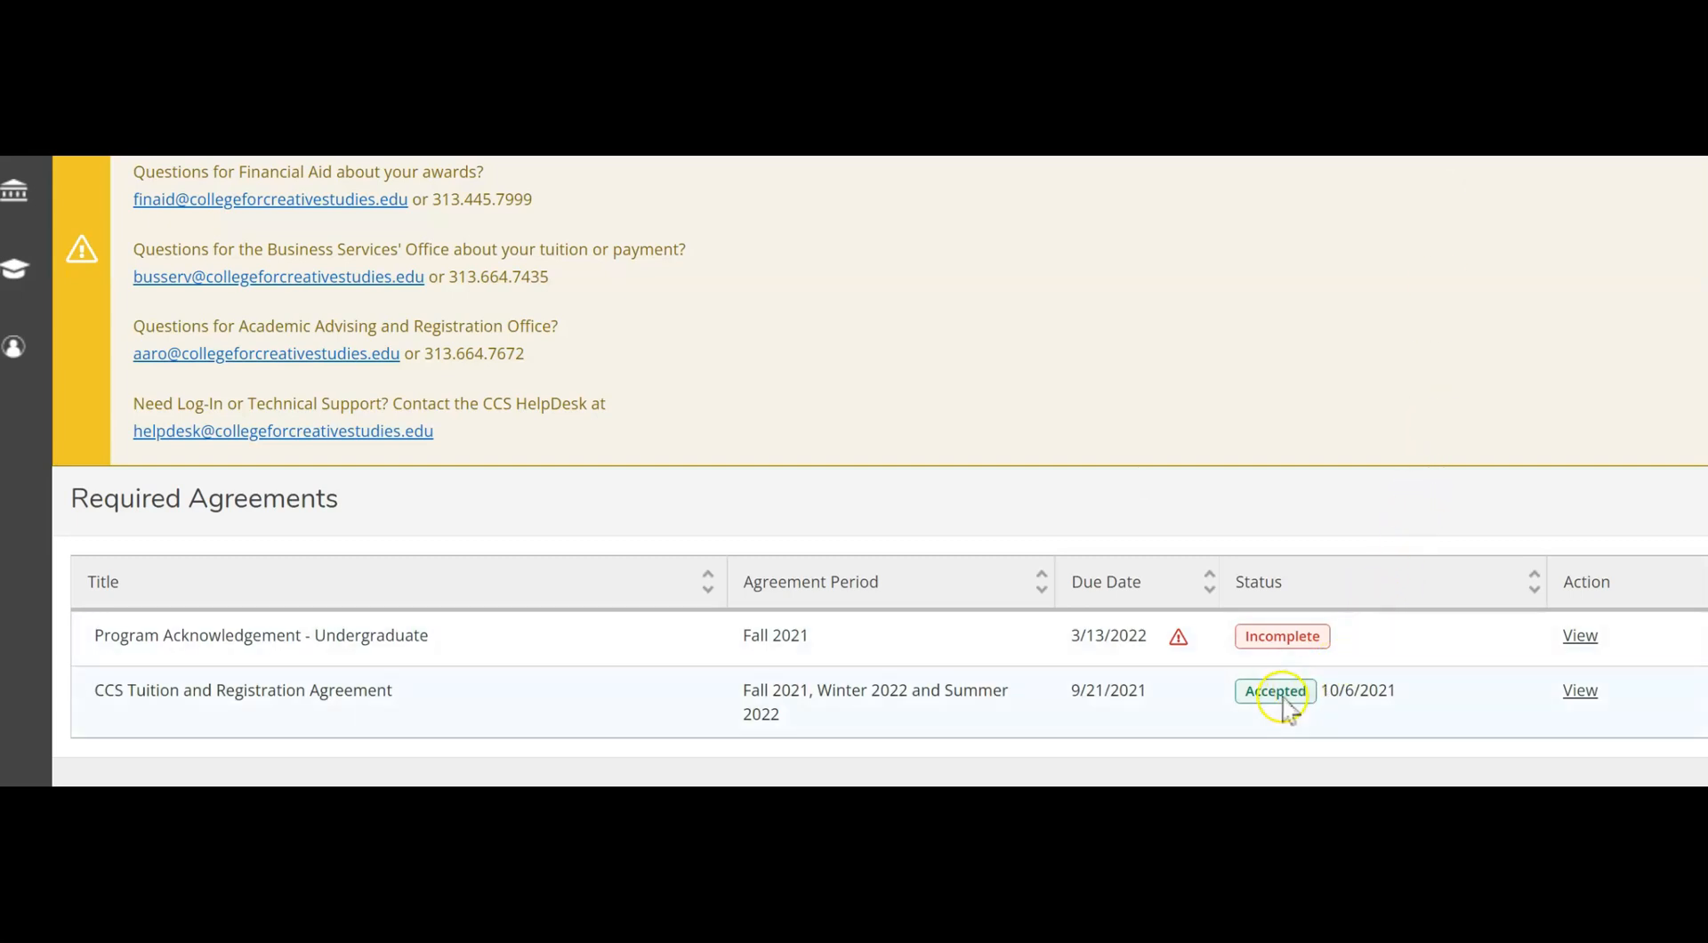
mouse_move(1678, 627)
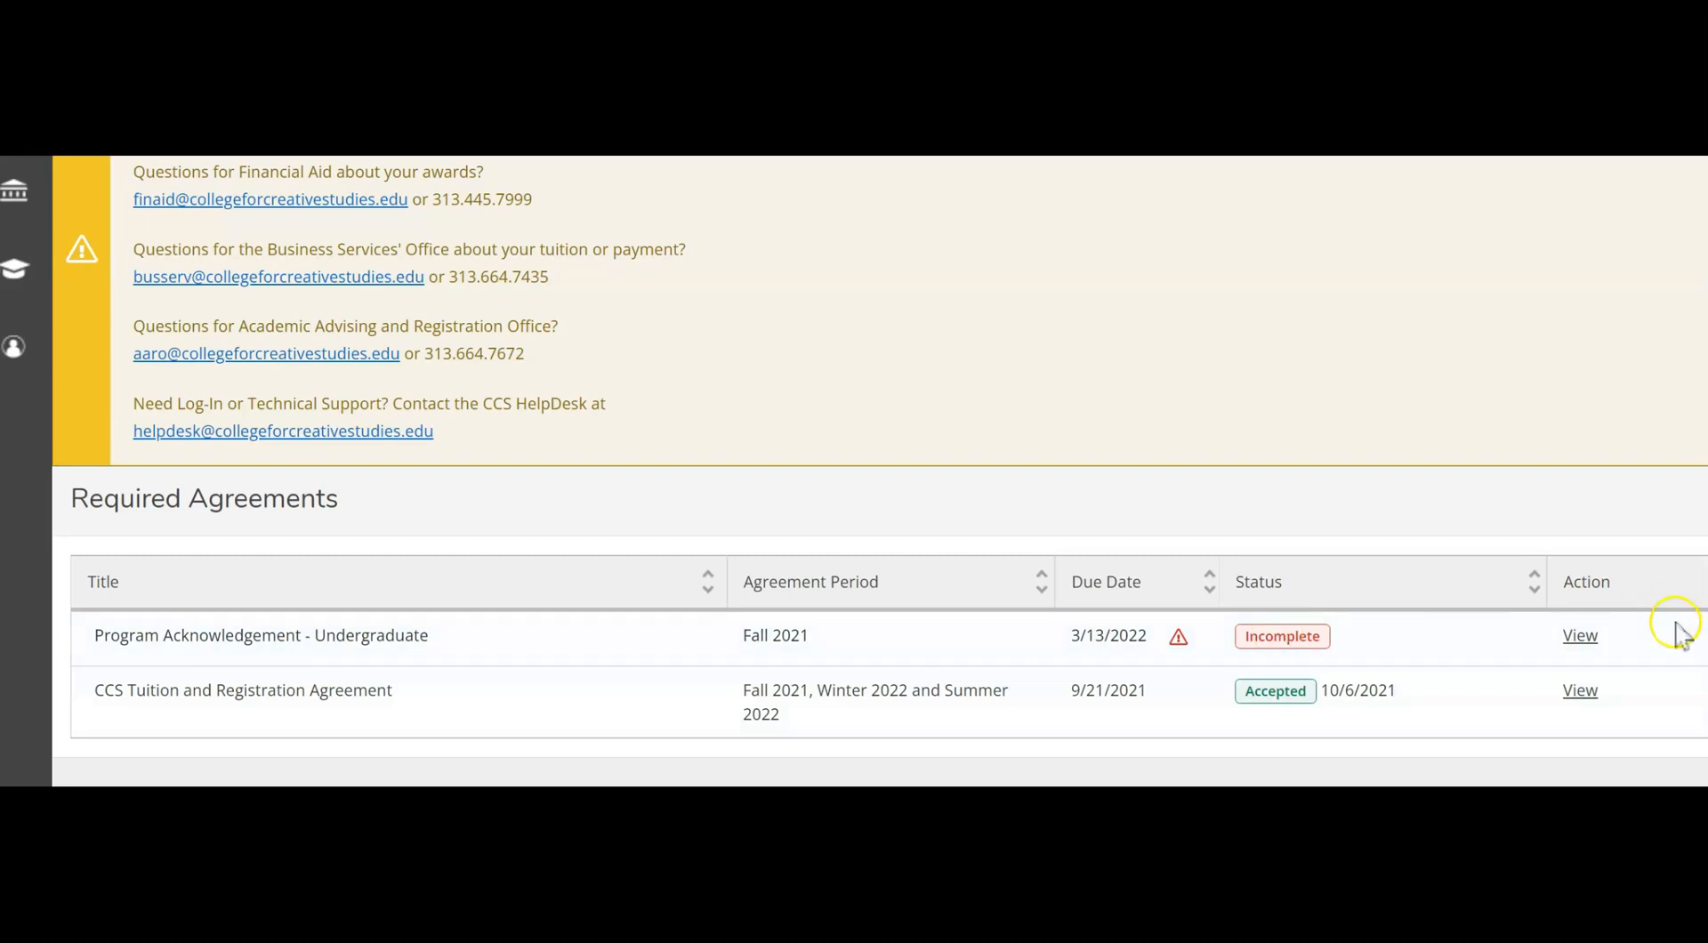
left_click(1581, 635)
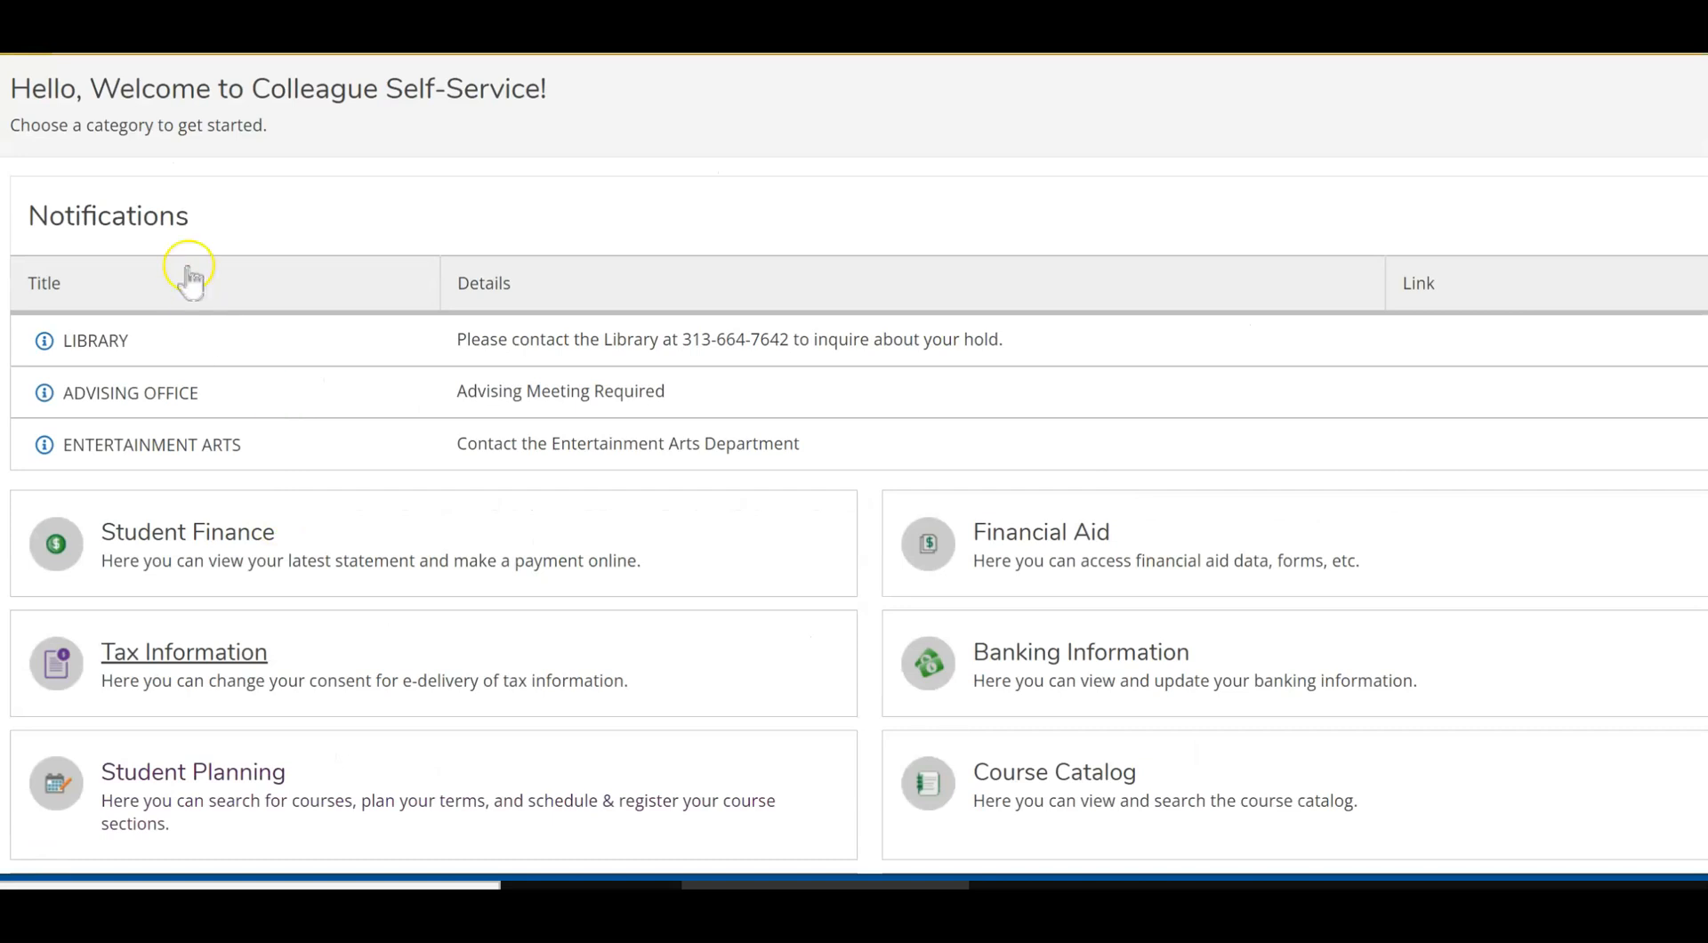
double_click(108, 215)
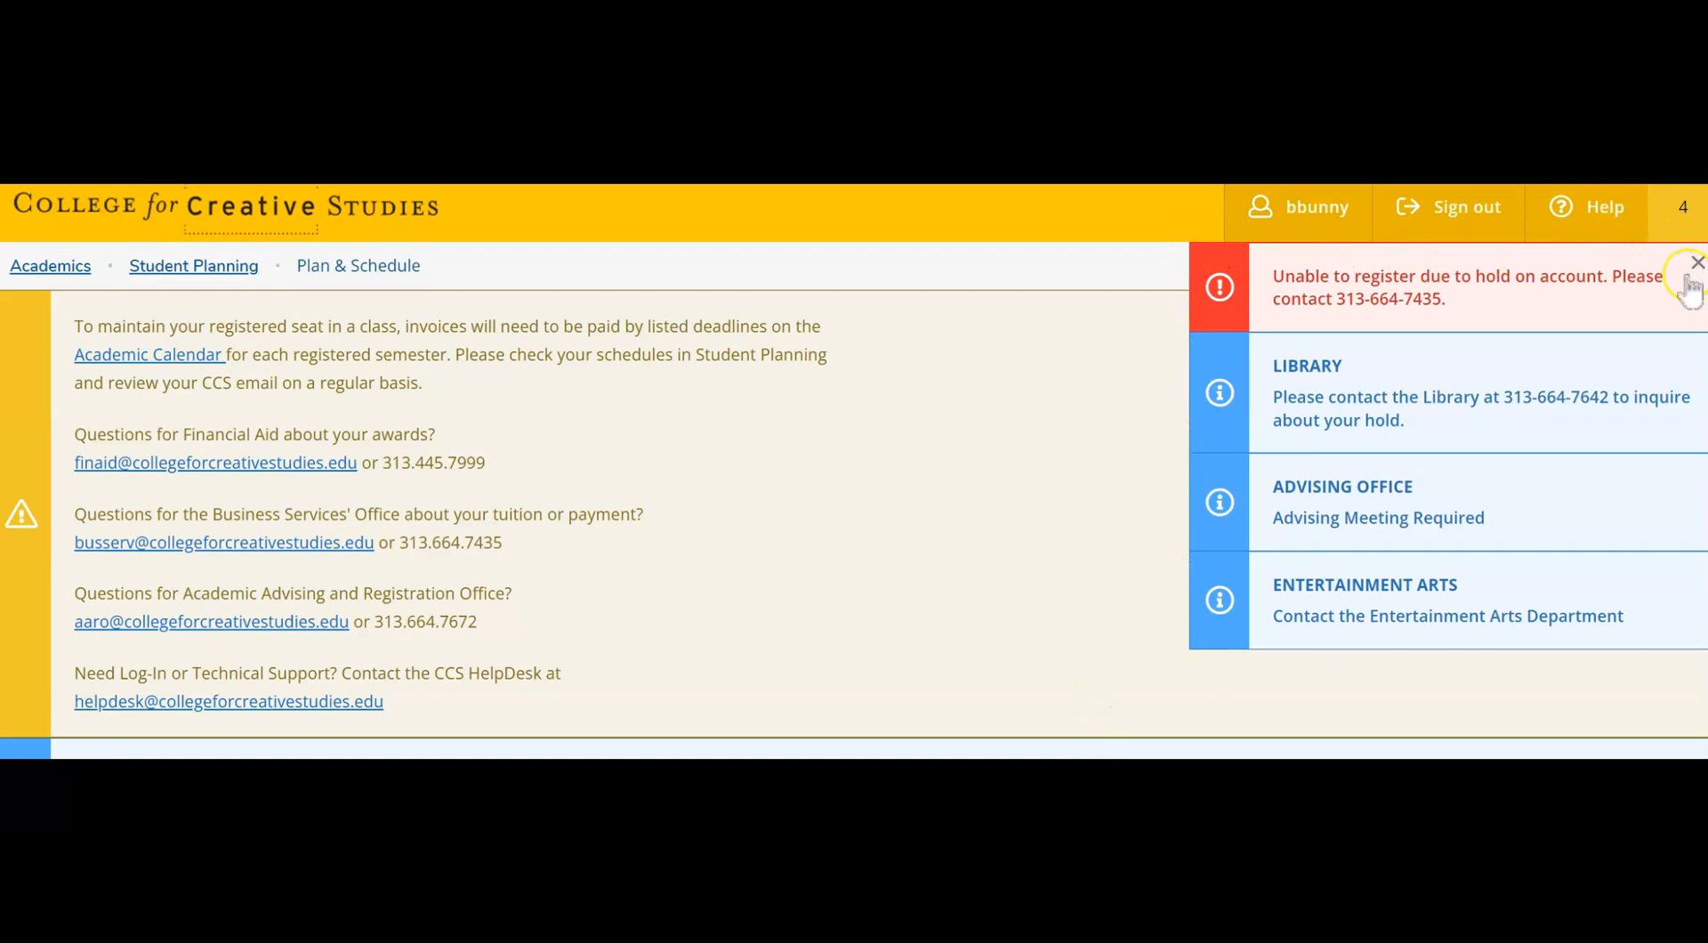
mouse_move(1196, 660)
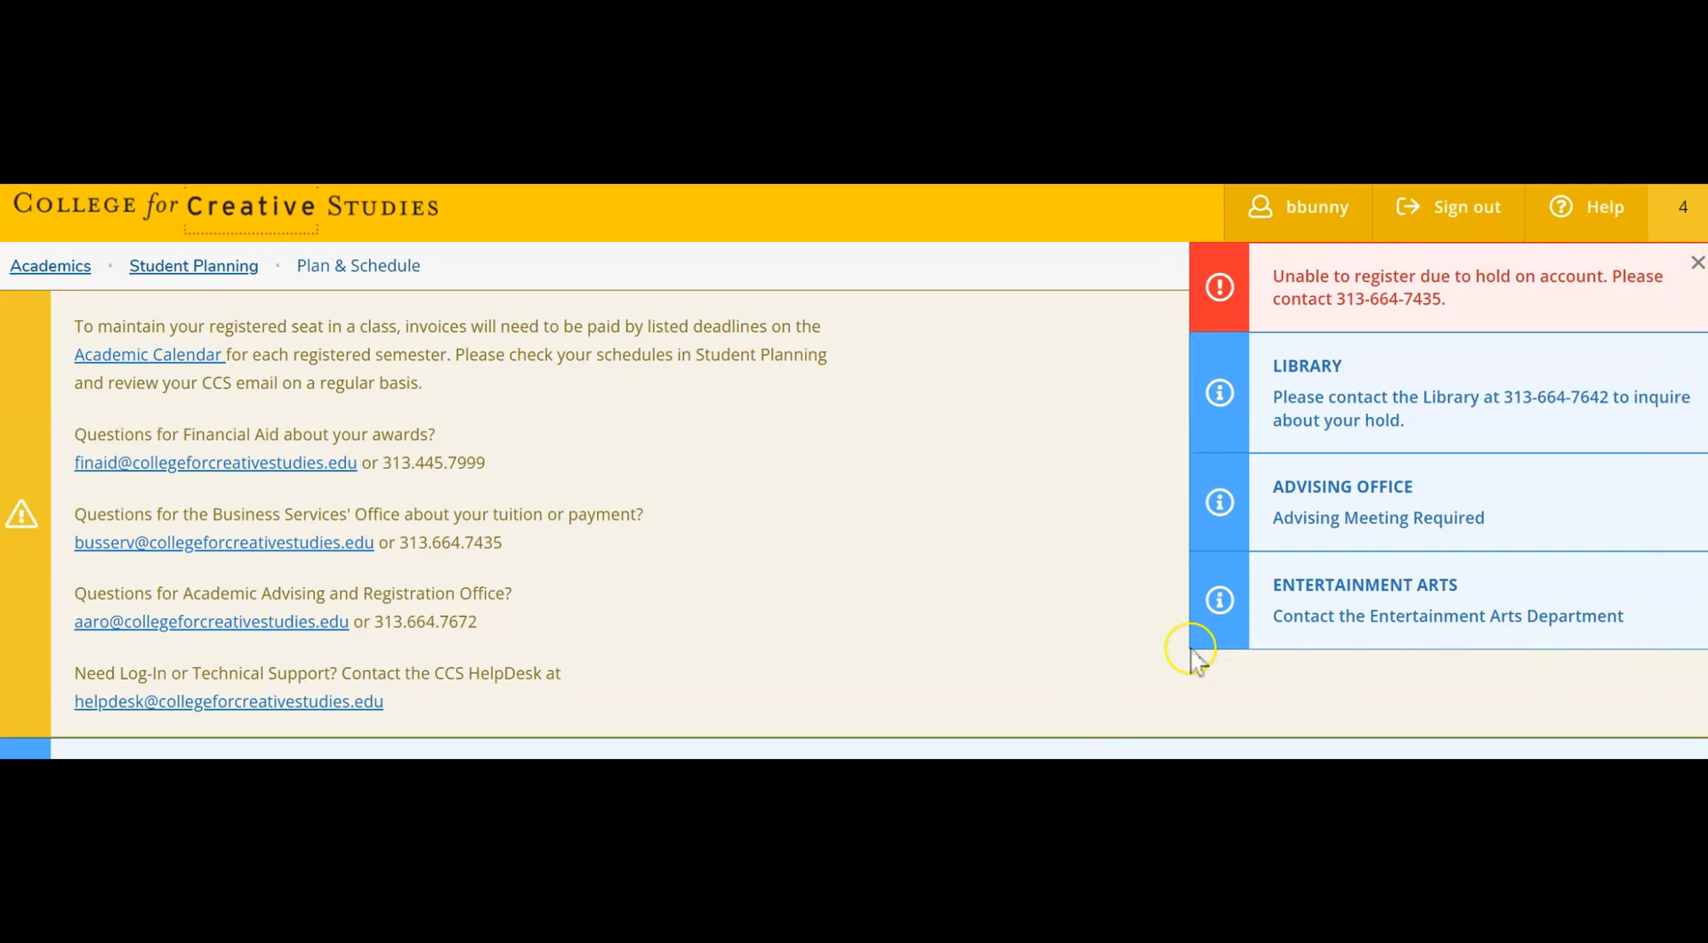
mouse_move(1164, 666)
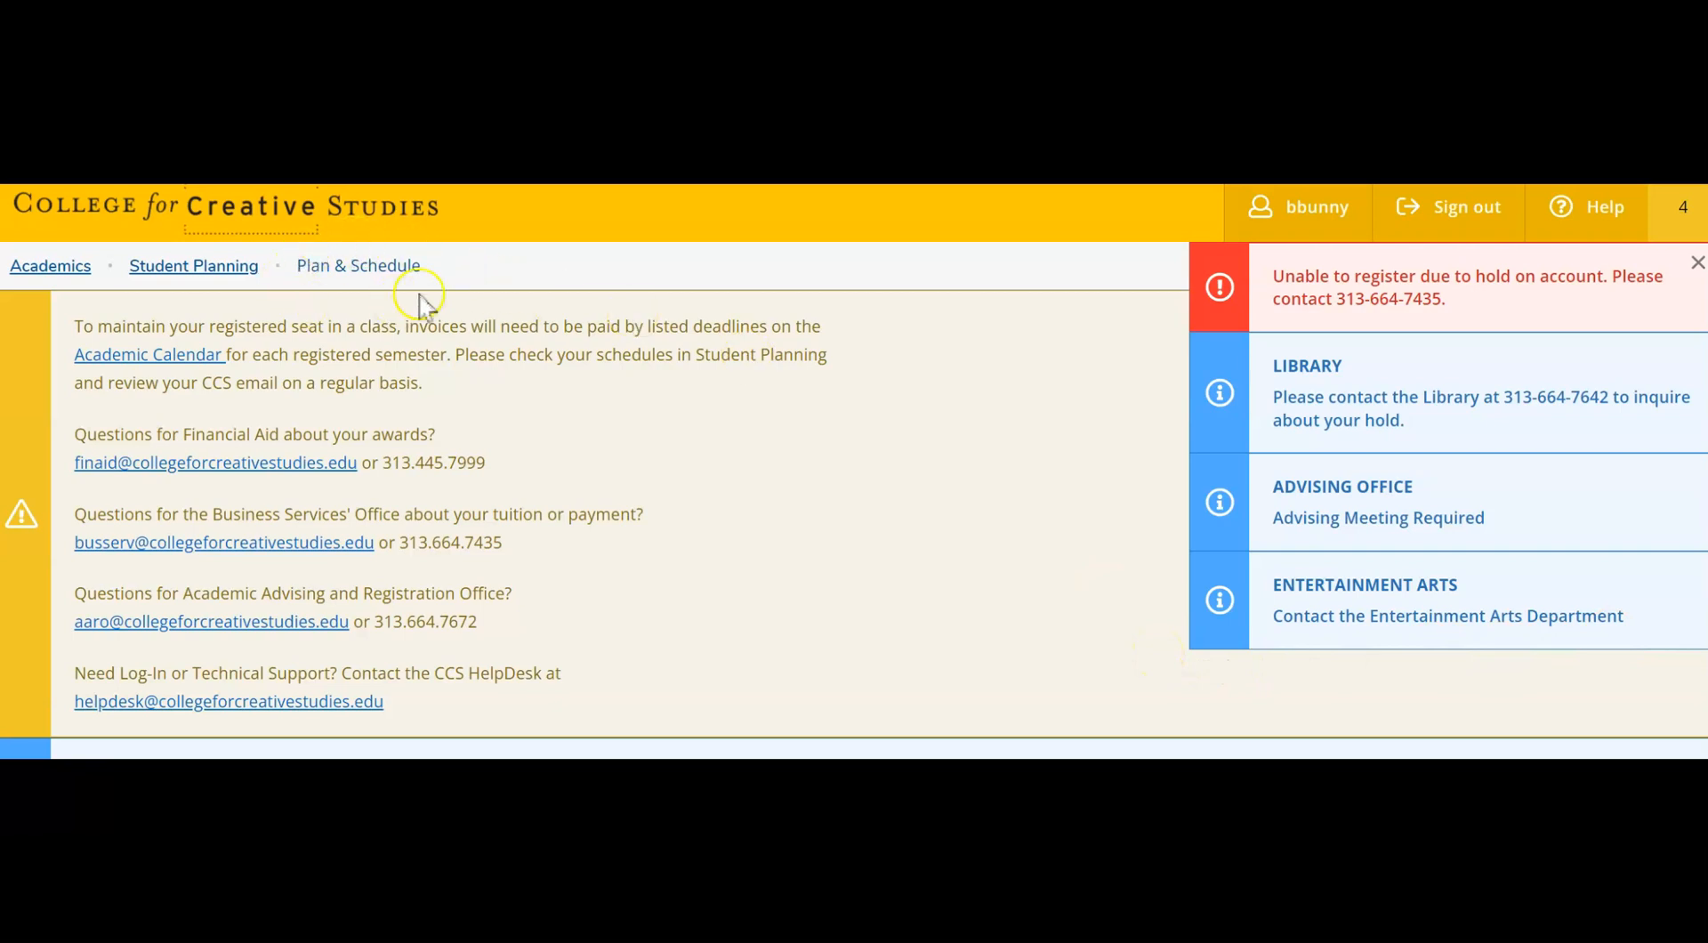
mouse_move(722, 456)
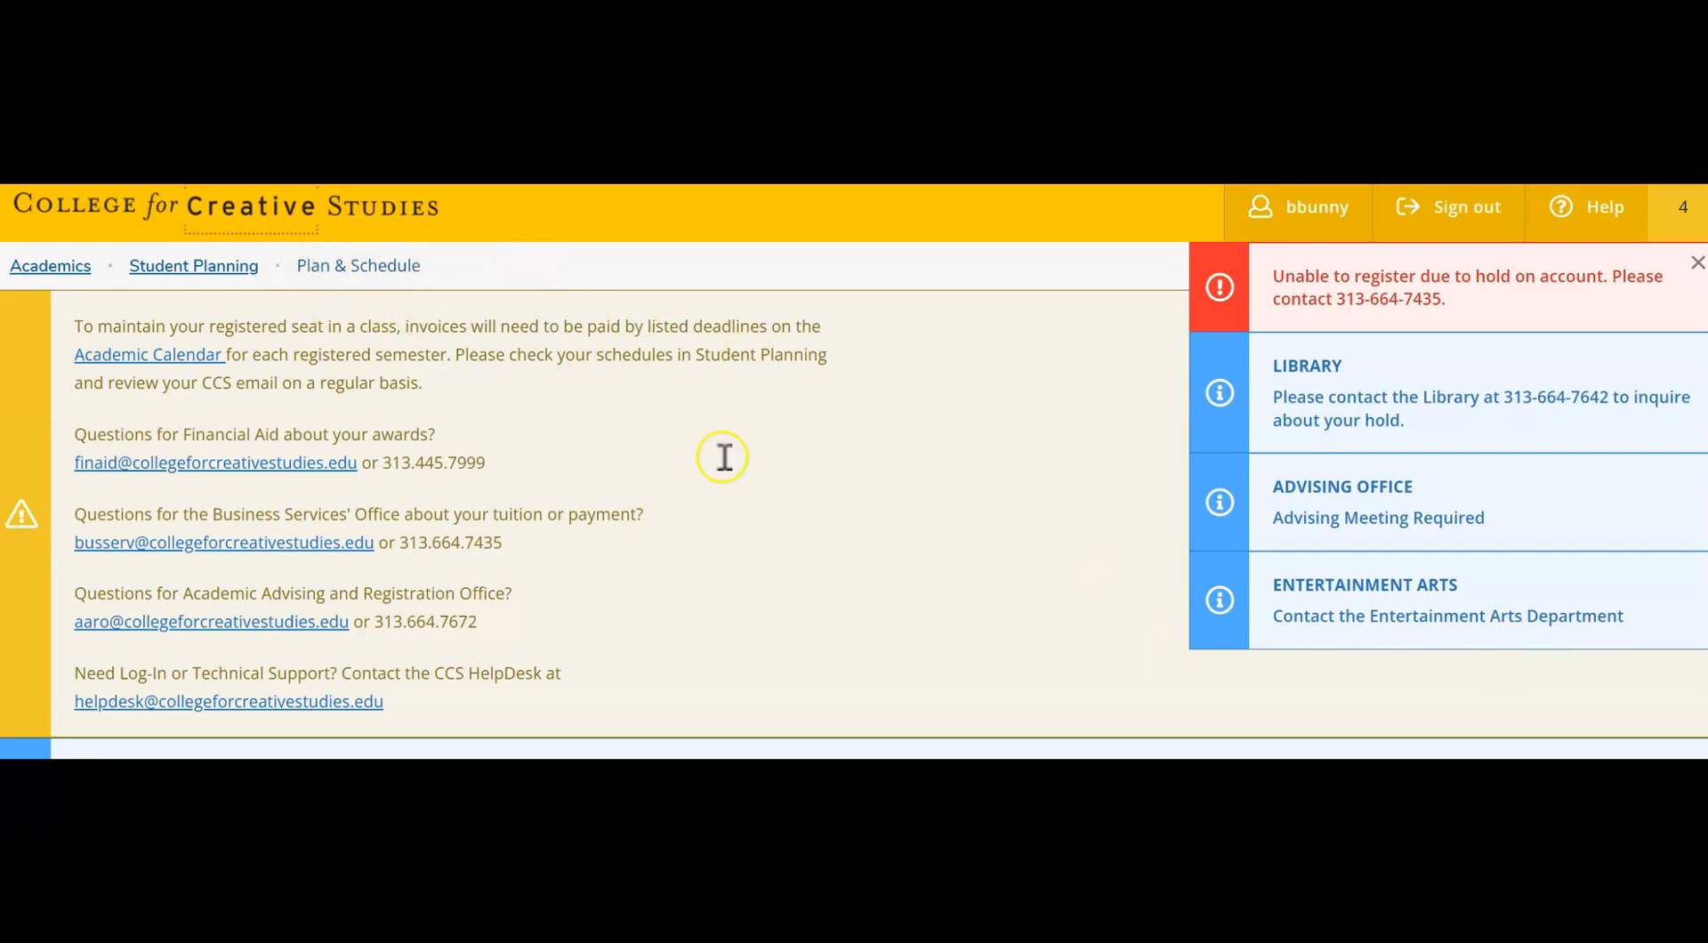
mouse_move(1343, 274)
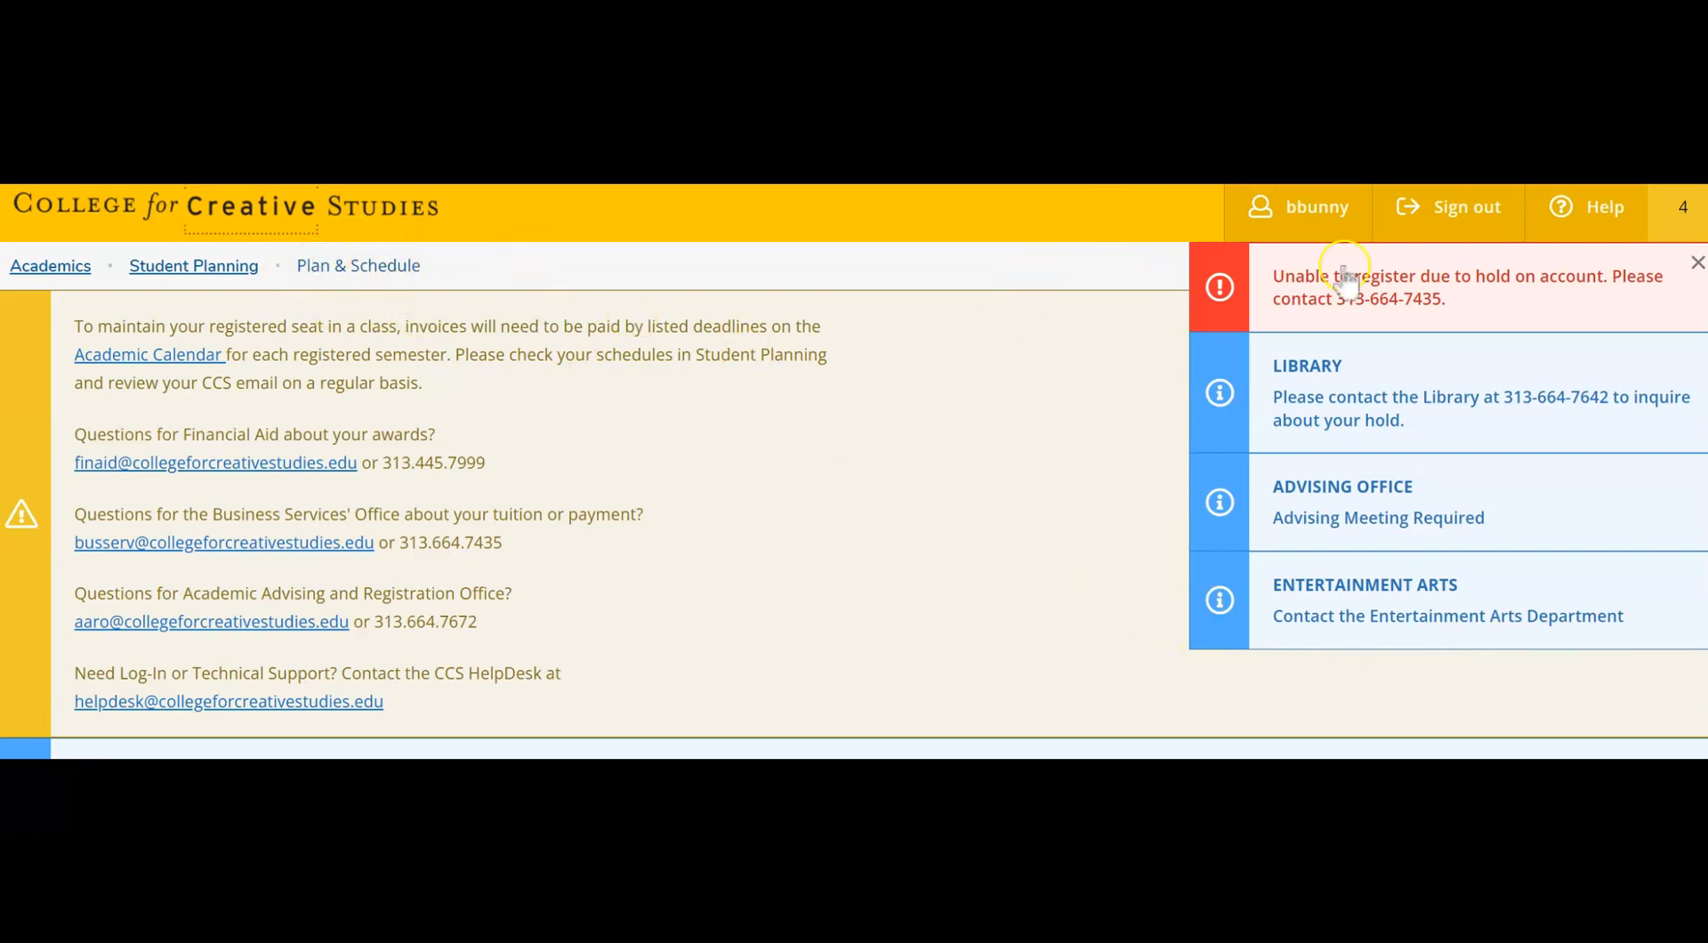
mouse_move(1073, 468)
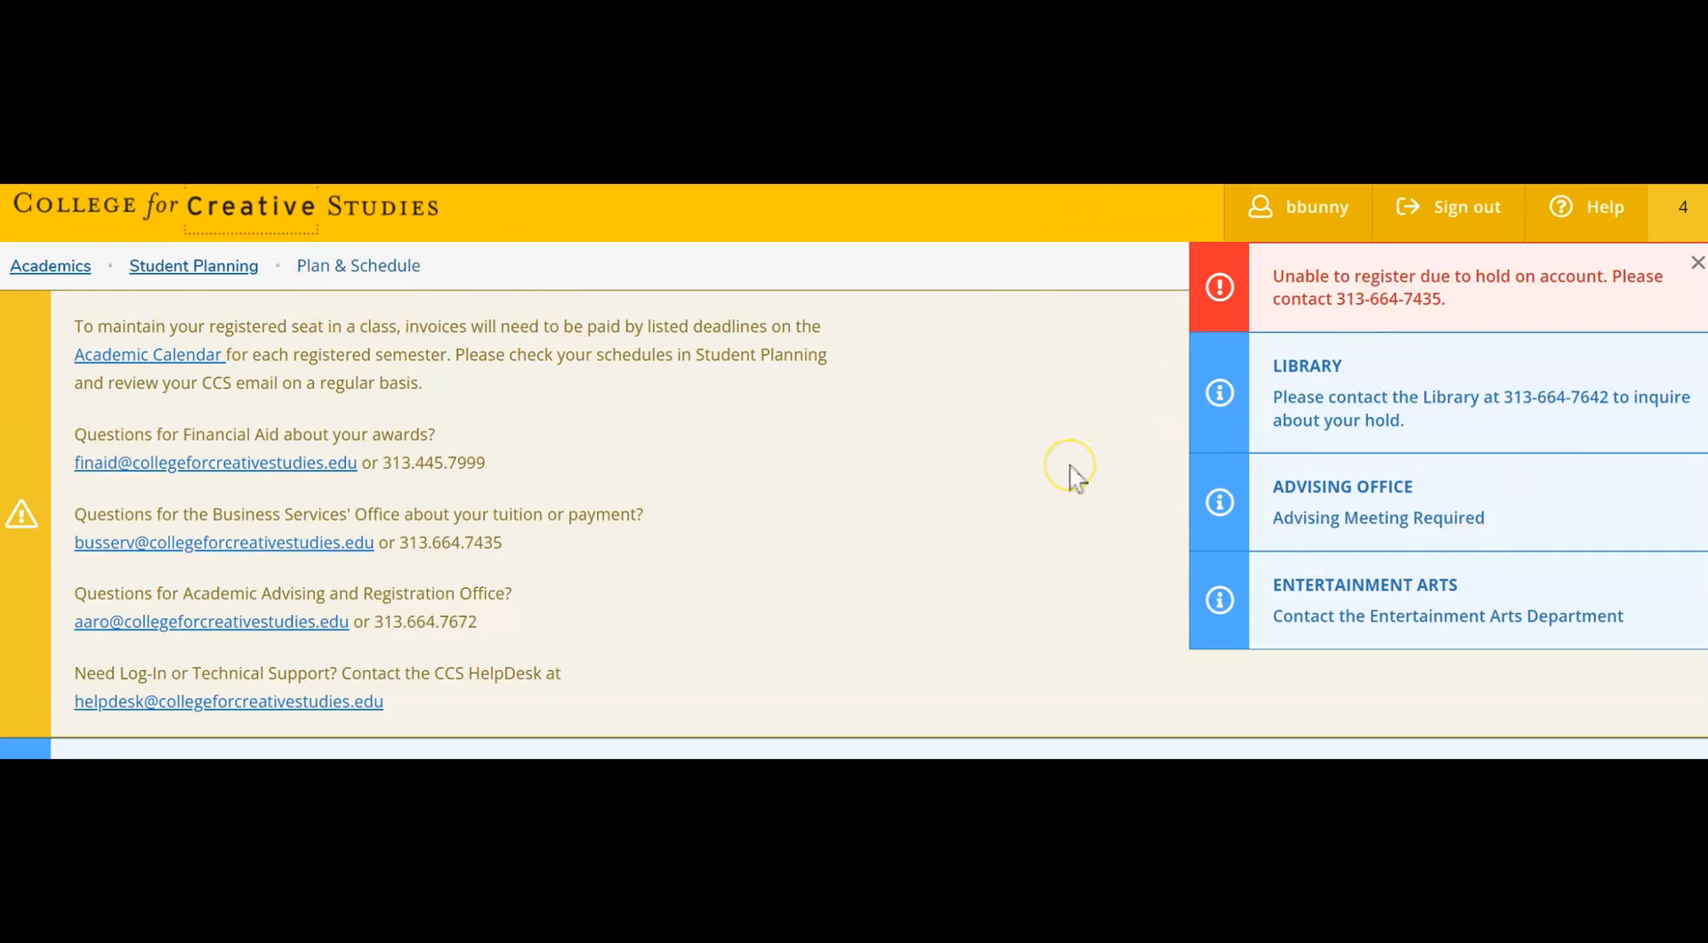